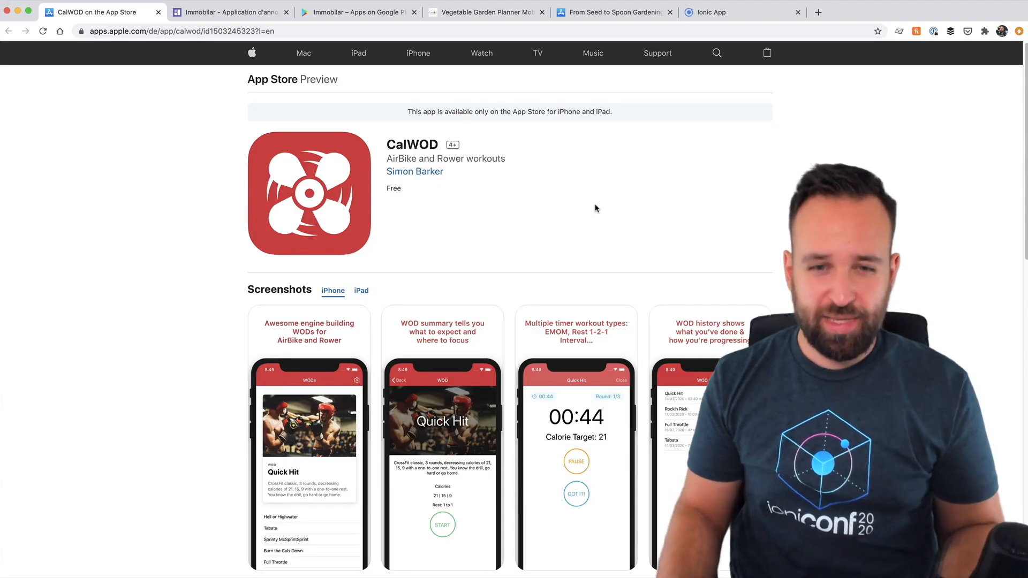
mouse_move(542, 206)
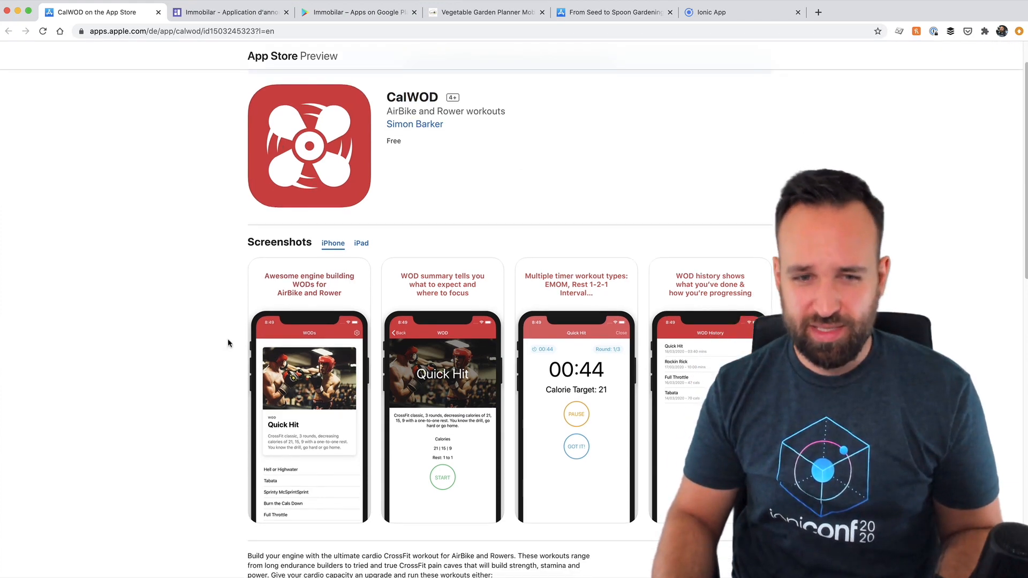
Launch CalWOD and show the Quick Hit workout with calories 21 | 15 | 9 and 1 to 1 rest.
scroll("up", 3)
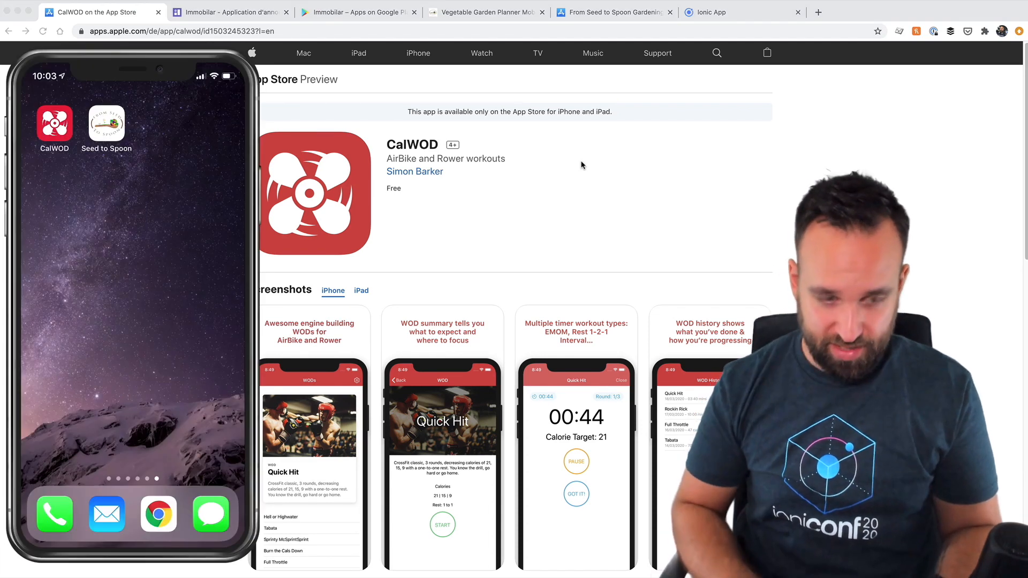
left_click(54, 123)
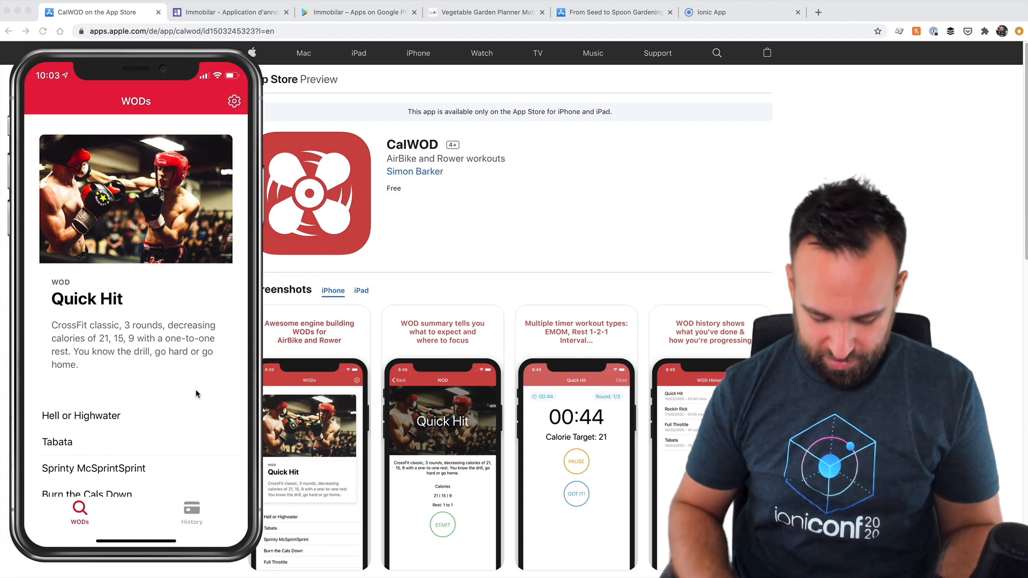
mouse_move(107, 315)
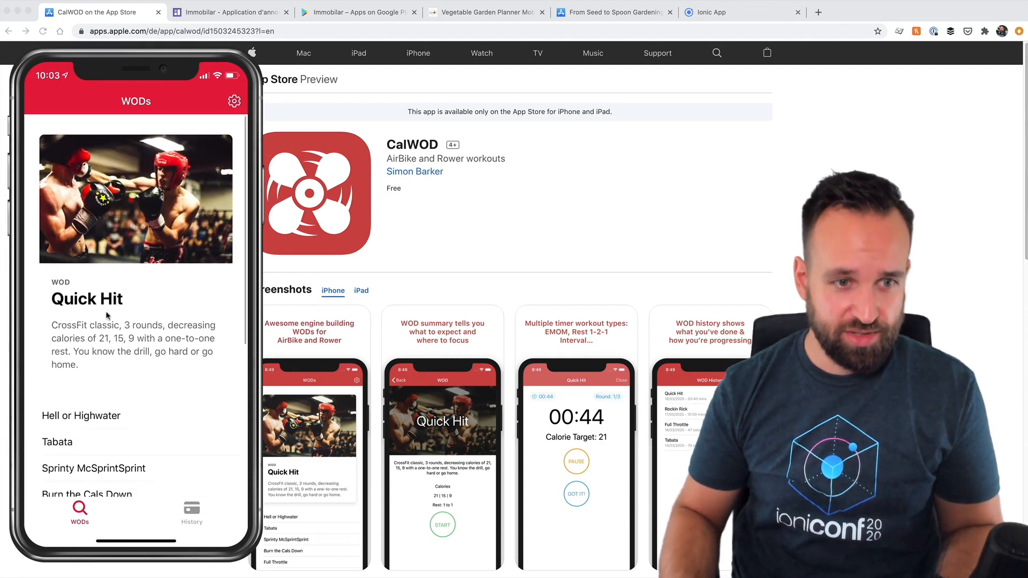
mouse_move(532, 298)
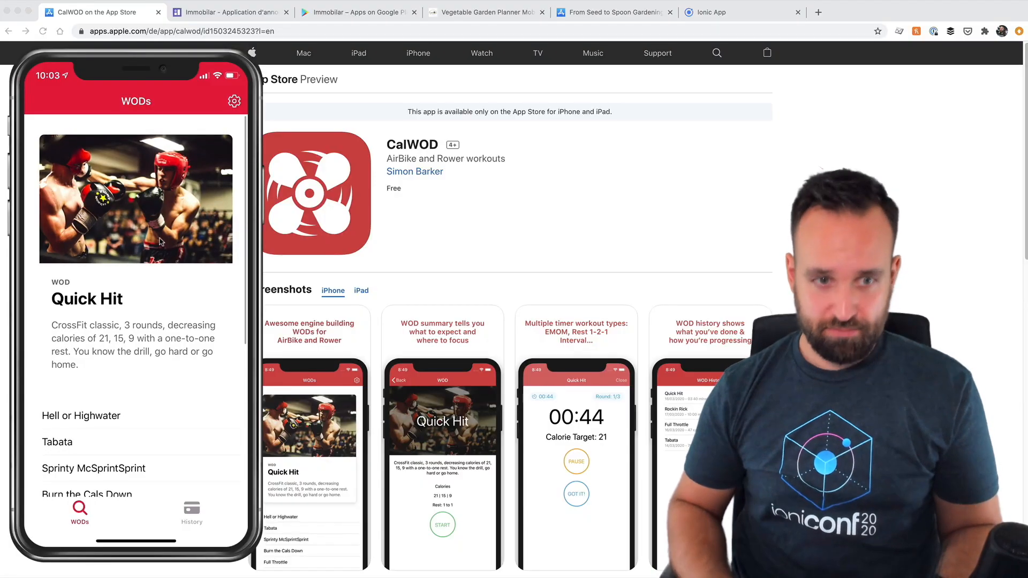
scroll("down", 3)
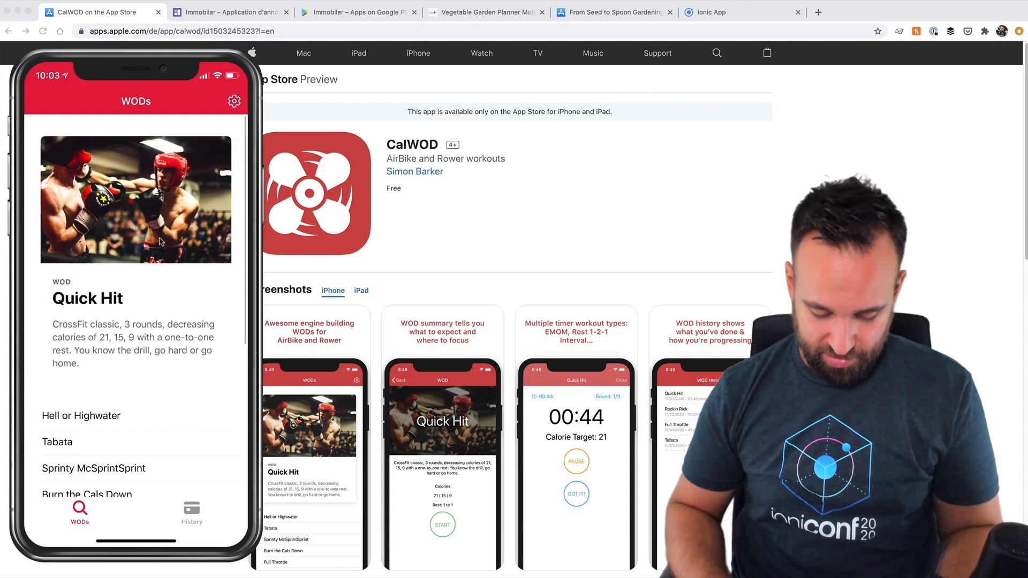
left_click(87, 298)
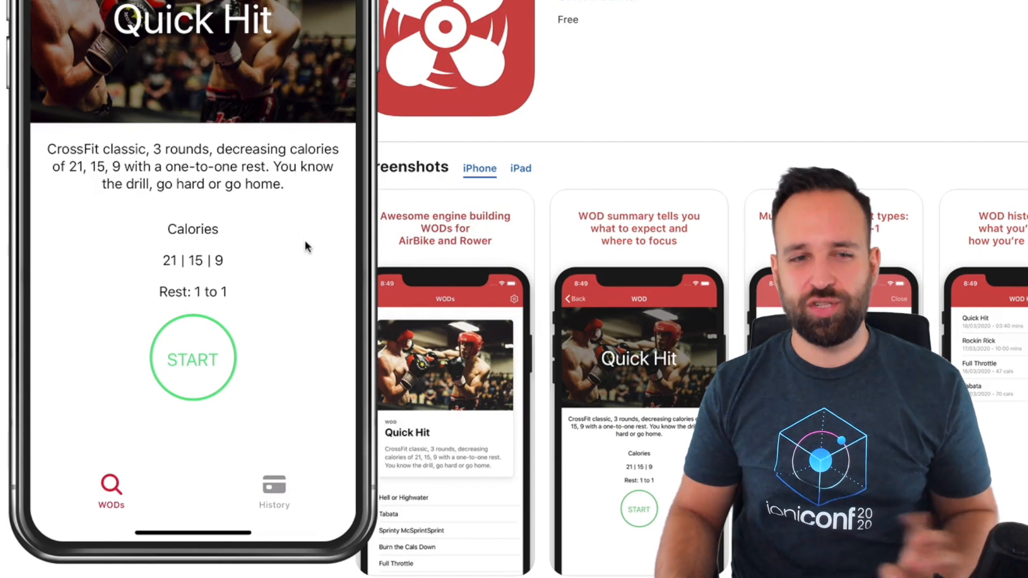
mouse_move(327, 210)
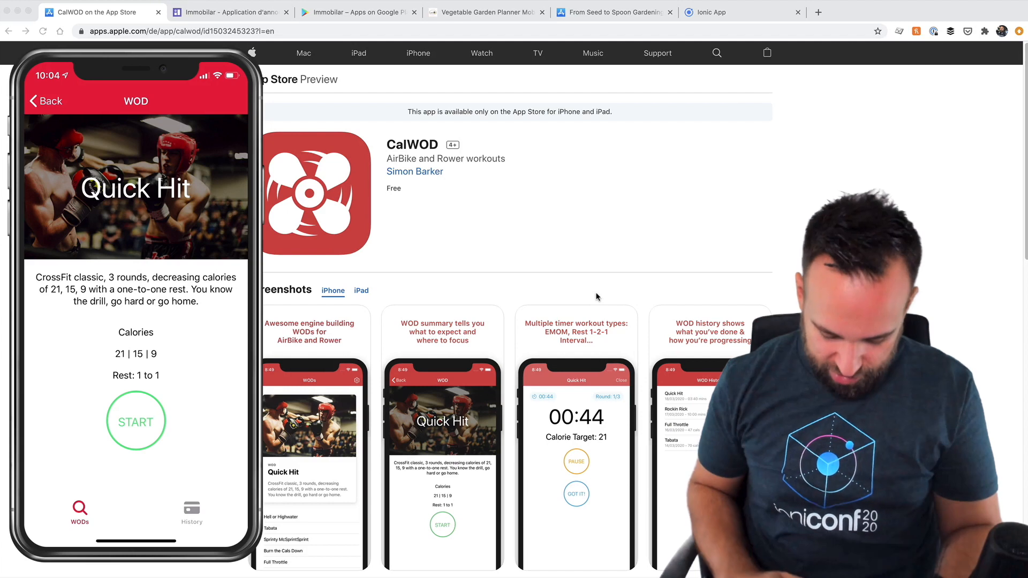
Start the Quick Hit countdown, leave it, and return to the WODs list.
left_click(136, 422)
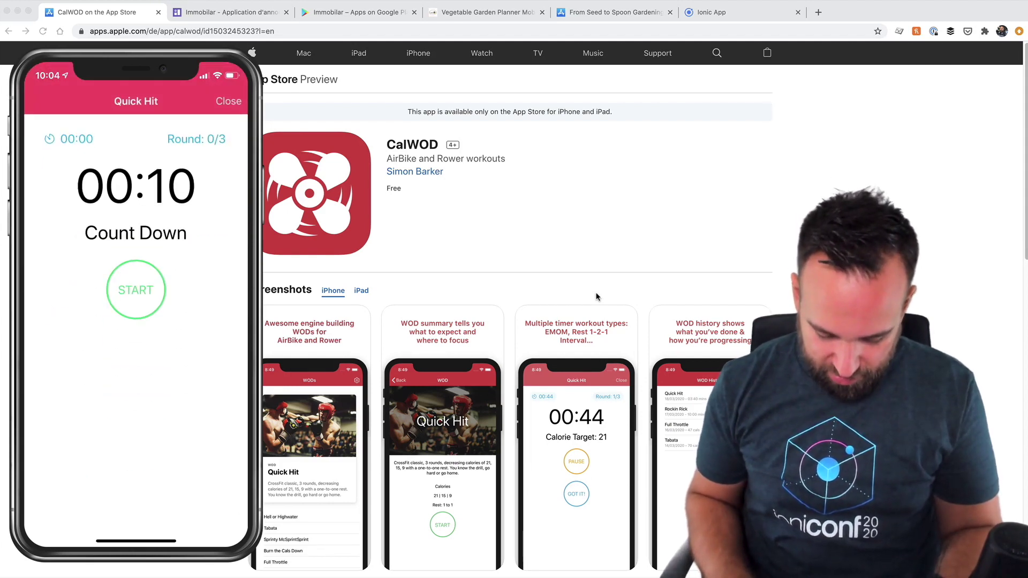
left_click(136, 290)
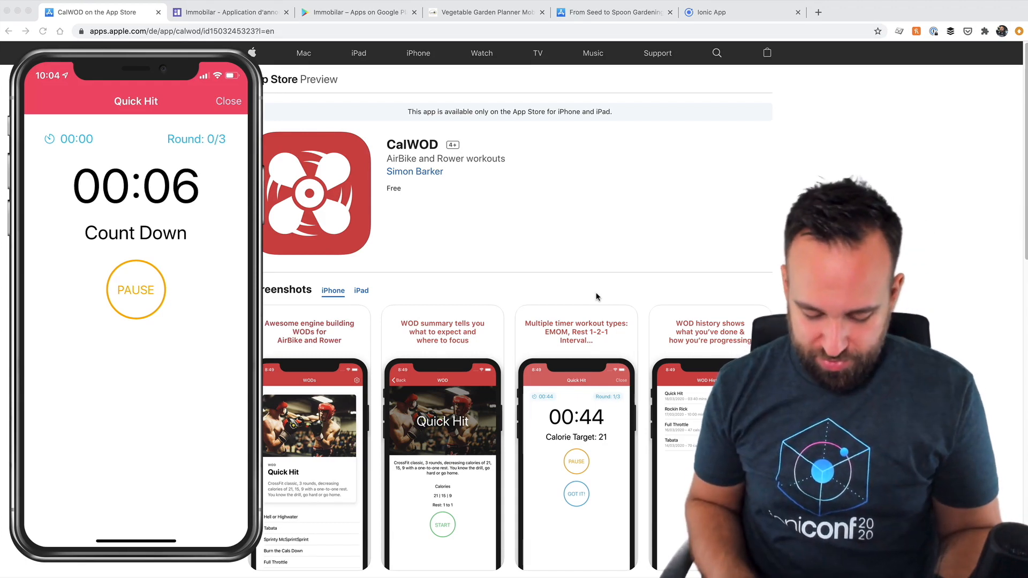
left_click(136, 290)
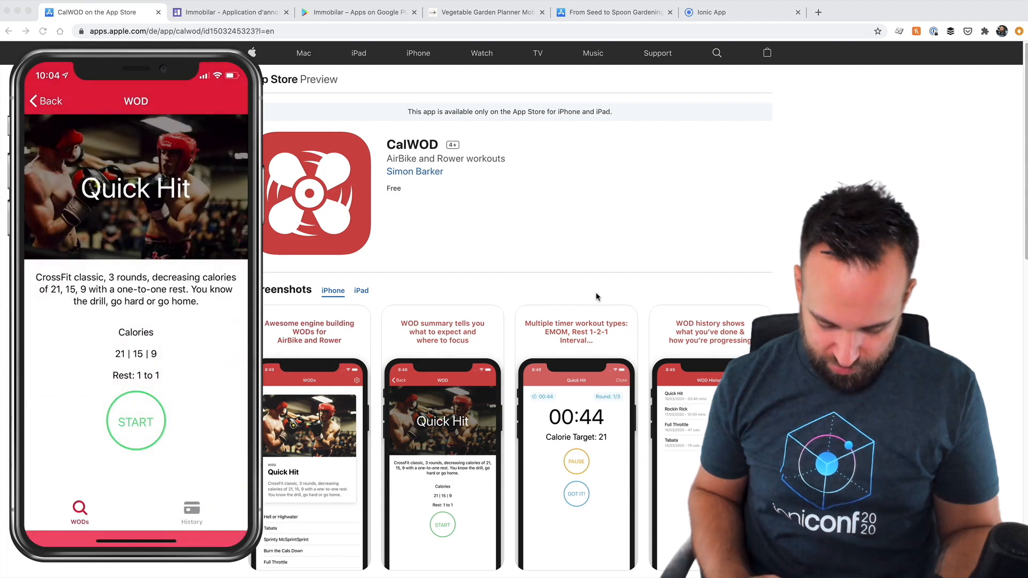
left_click(45, 101)
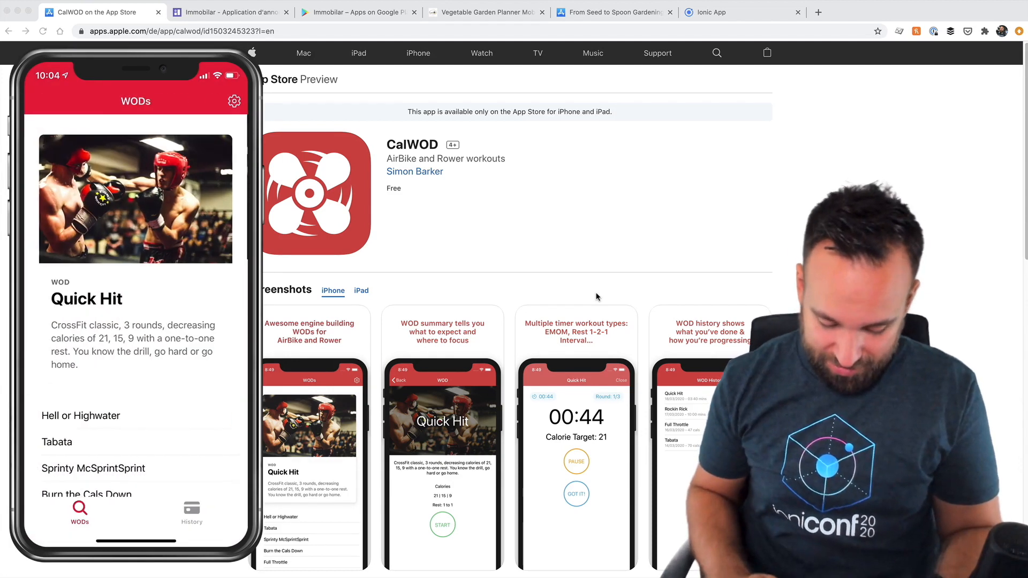
View the Death By EMOM workout, dismiss the advert, then show the Monstrous Mike 10 KM session.
scroll("down", 3)
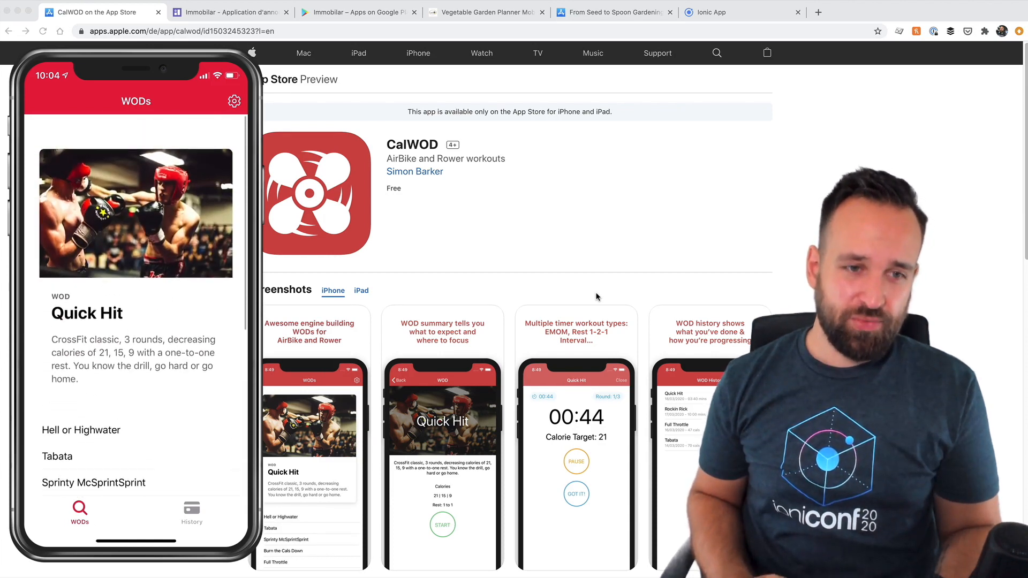
scroll("down", 3)
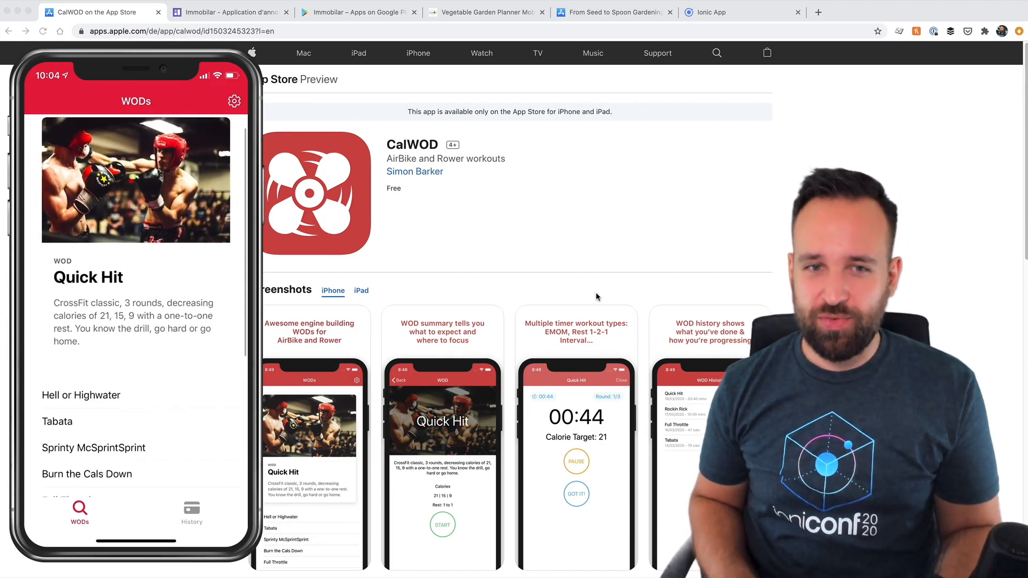
scroll("down", 3)
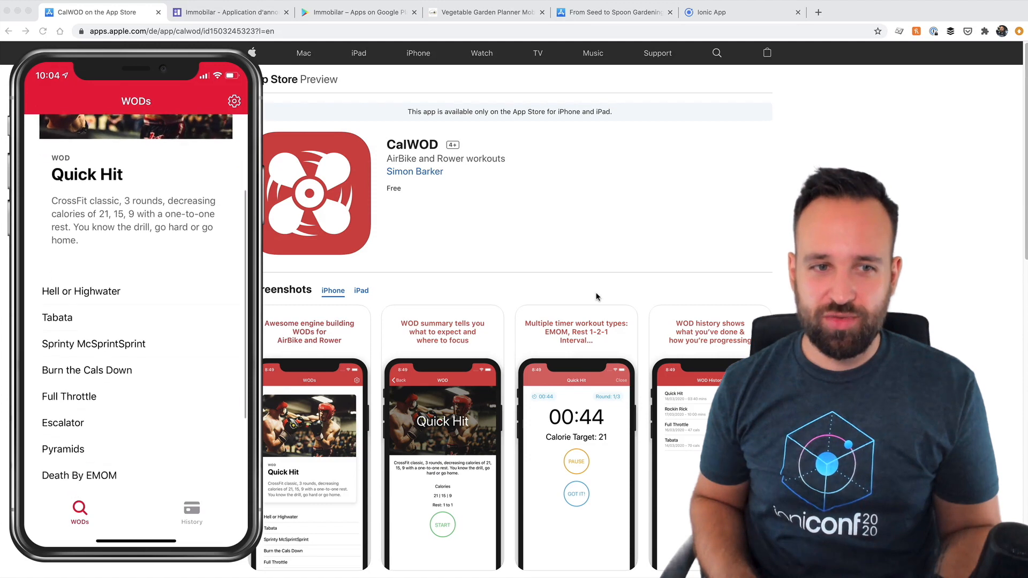
scroll("down", 3)
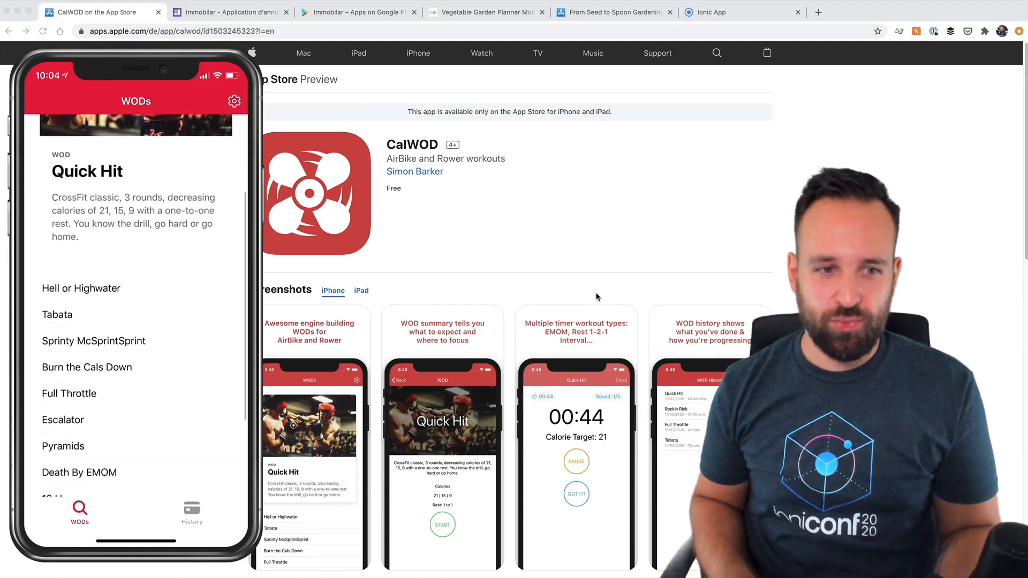
scroll("down", 3)
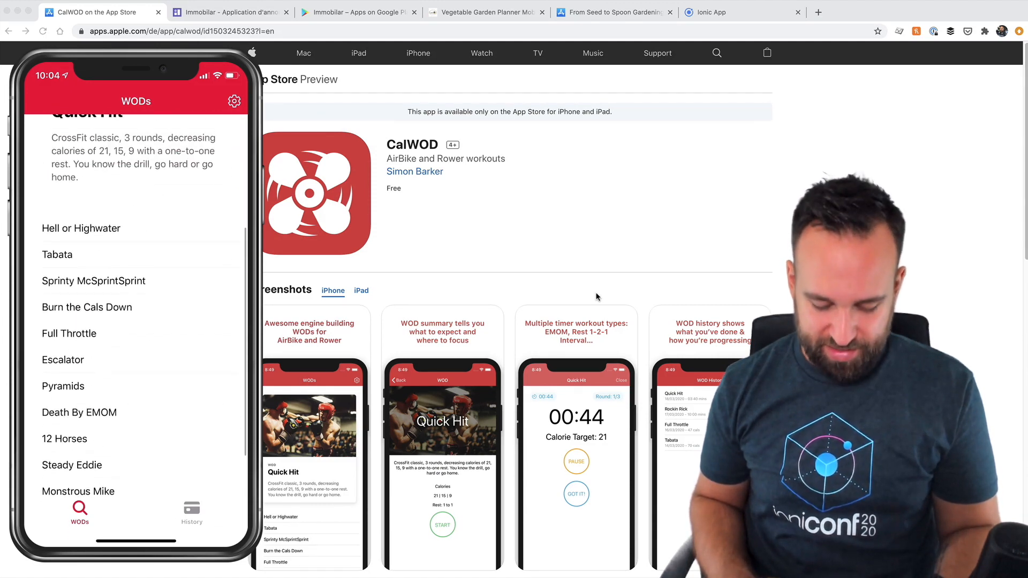
left_click(57, 255)
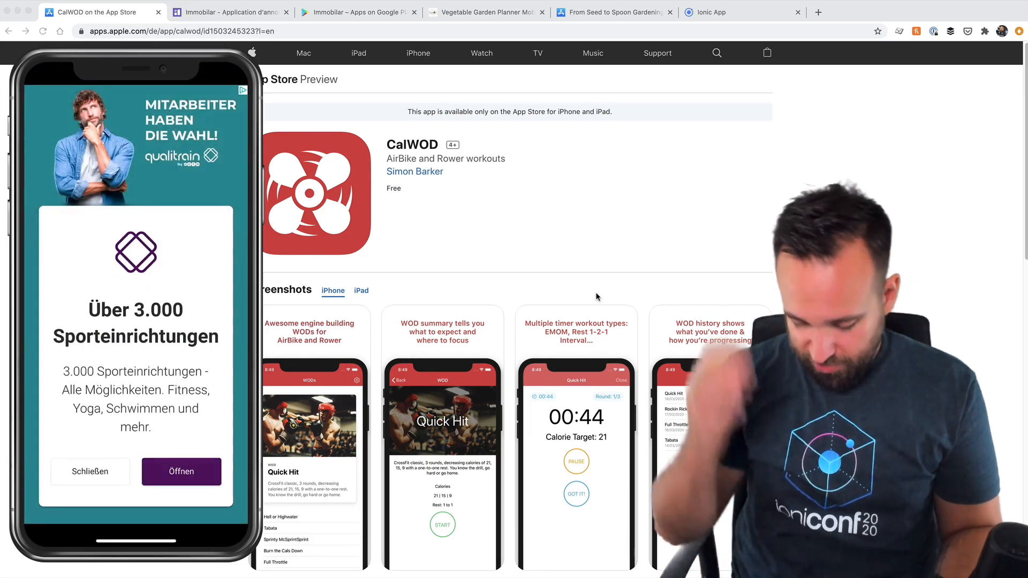
left_click(90, 471)
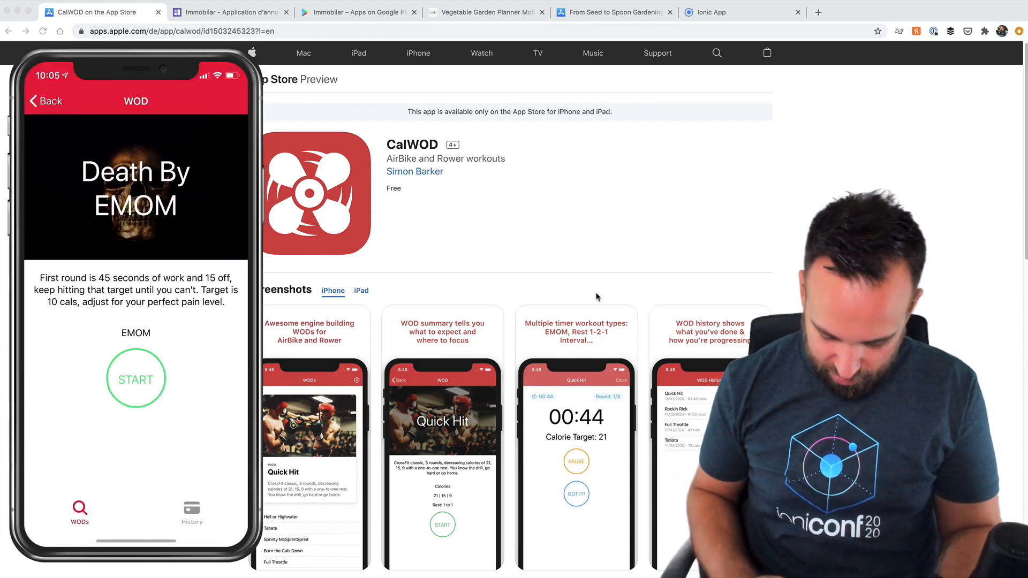
left_click(46, 100)
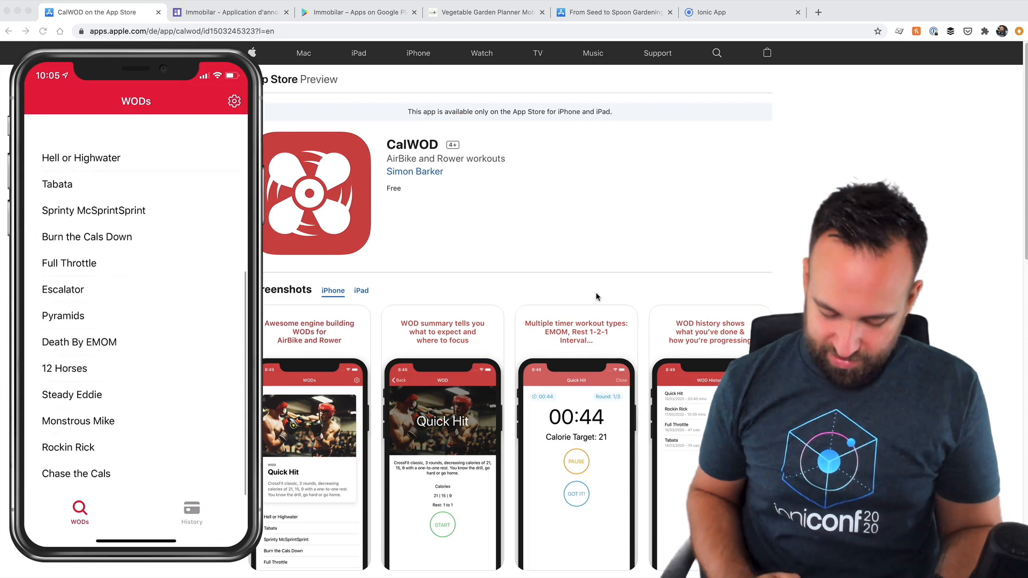
left_click(78, 421)
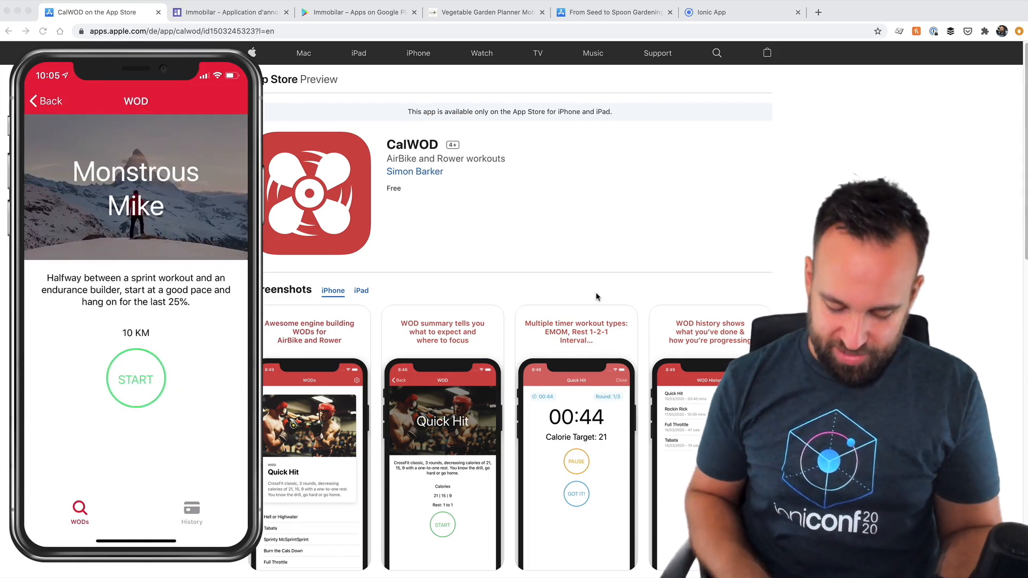
Show the WOD History with the logged Quick Hit entry.
left_click(192, 512)
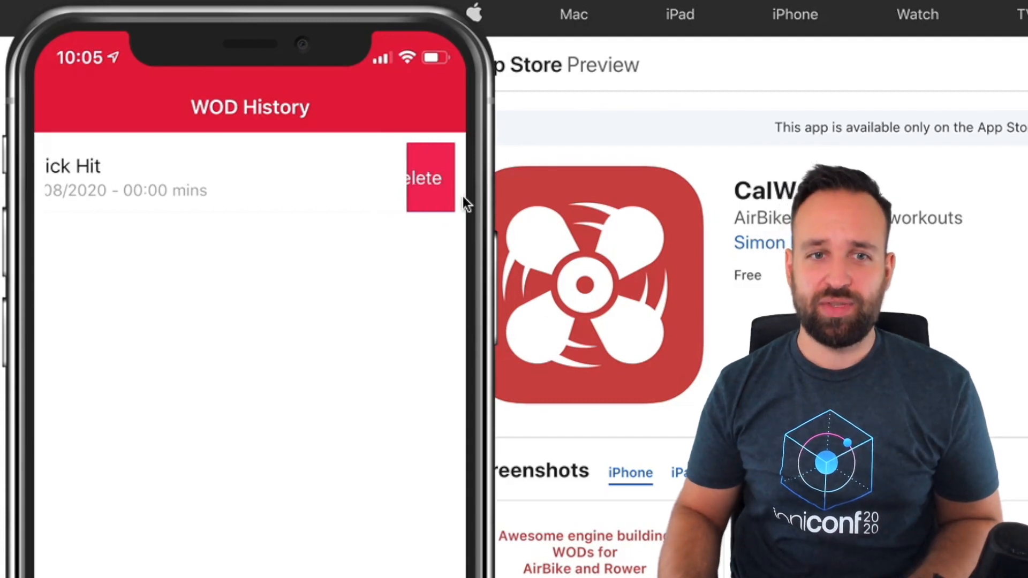
mouse_move(180, 127)
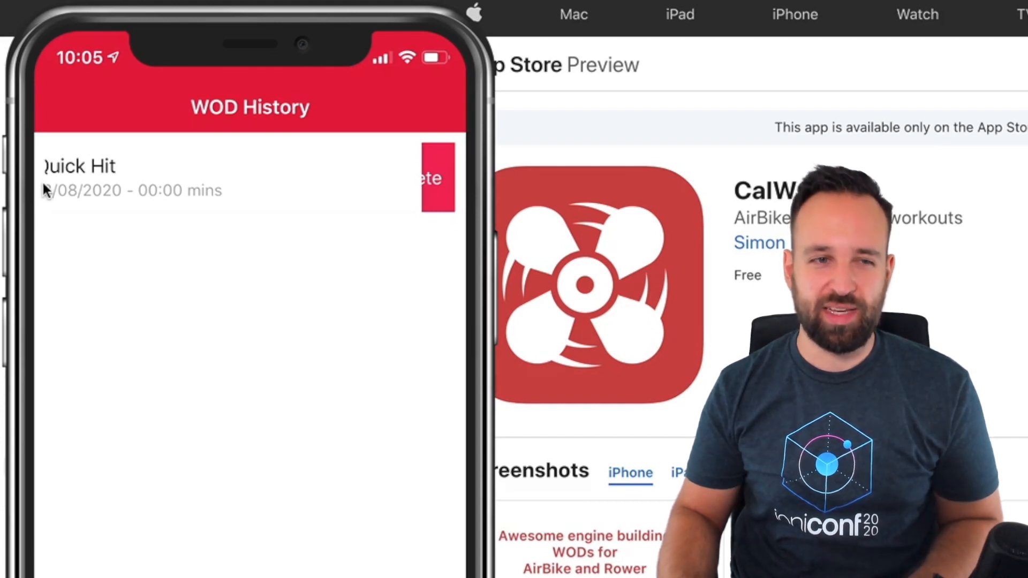
mouse_move(462, 180)
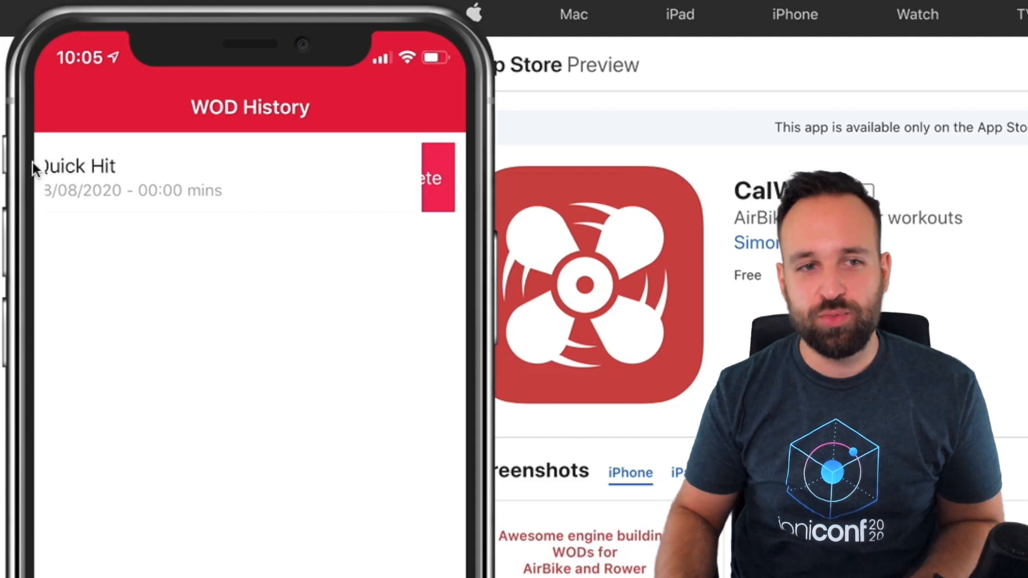
mouse_move(331, 269)
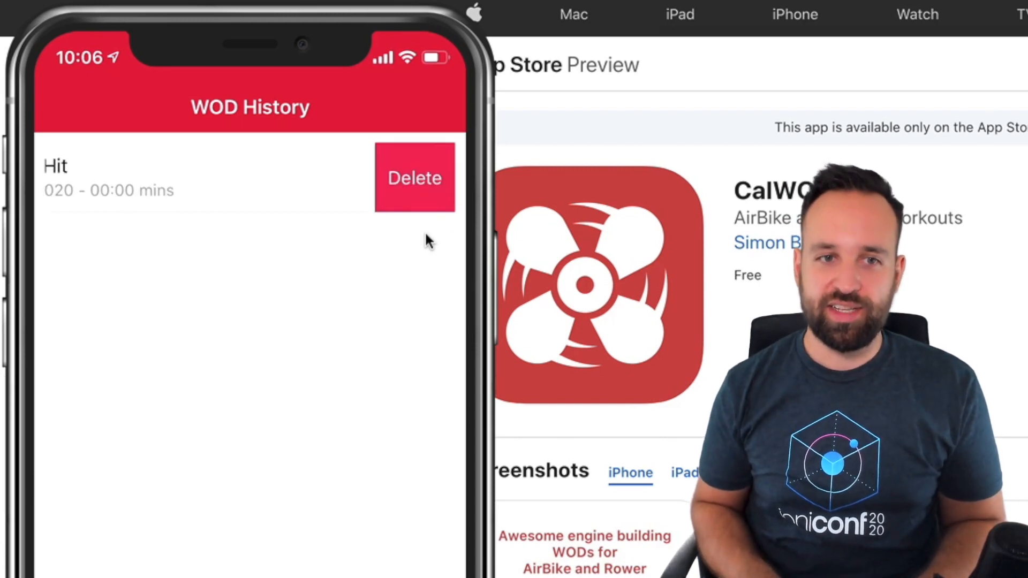
left_click(414, 178)
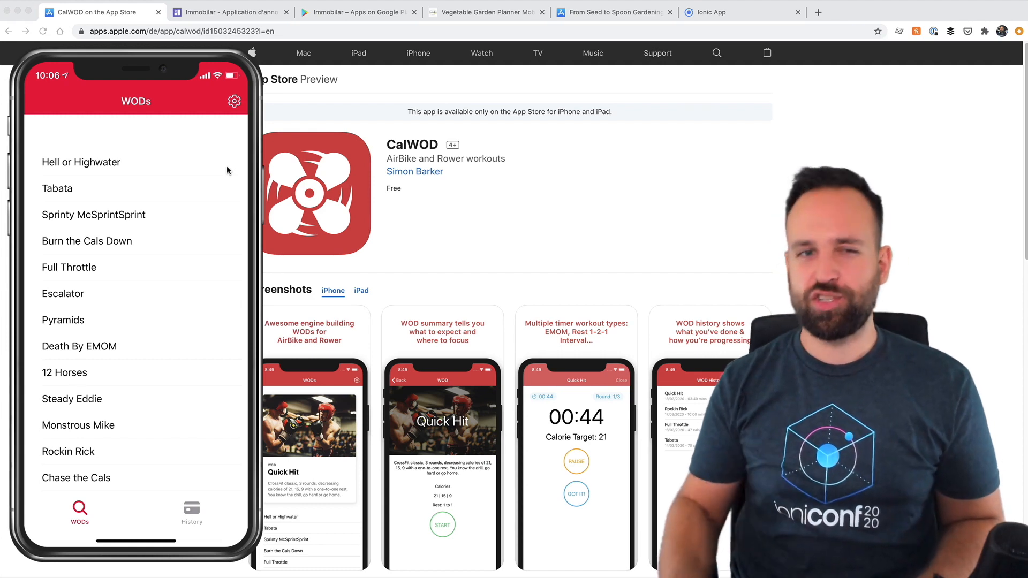
mouse_move(217, 143)
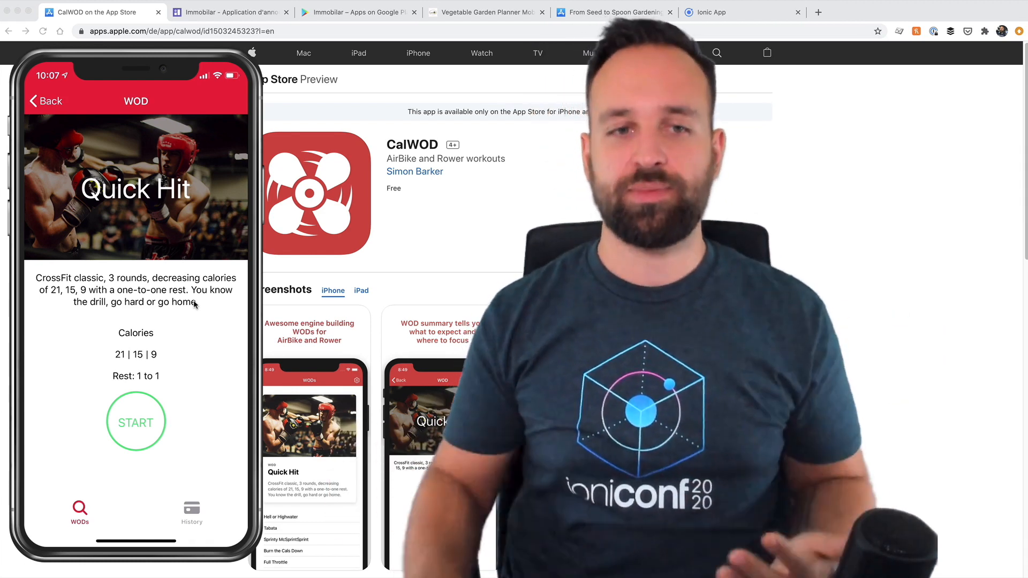
left_click(45, 101)
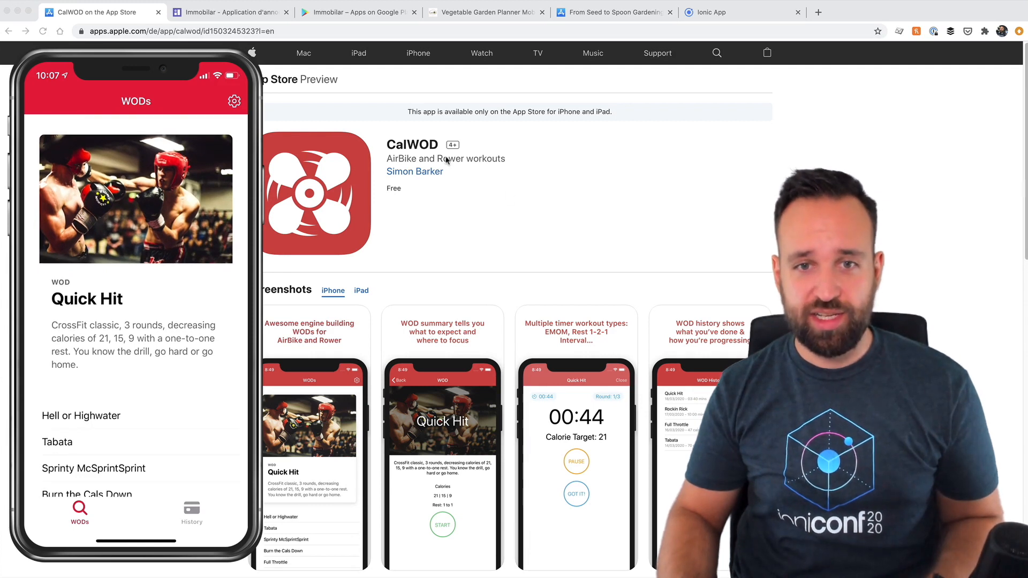
mouse_move(478, 172)
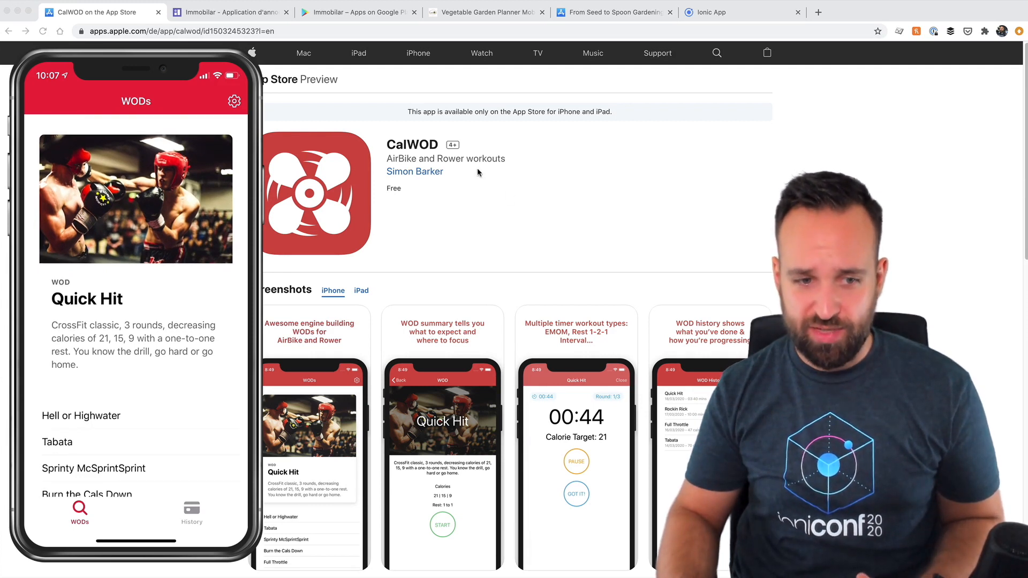
mouse_move(432, 192)
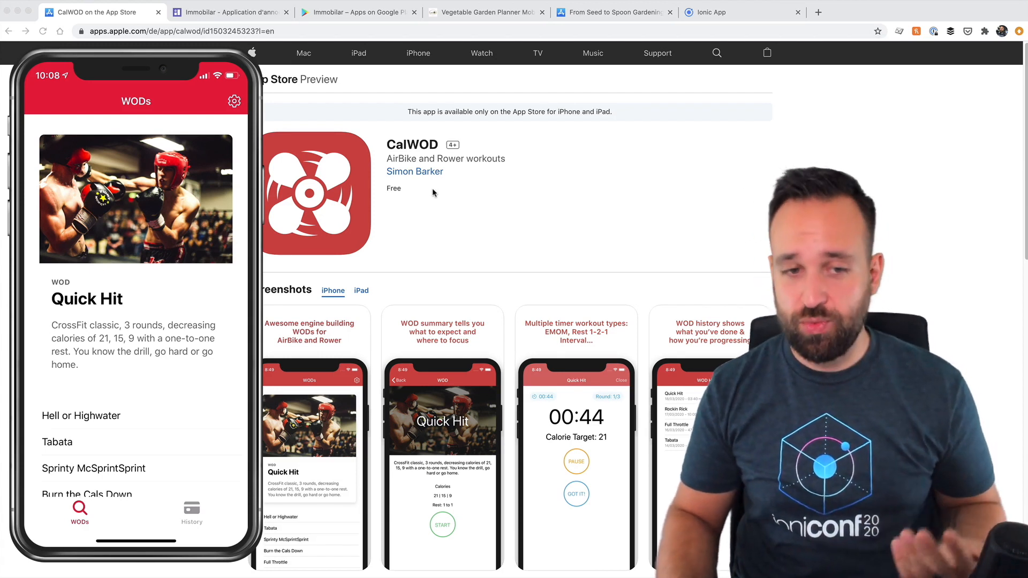
mouse_move(399, 263)
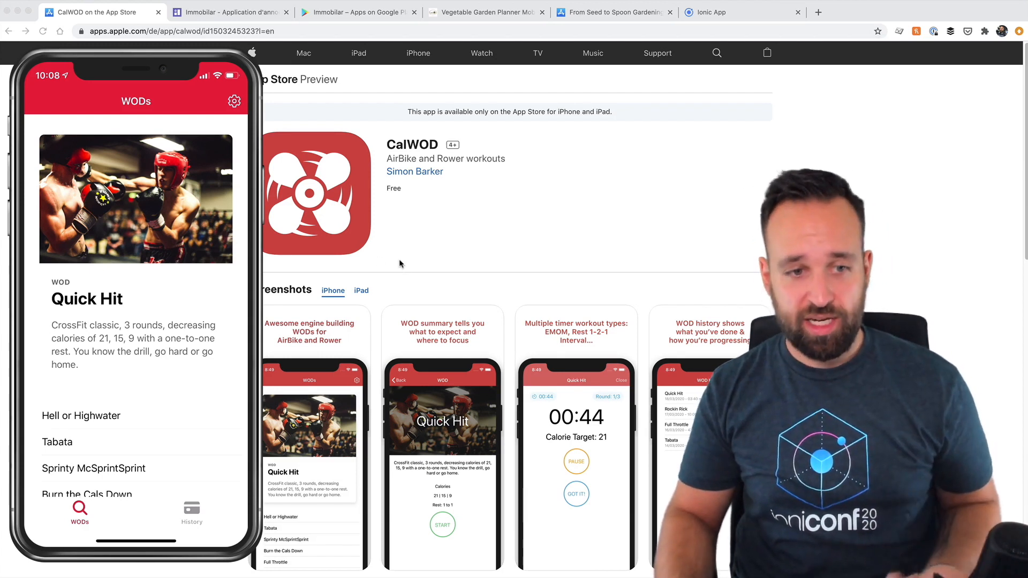
scroll("down", 3)
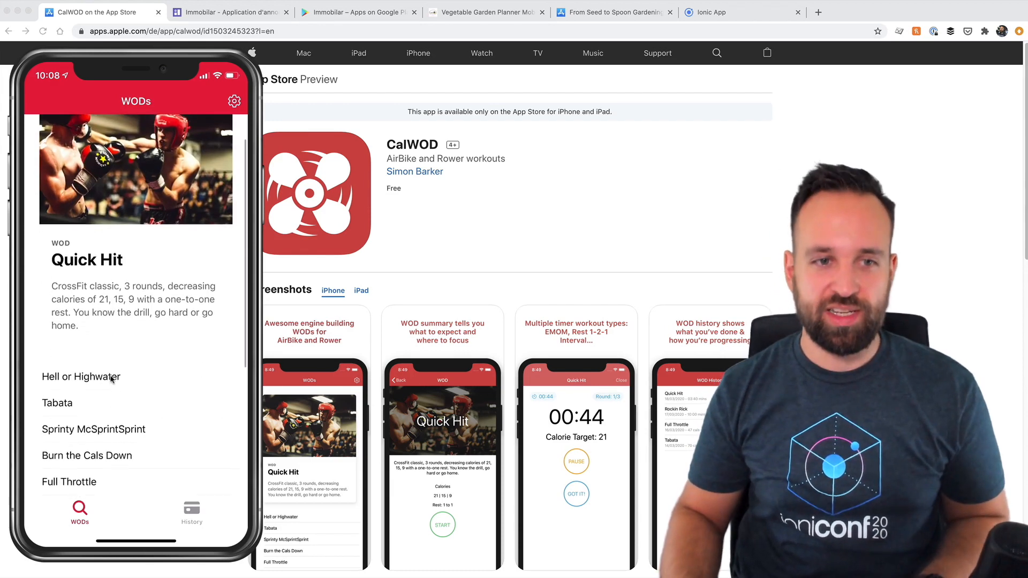
scroll("down", 3)
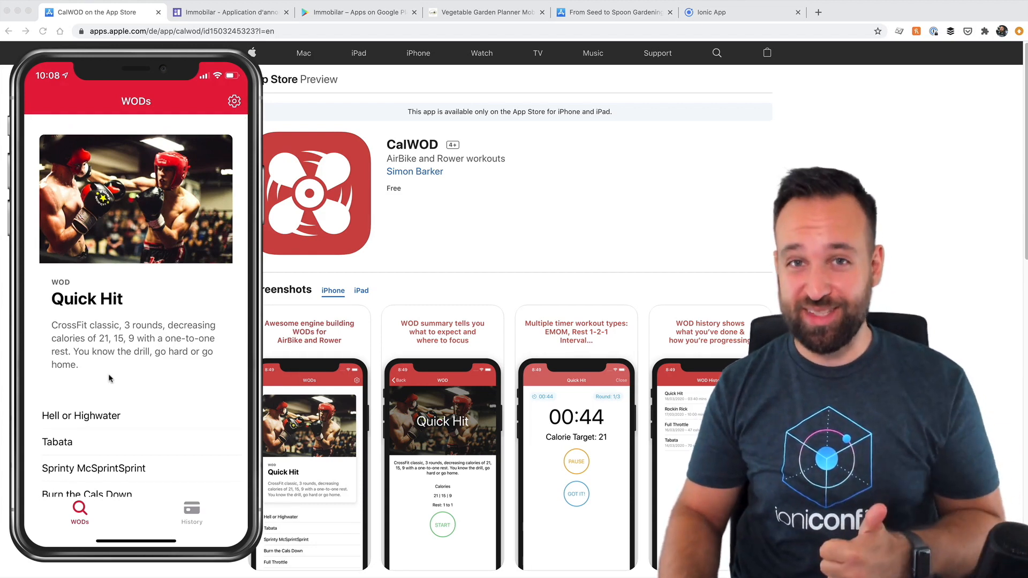
Visit the Immobilar web app's news feed from immobilar.com, then return to the landing page.
left_click(229, 12)
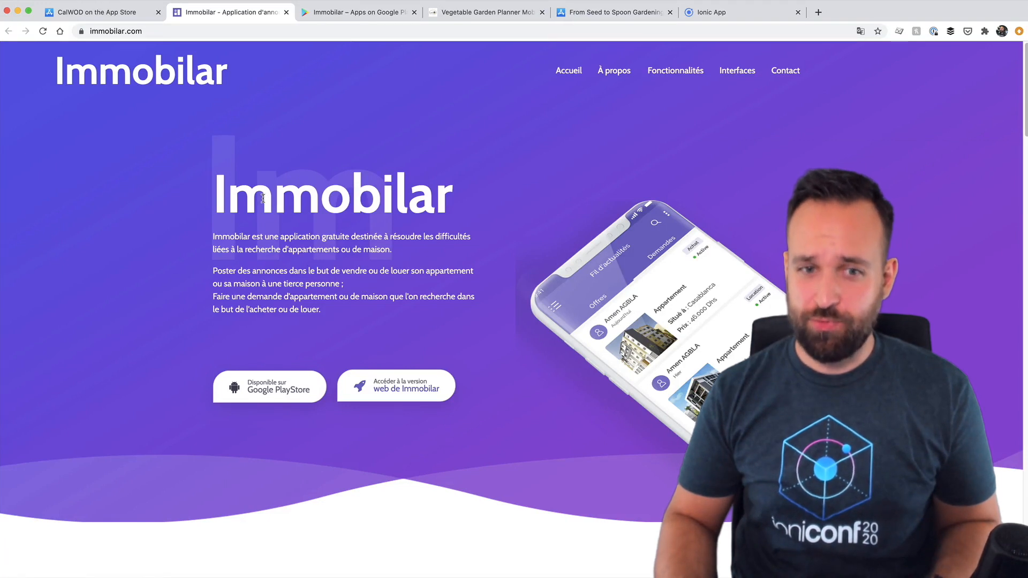
mouse_move(281, 399)
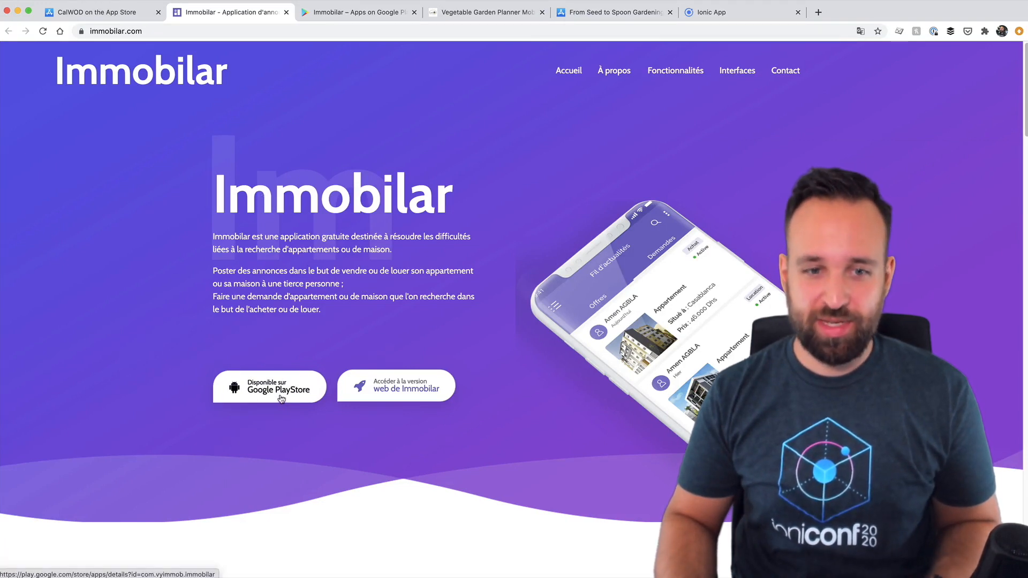
left_click(269, 387)
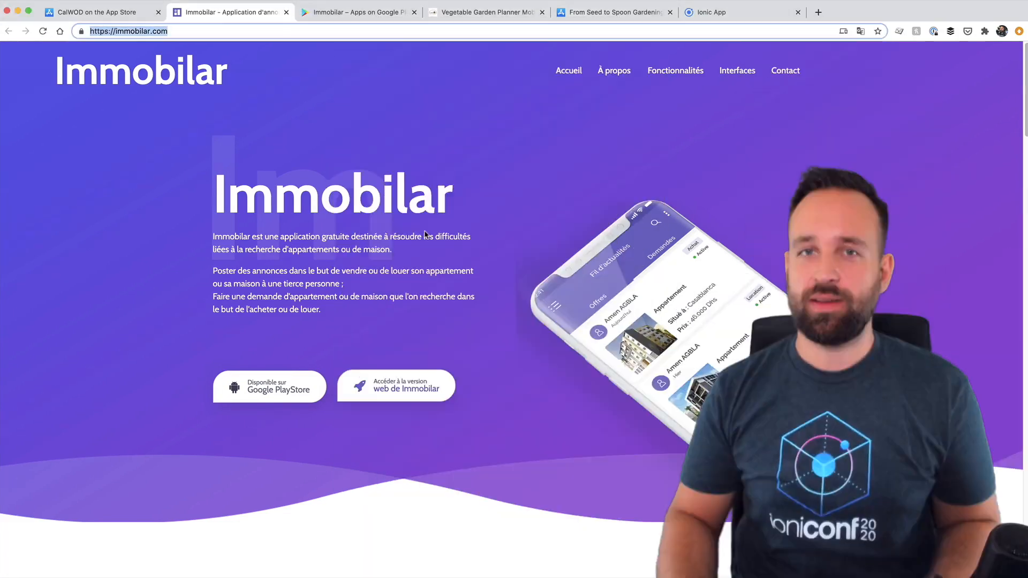
mouse_move(224, 386)
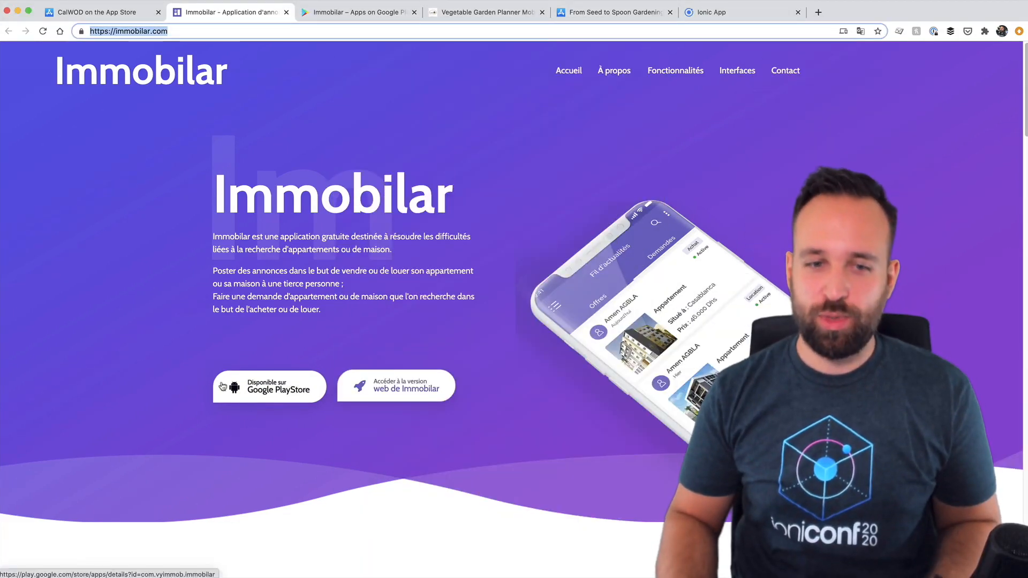
left_click(395, 384)
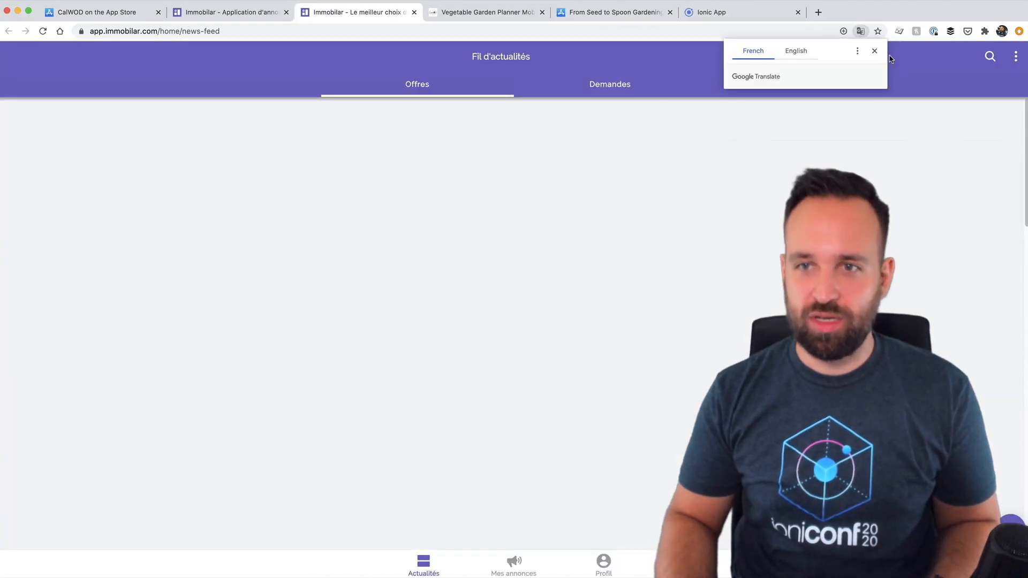
left_click(229, 12)
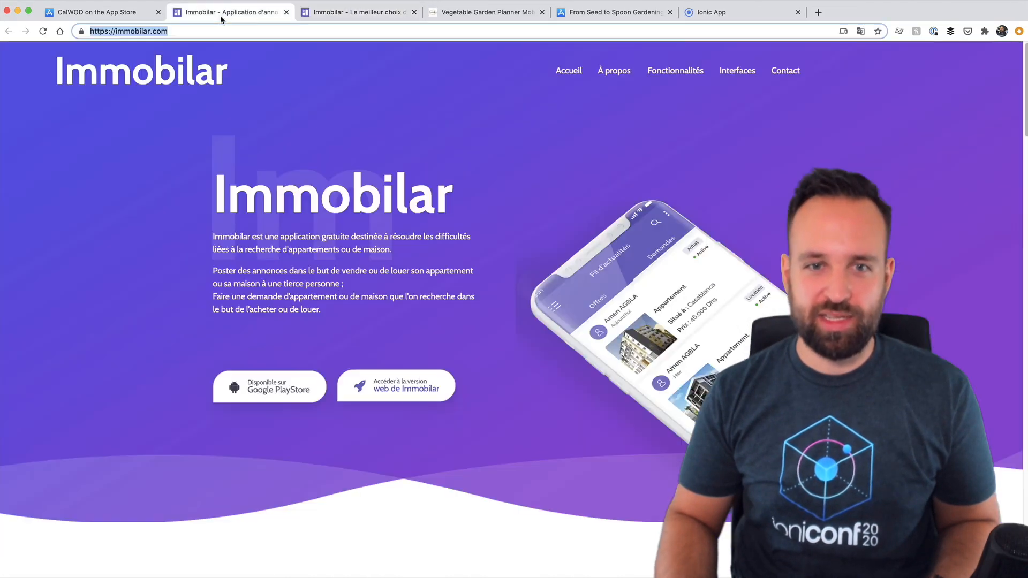
Launch Immobilar on Android, finish the onboarding slides with Commencer, and reach the Fil d'actualités offers feed.
scroll("down", 3)
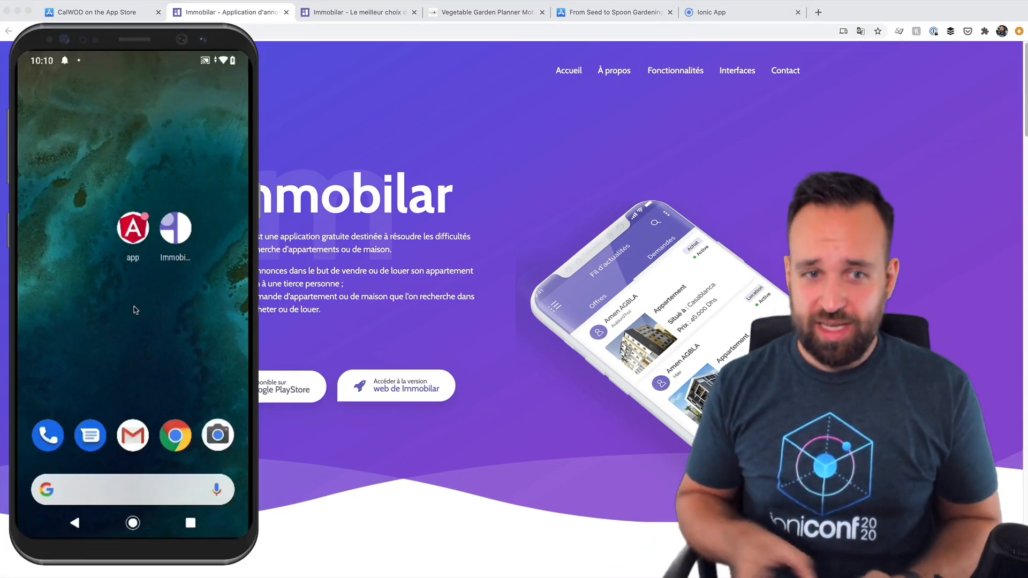
mouse_move(177, 229)
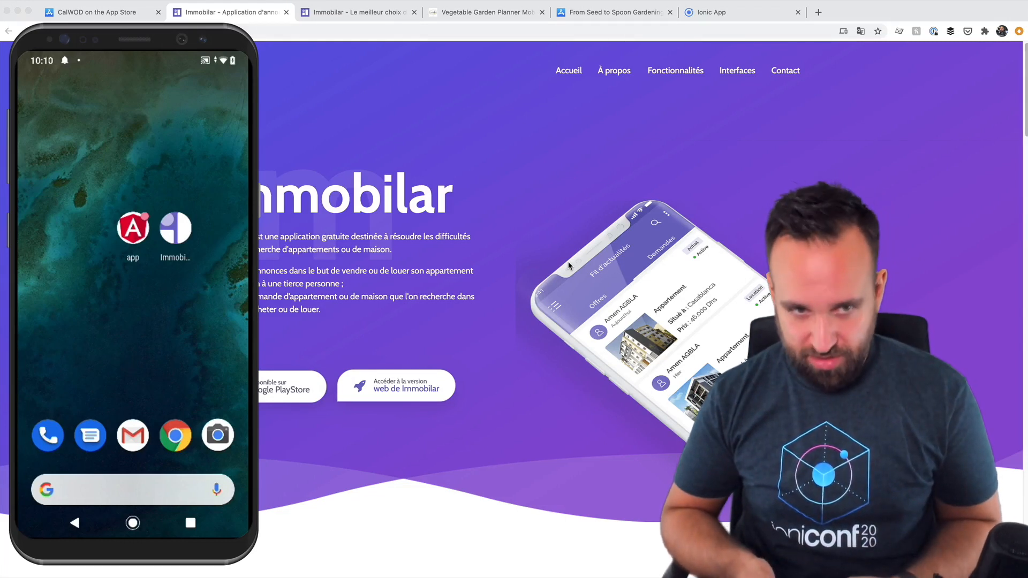
left_click(174, 229)
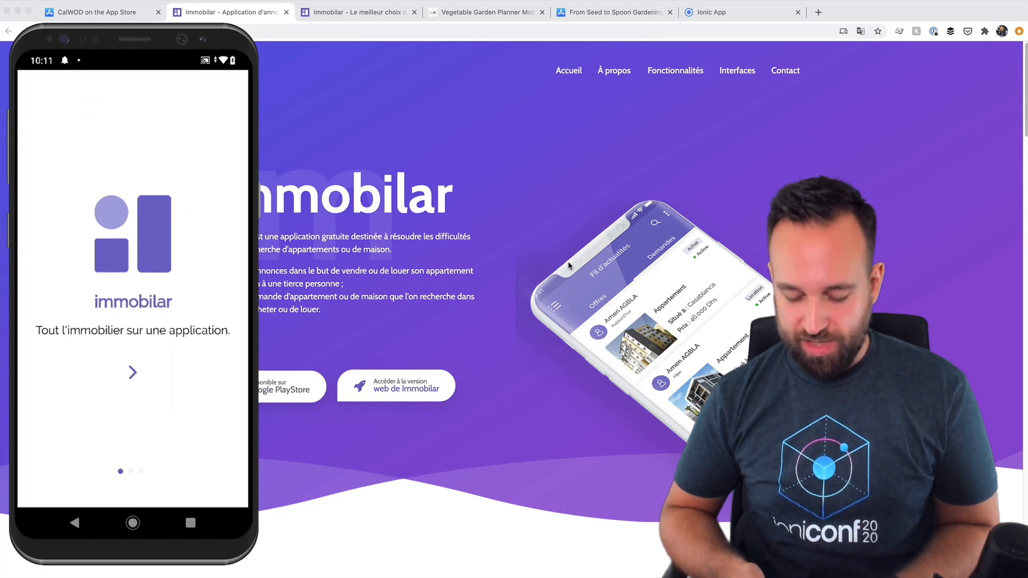
left_click(132, 373)
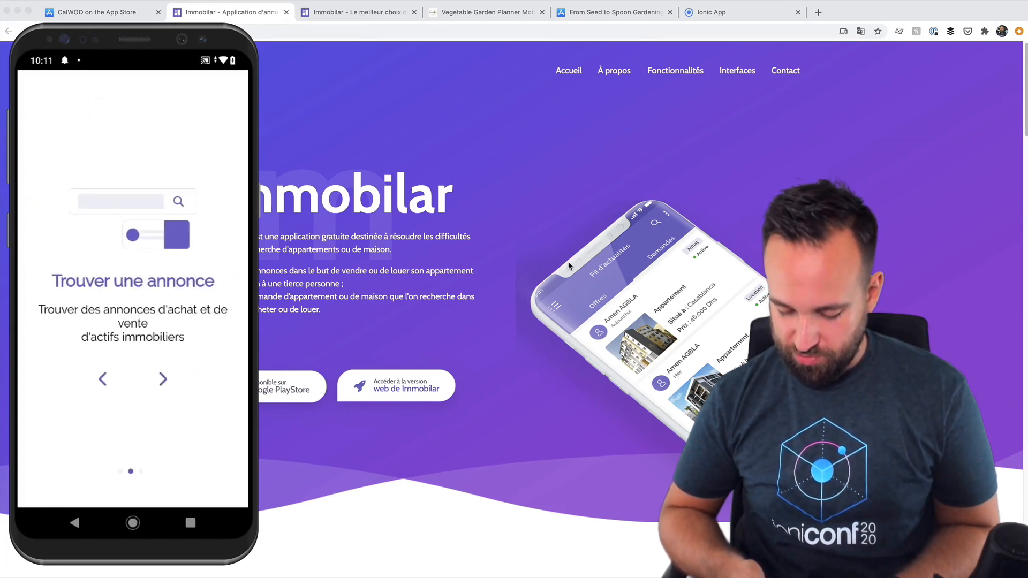
left_click(163, 379)
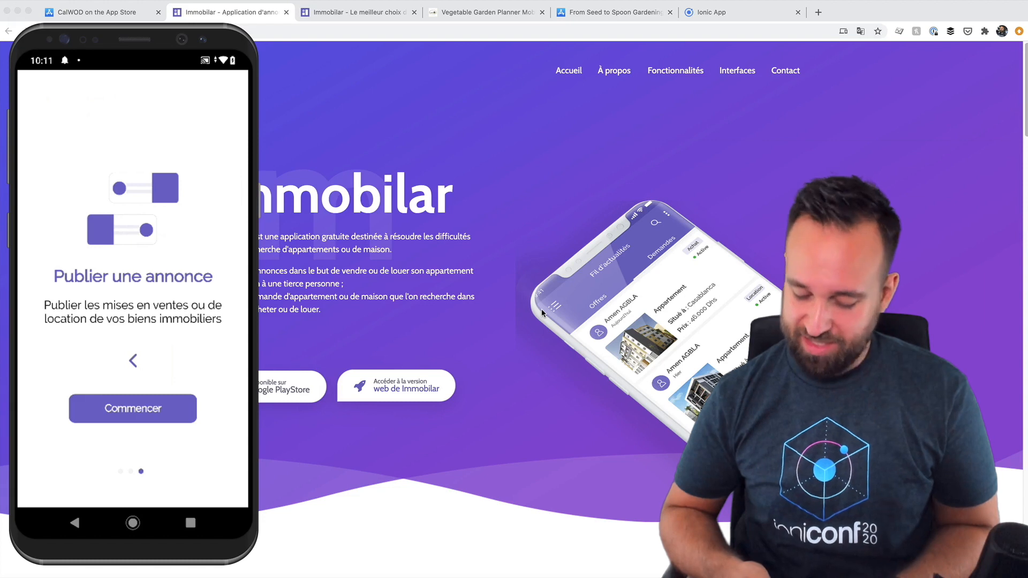
left_click(133, 408)
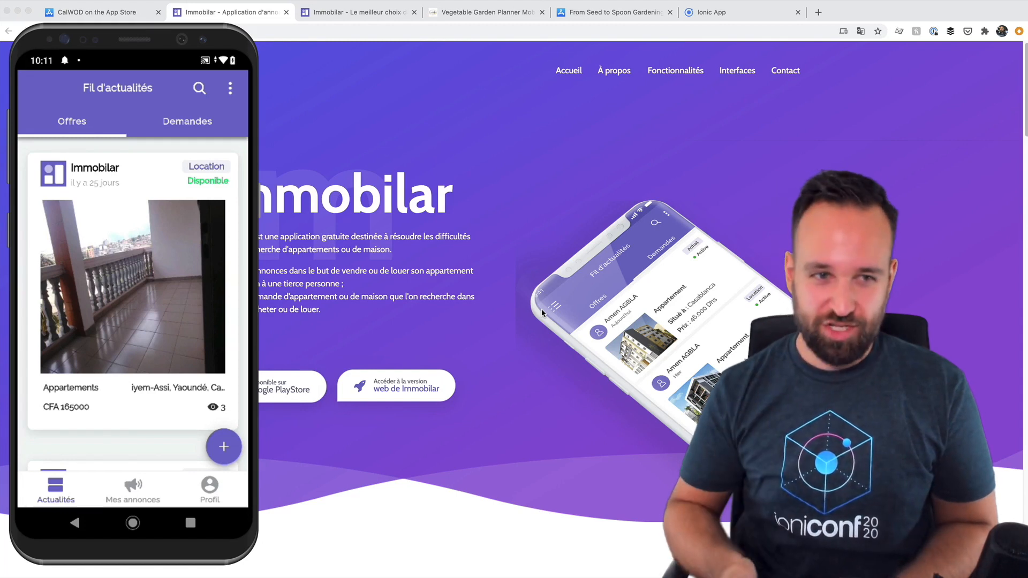
scroll("down", 3)
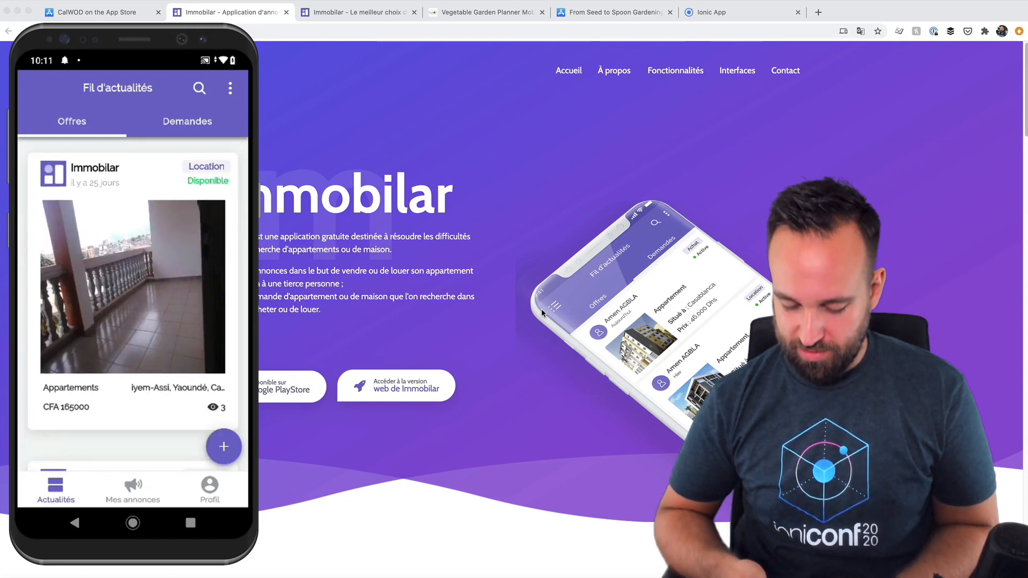
scroll("down", 3)
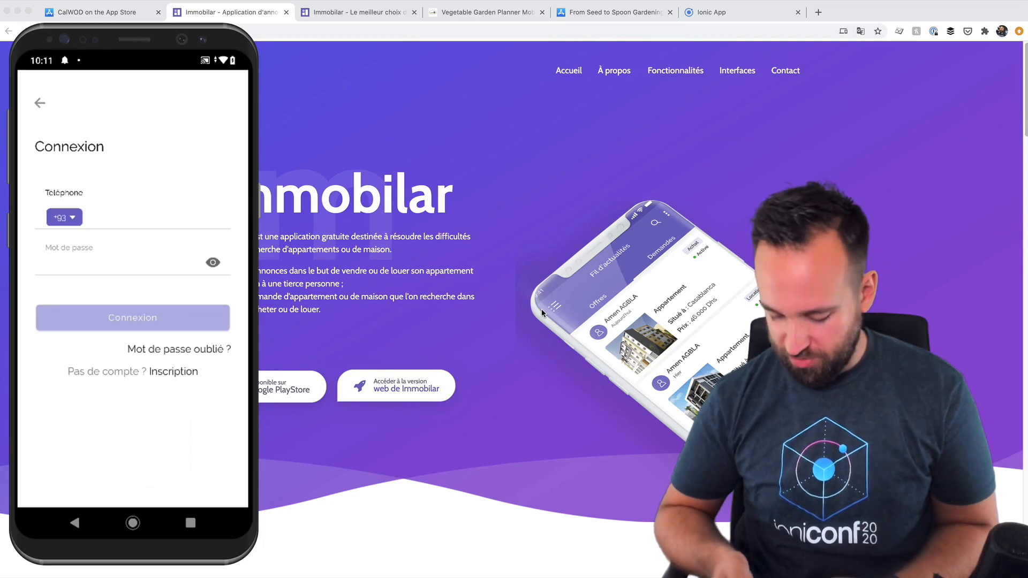
mouse_move(40, 103)
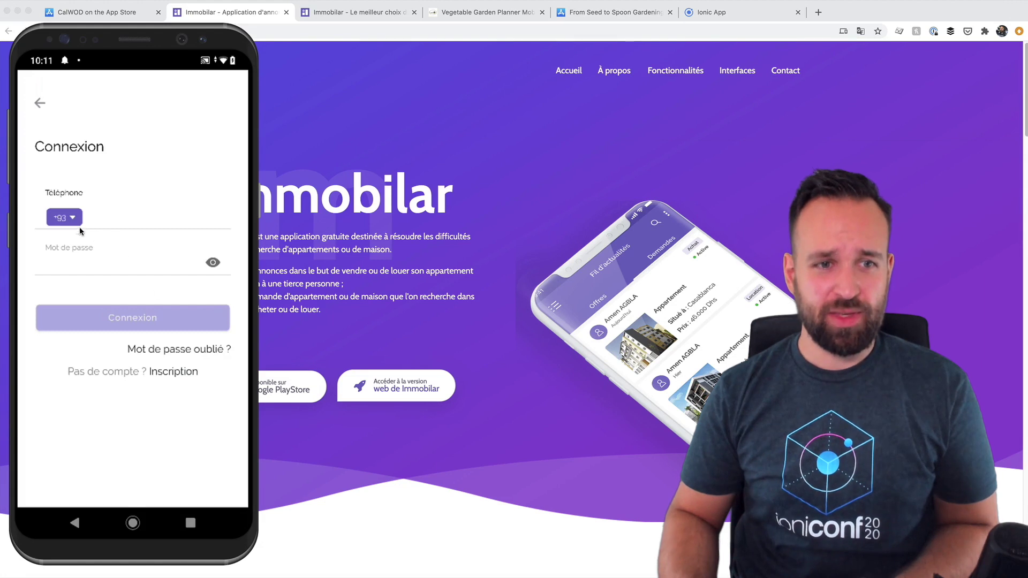
mouse_move(994, 400)
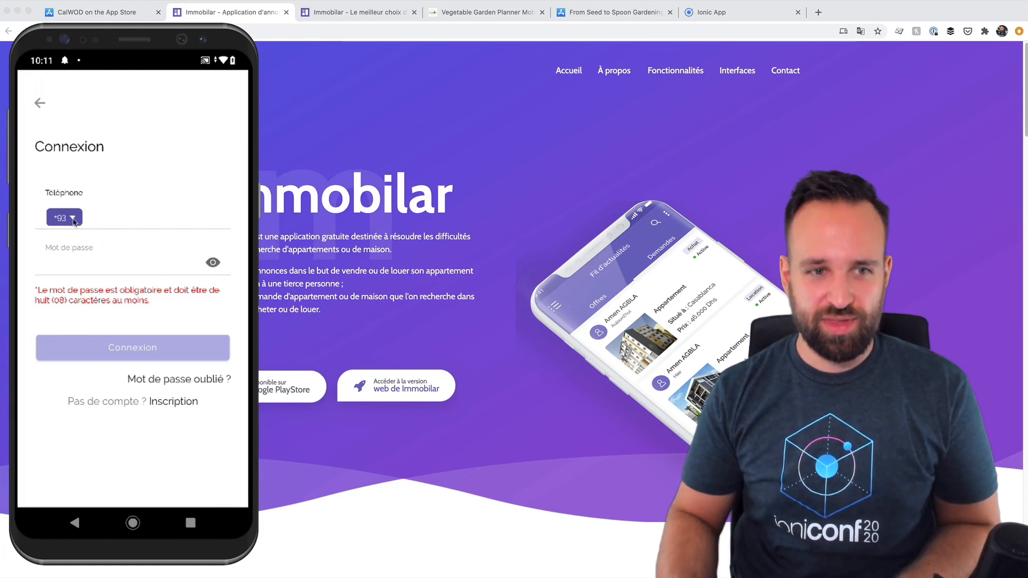
left_click(63, 217)
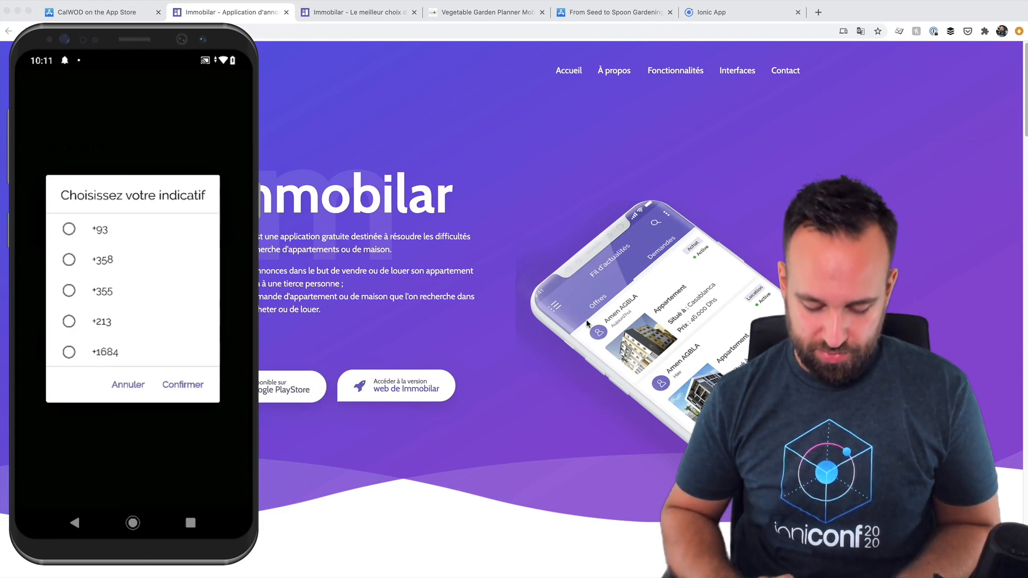
scroll("down", 3)
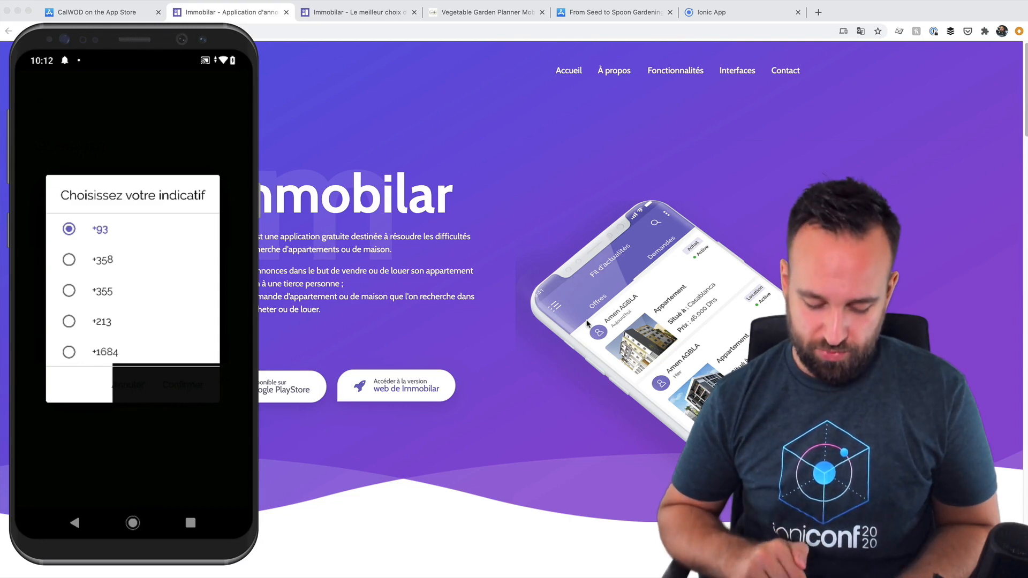
left_click(69, 229)
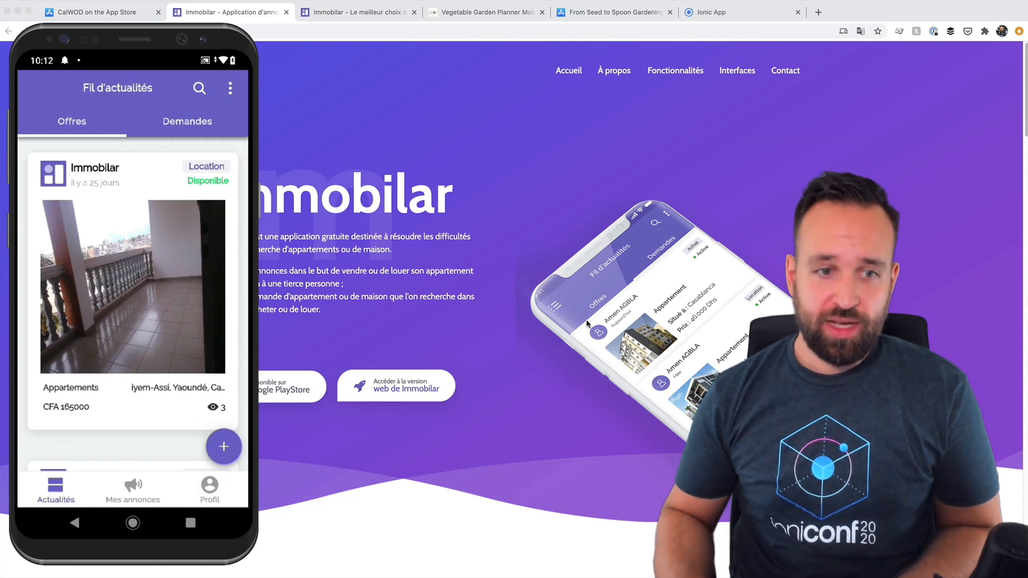
Scroll the offers feed, reach the Connexion screen, and move on to the Inscription registration form.
scroll("down", 3)
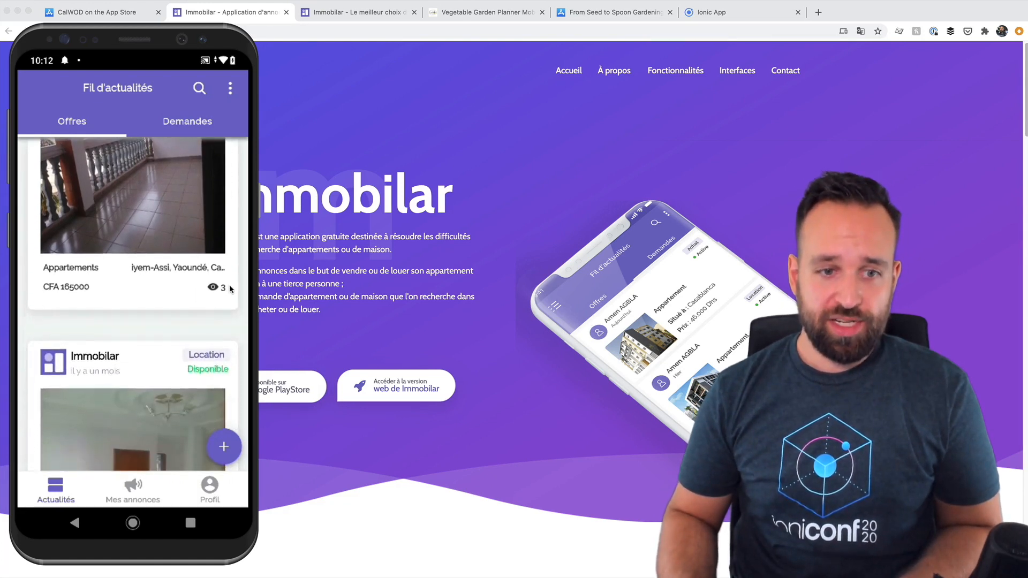
scroll("down", 3)
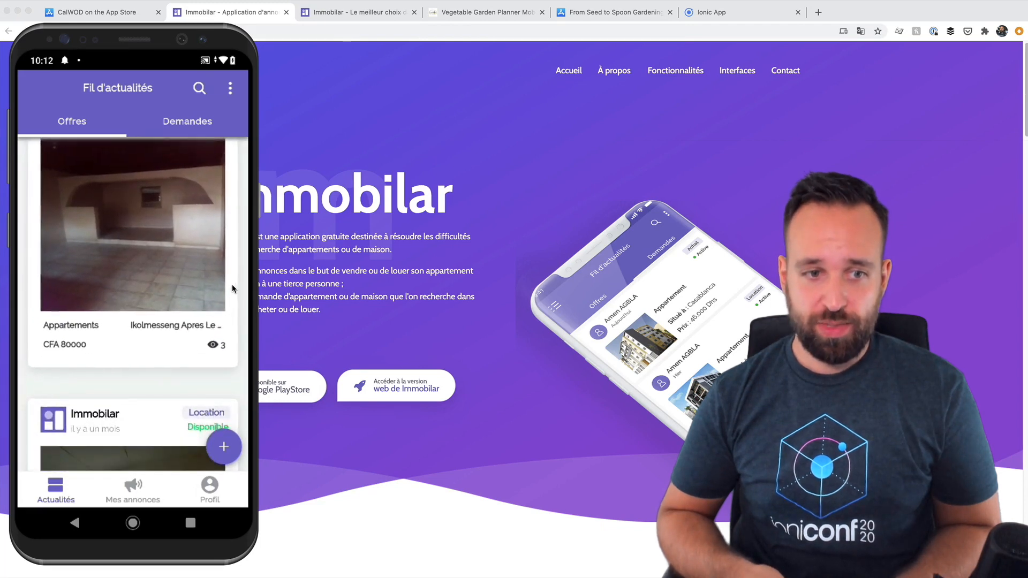
scroll("down", 3)
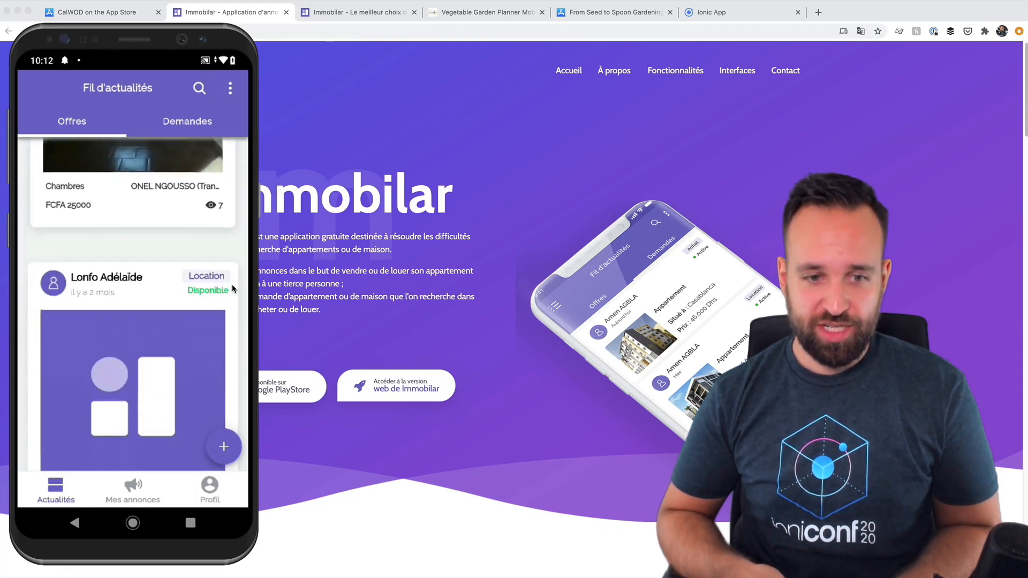
left_click(209, 489)
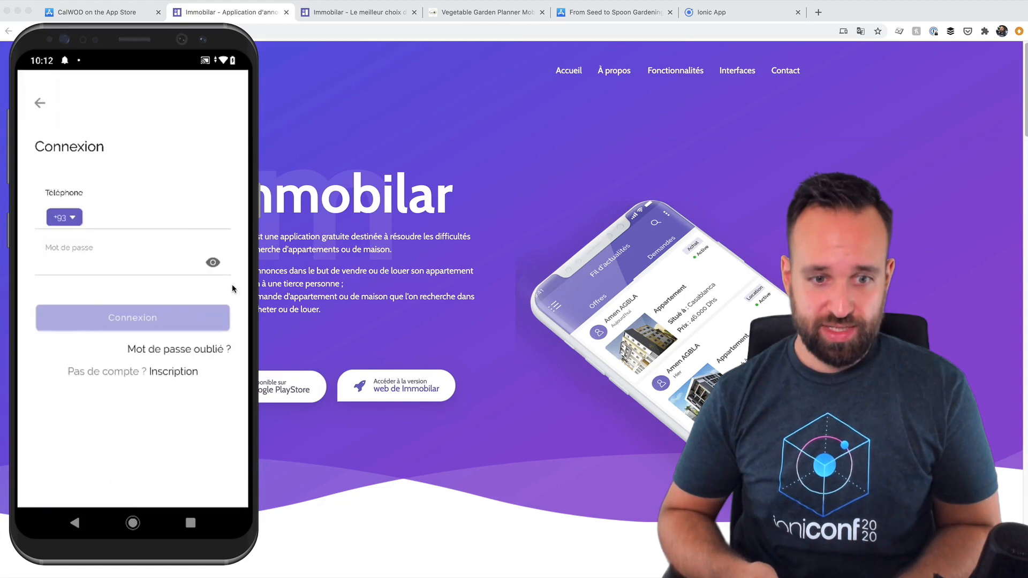
left_click(132, 317)
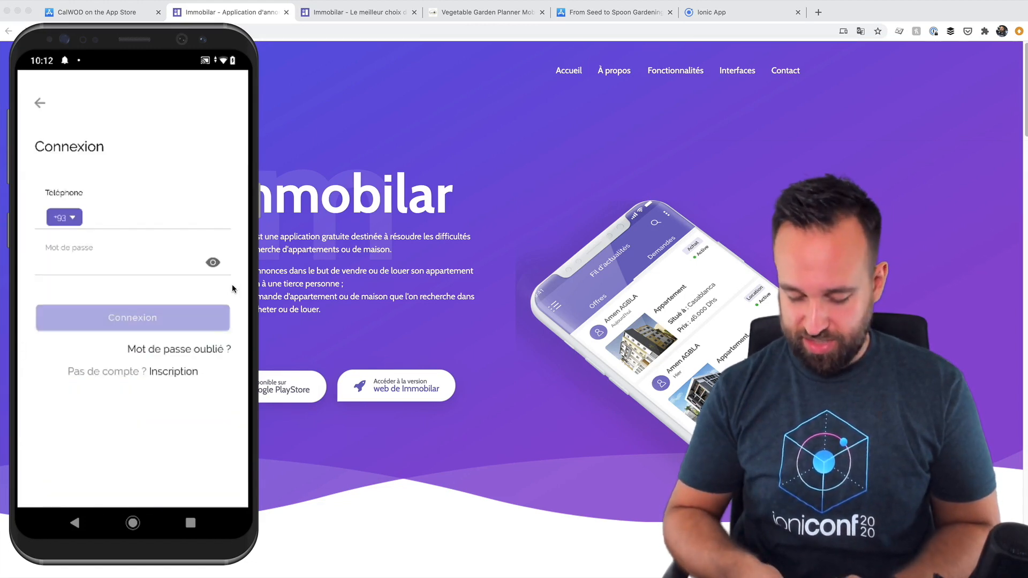
left_click(132, 317)
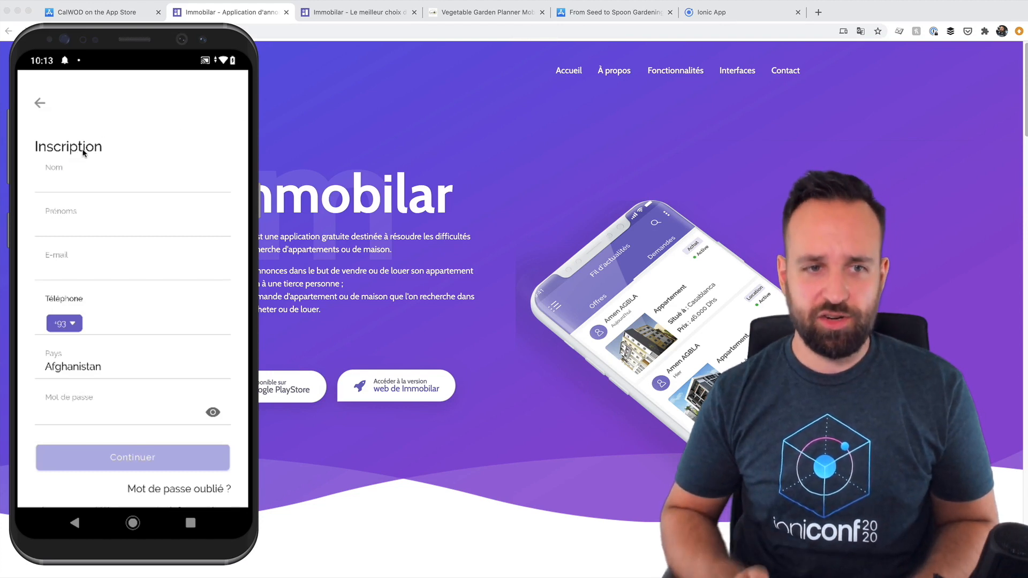
mouse_move(477, 231)
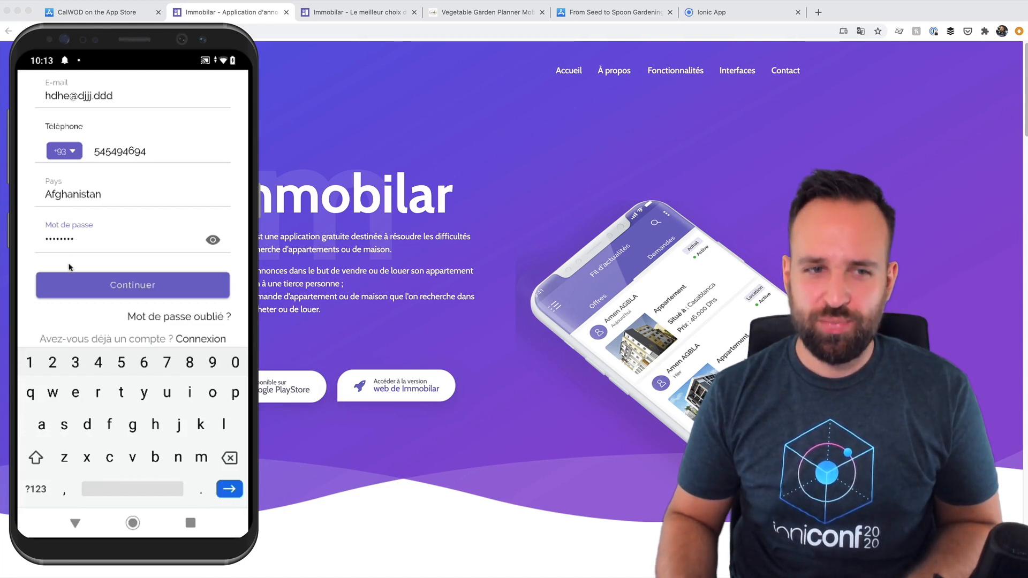
Enter the password and submit the registration with Continuer, landing on the signed-in offers feed.
left_click(229, 488)
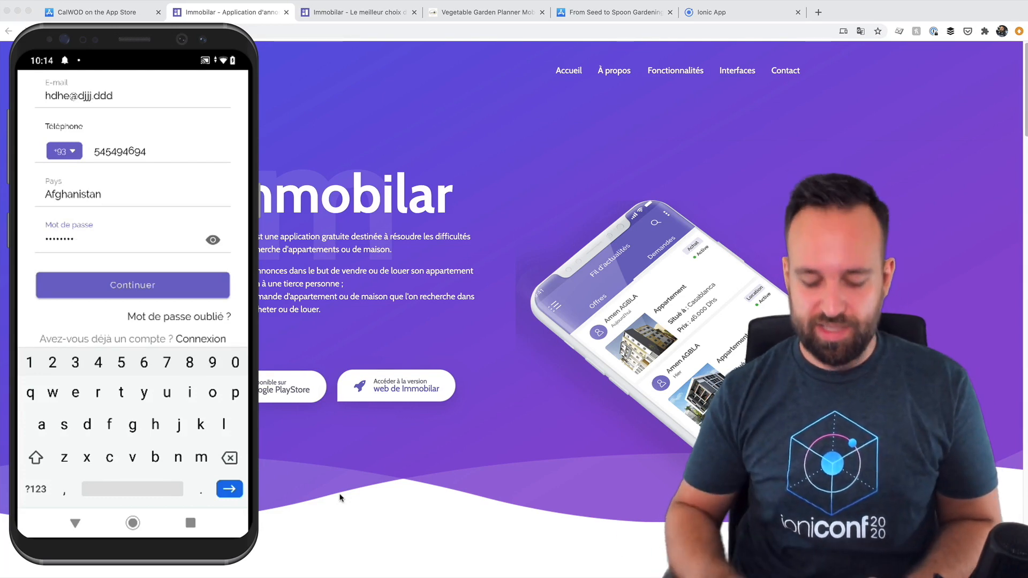
left_click(131, 285)
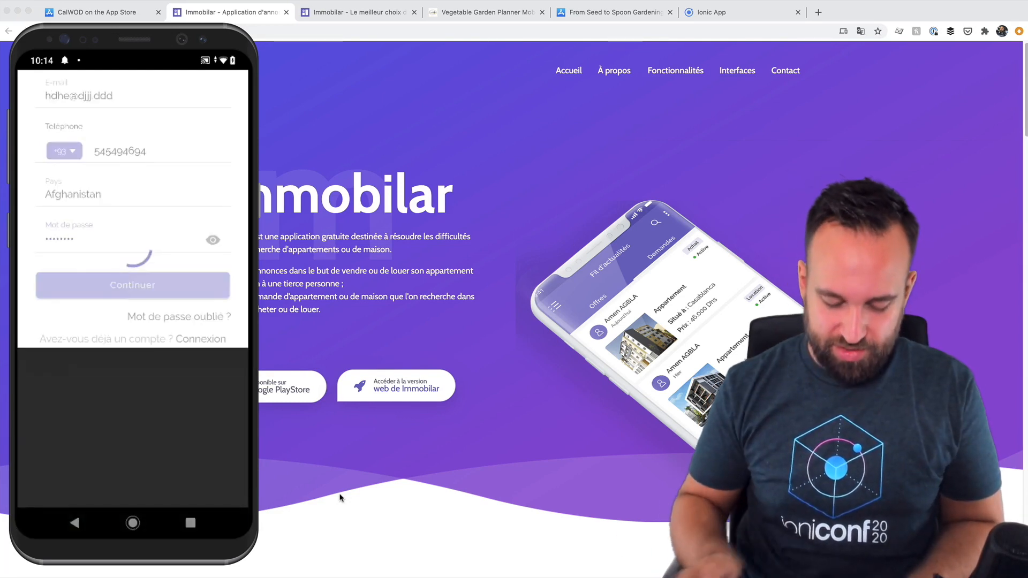
left_click(133, 285)
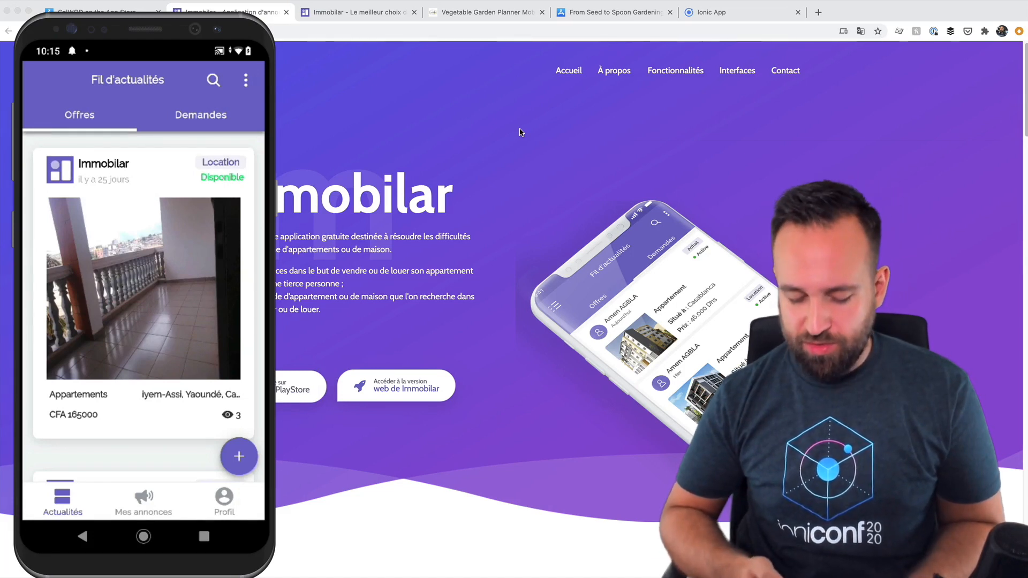
mouse_move(389, 307)
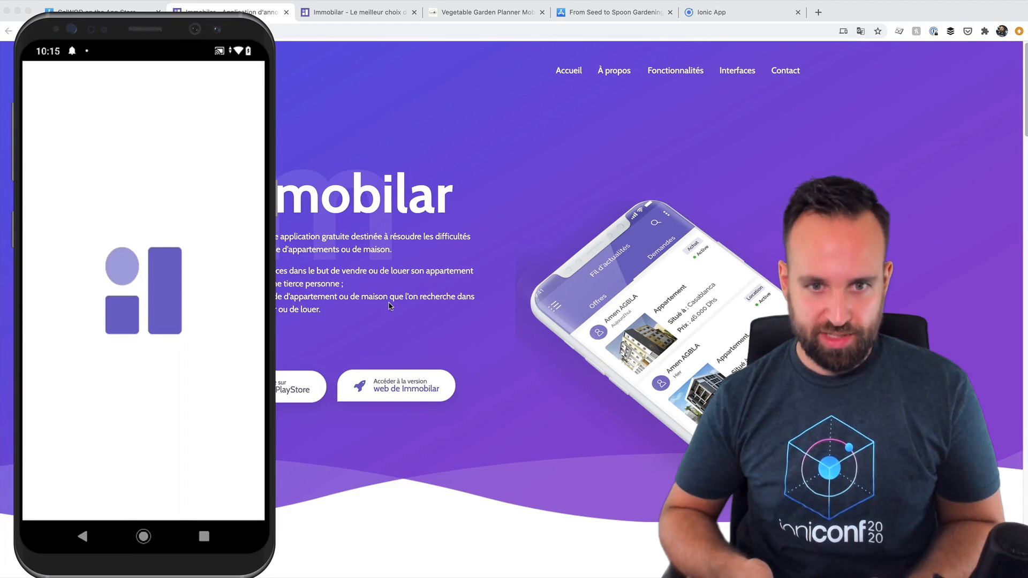
mouse_move(347, 79)
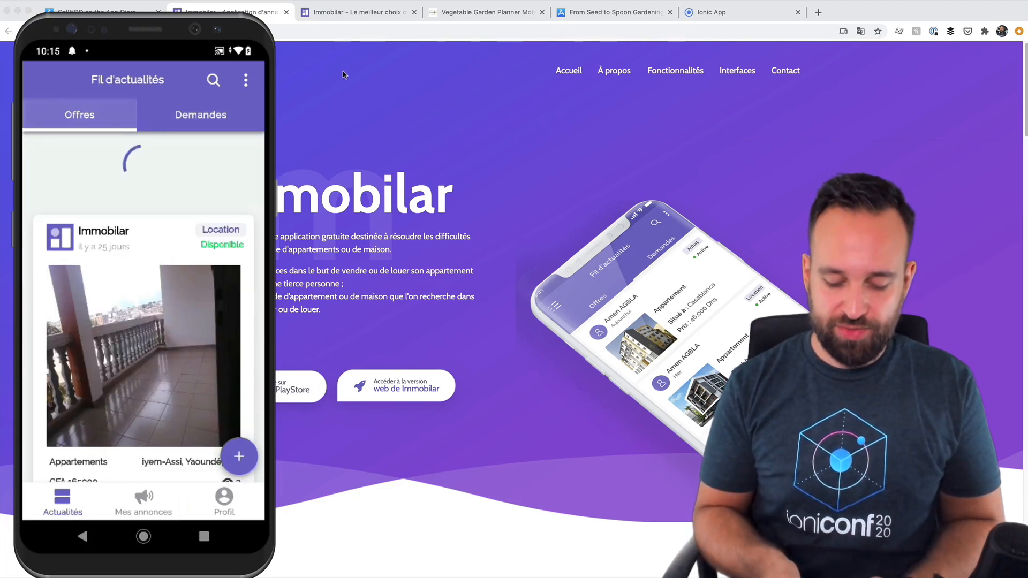
Browse the Offres feed starting with the Yaoundé CFA 165000 listing, briefly opening and closing the city search.
left_click(246, 80)
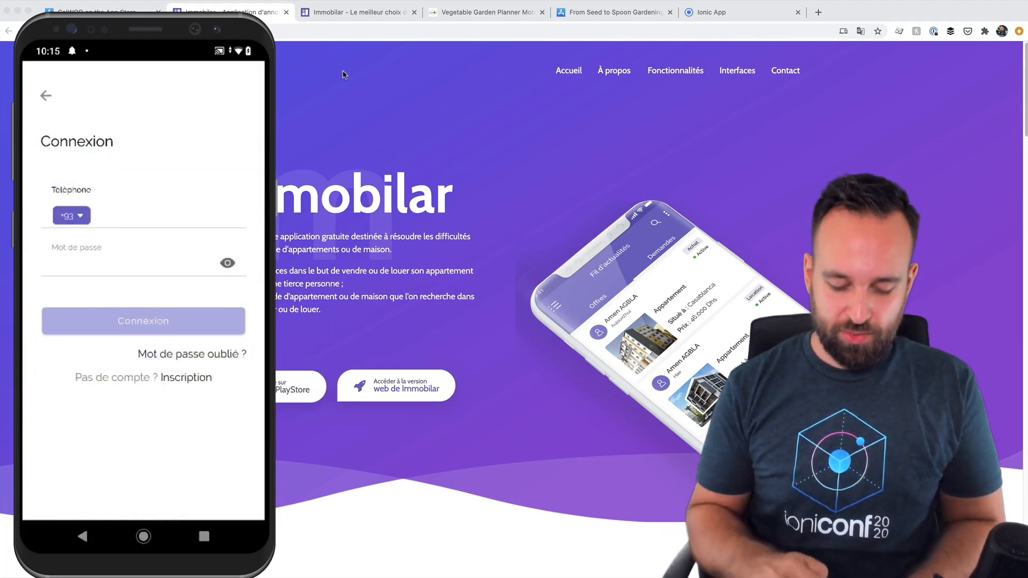
left_click(142, 321)
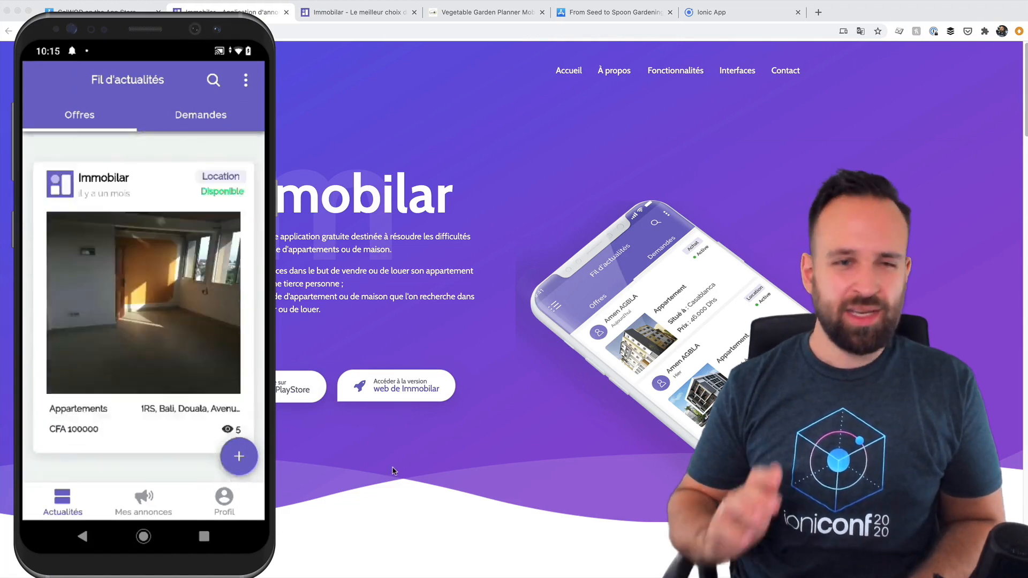
scroll("down", 3)
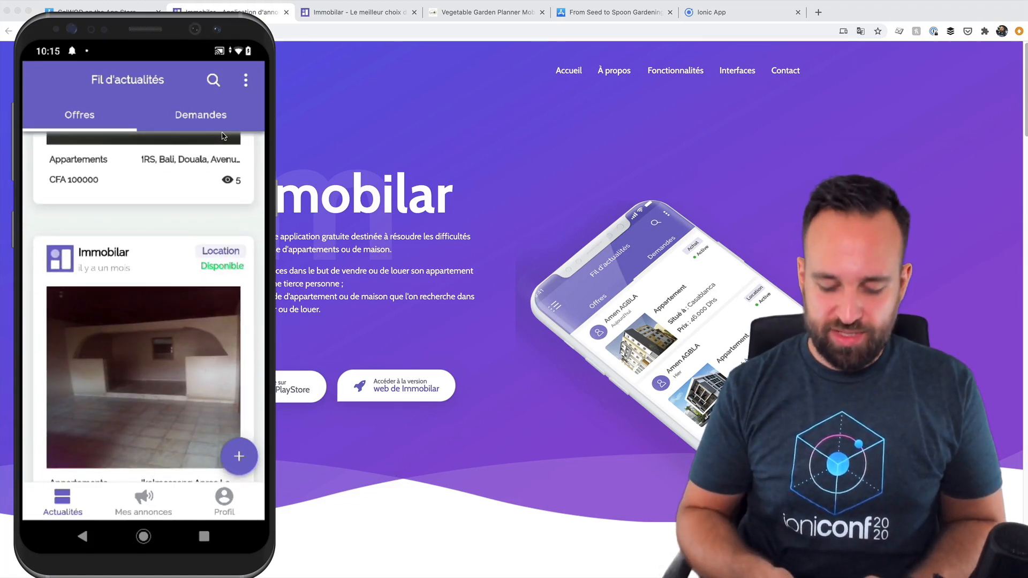
left_click(212, 80)
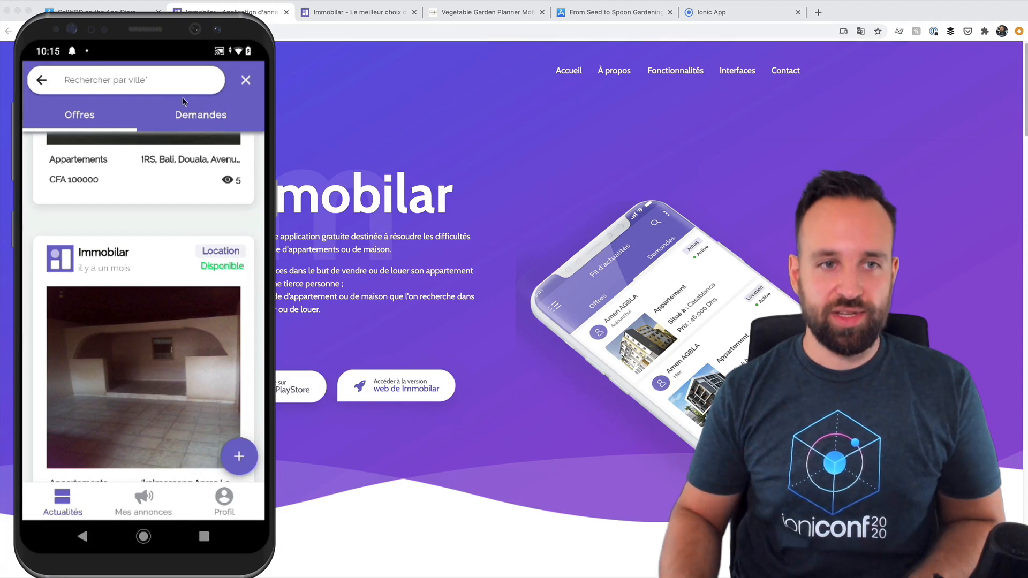
mouse_move(535, 176)
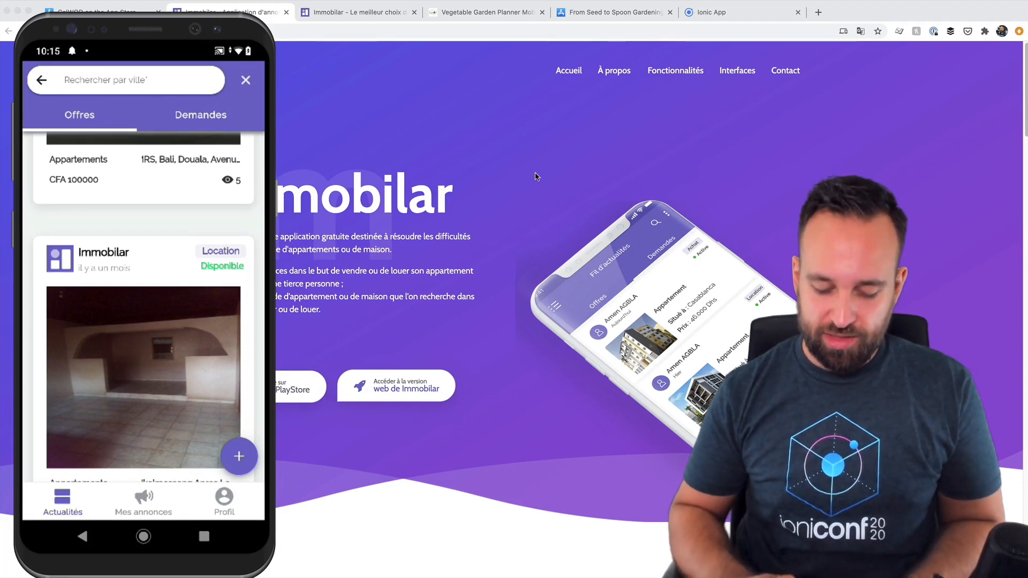
left_click(246, 80)
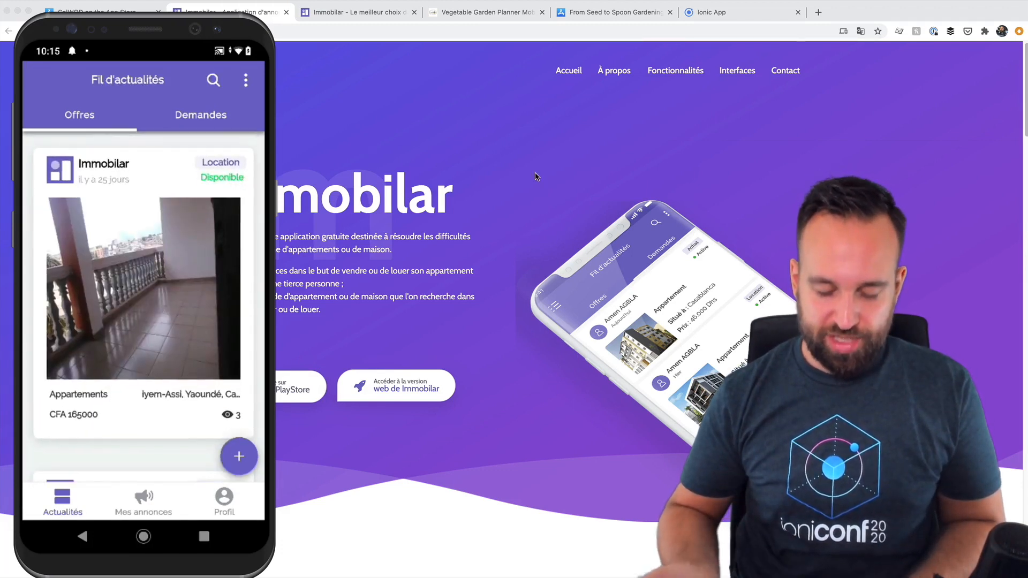
mouse_move(494, 299)
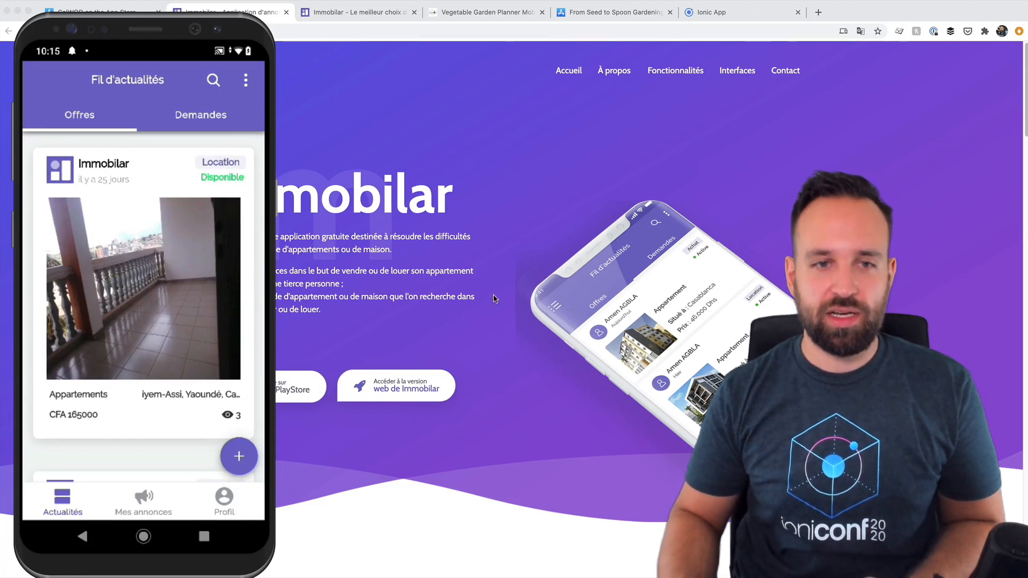
mouse_move(55, 89)
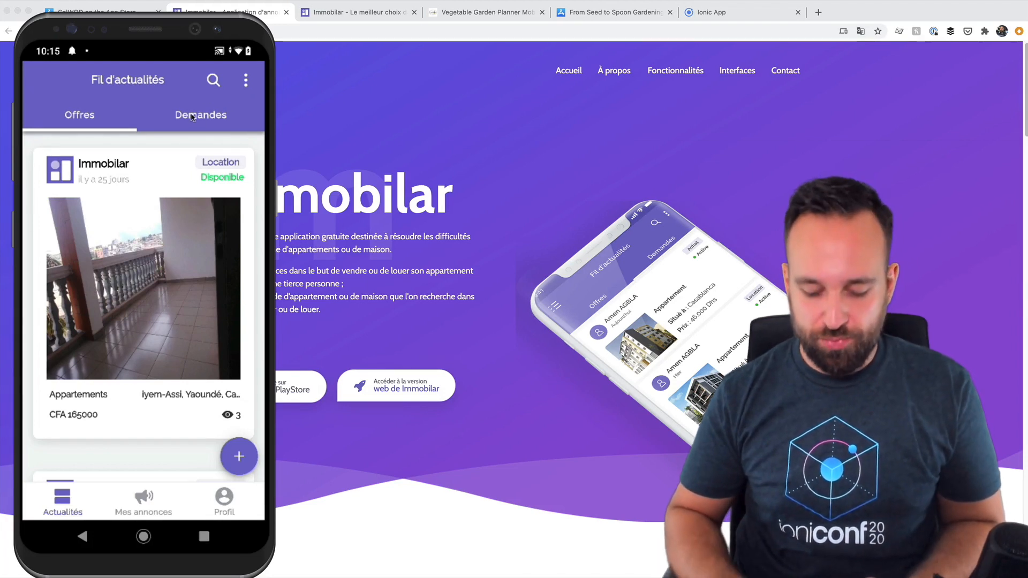
scroll("down", 3)
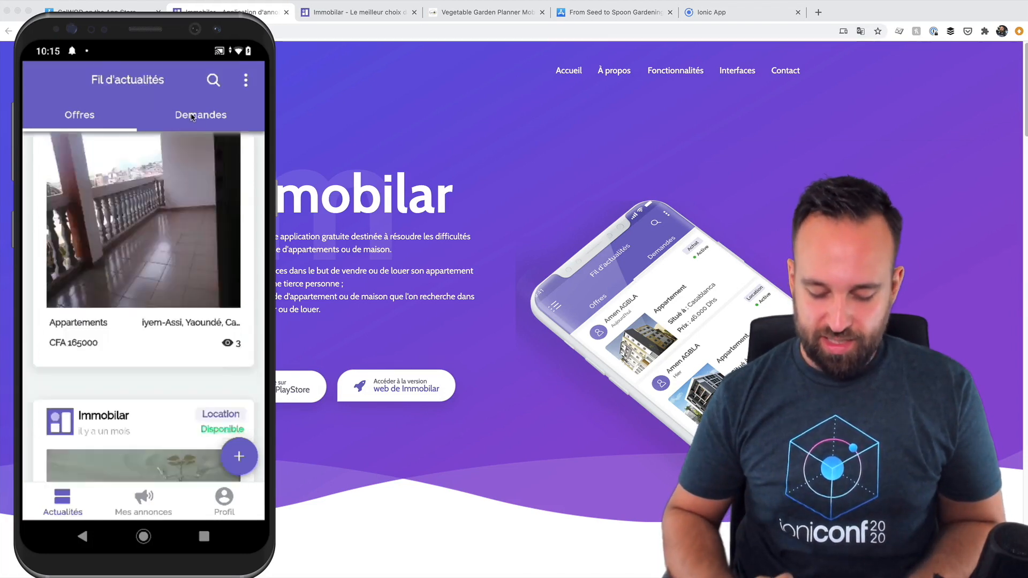
scroll("down", 3)
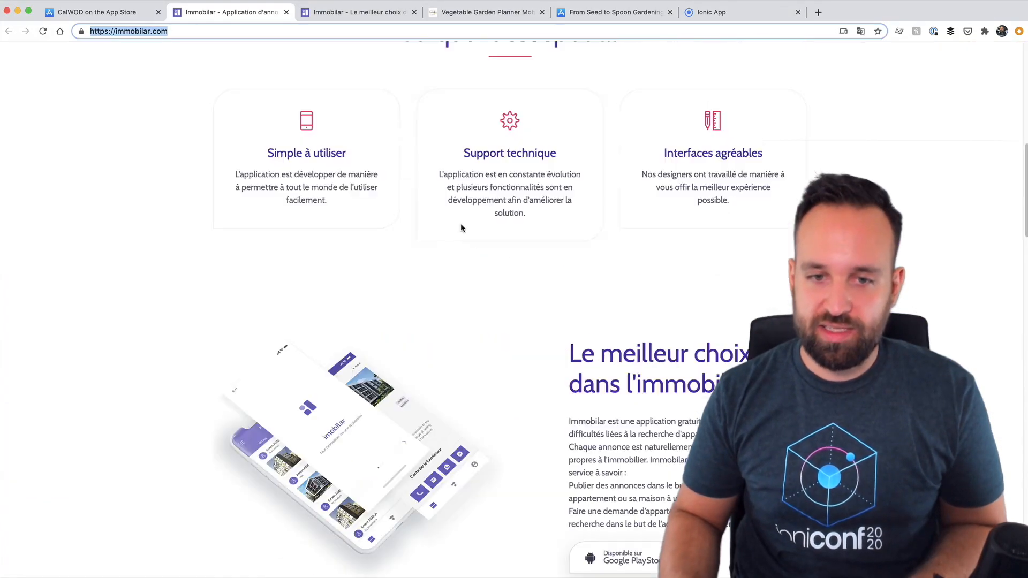
Scroll through immobilar.com's app screens and contact section, then switch to the From Seed to Spoon planner site.
scroll("down", 3)
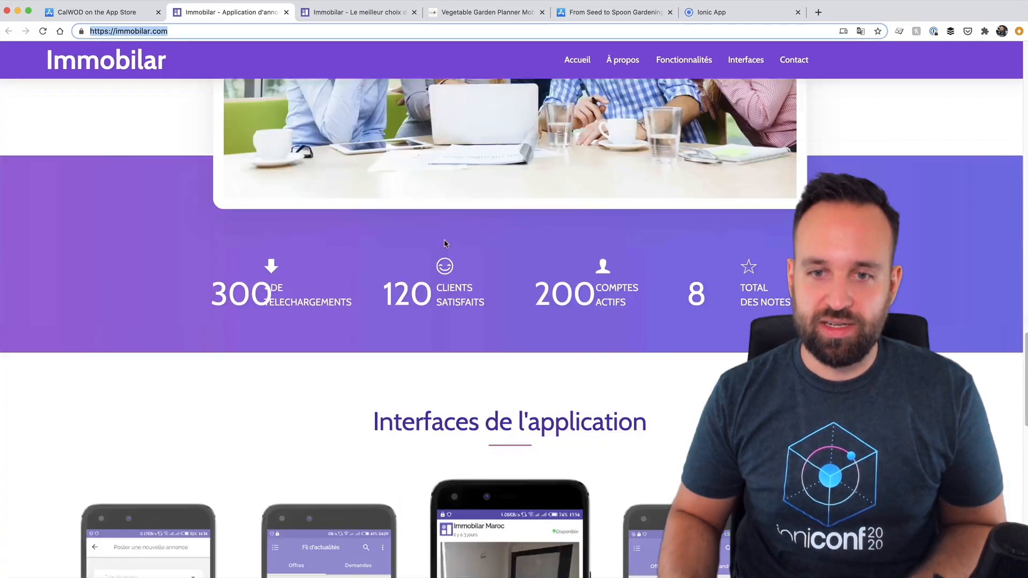
scroll("down", 3)
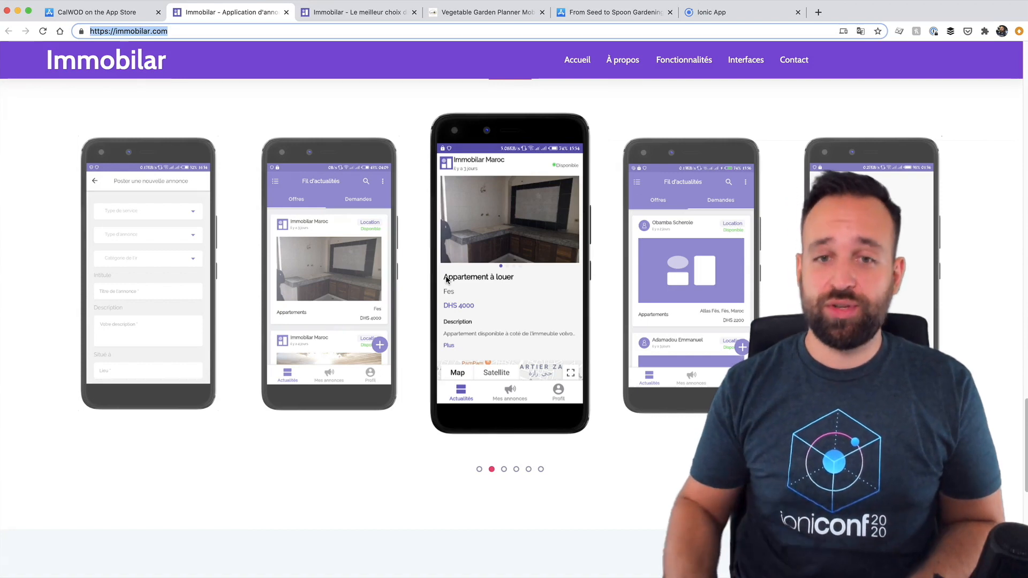
scroll("down", 3)
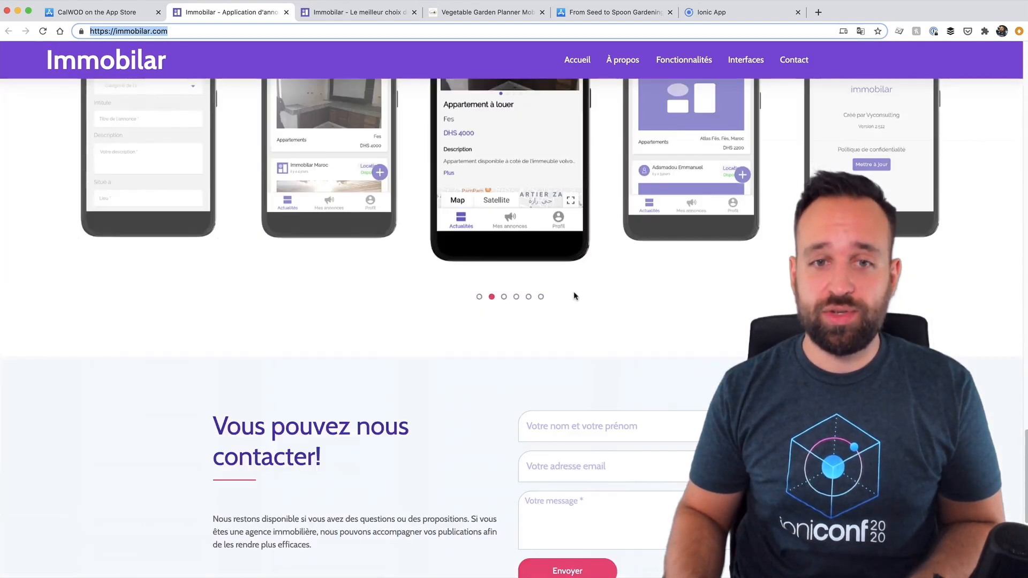
scroll("up", 3)
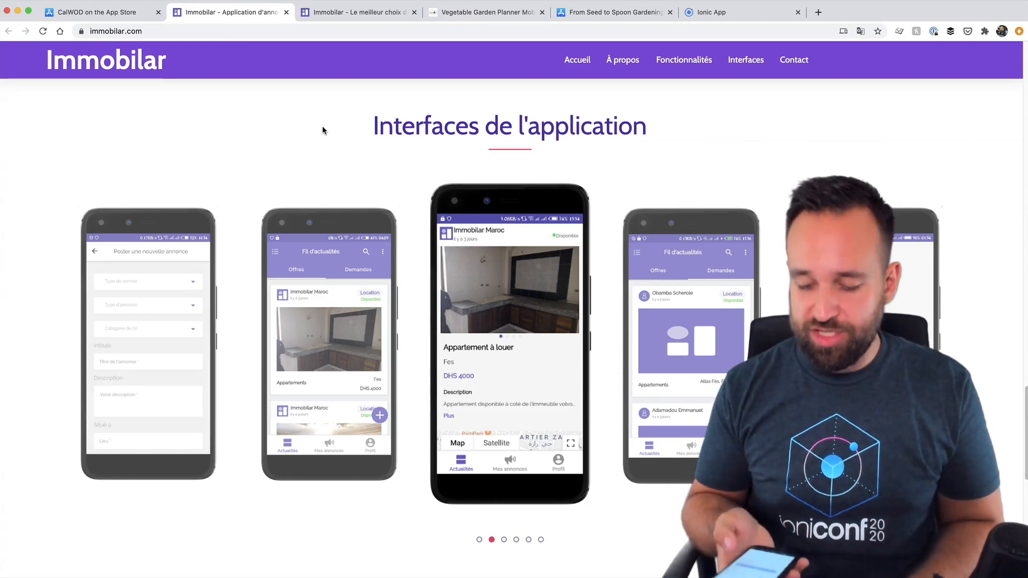
mouse_move(403, 171)
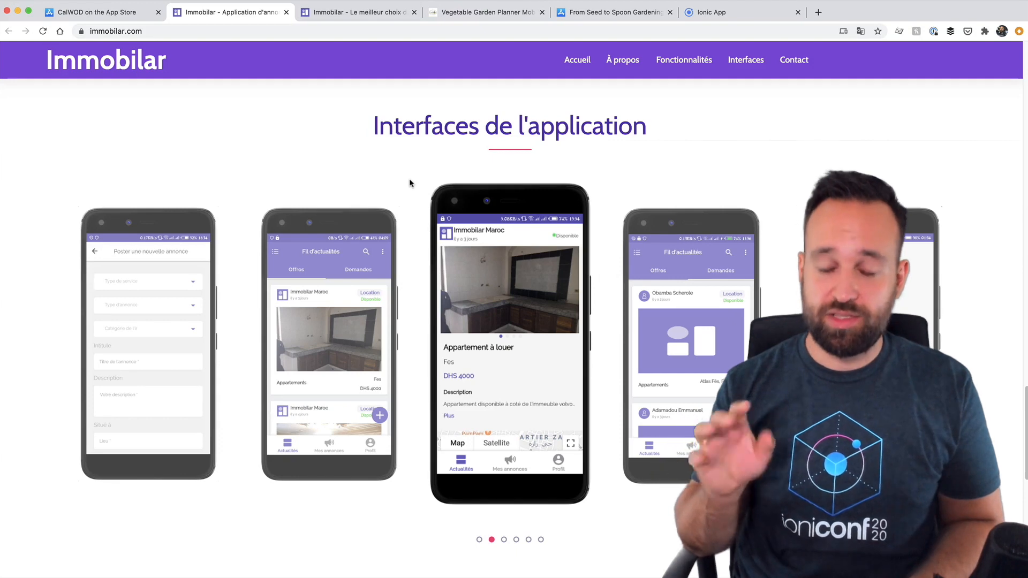
scroll("up", 3)
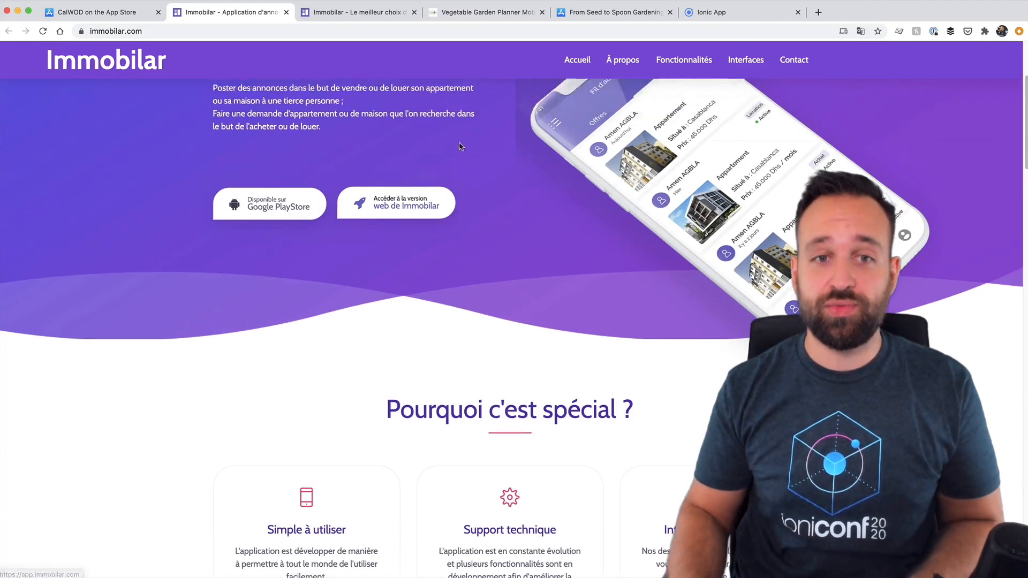
scroll("down", 3)
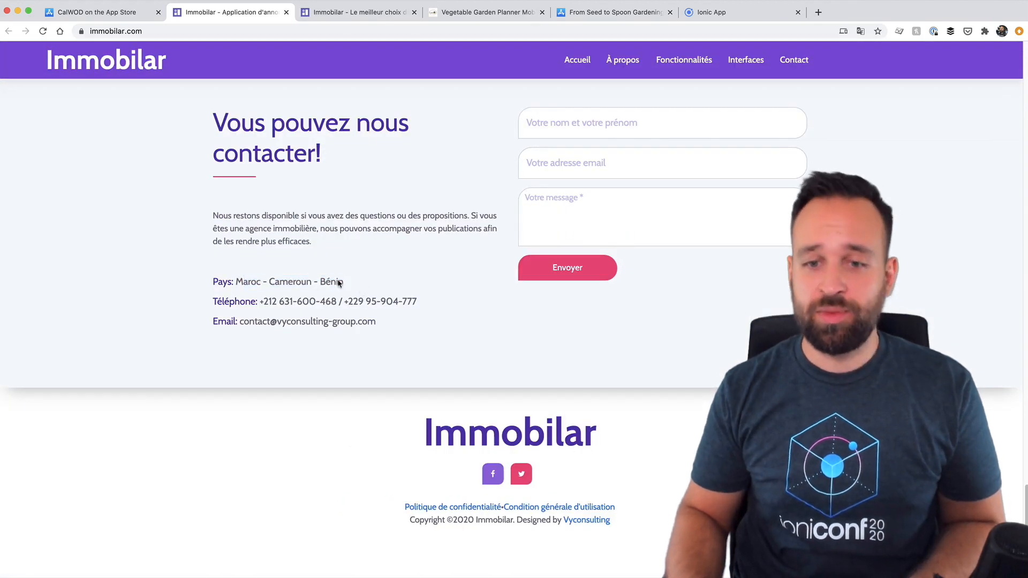
scroll("up", 3)
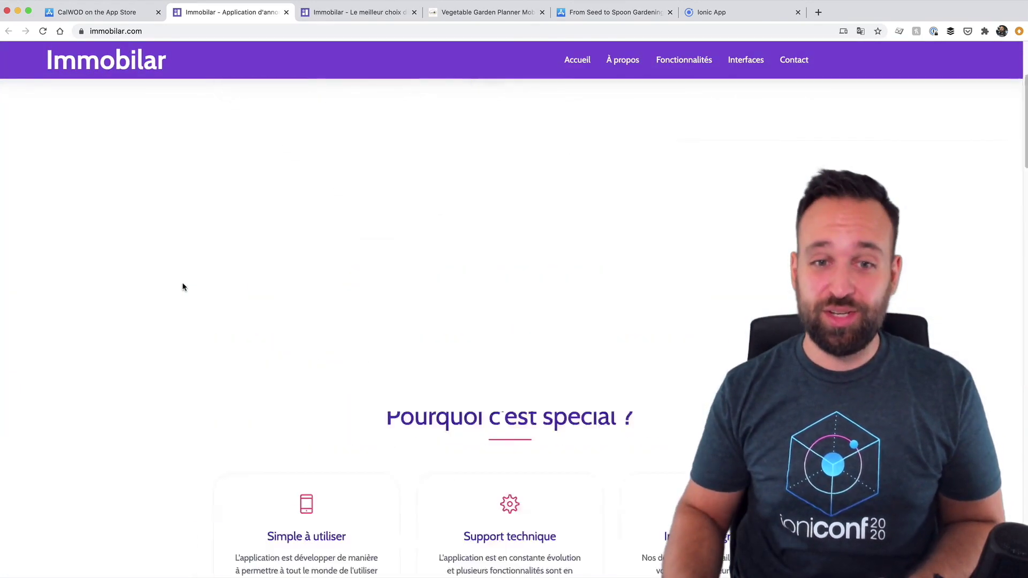
scroll("up", 3)
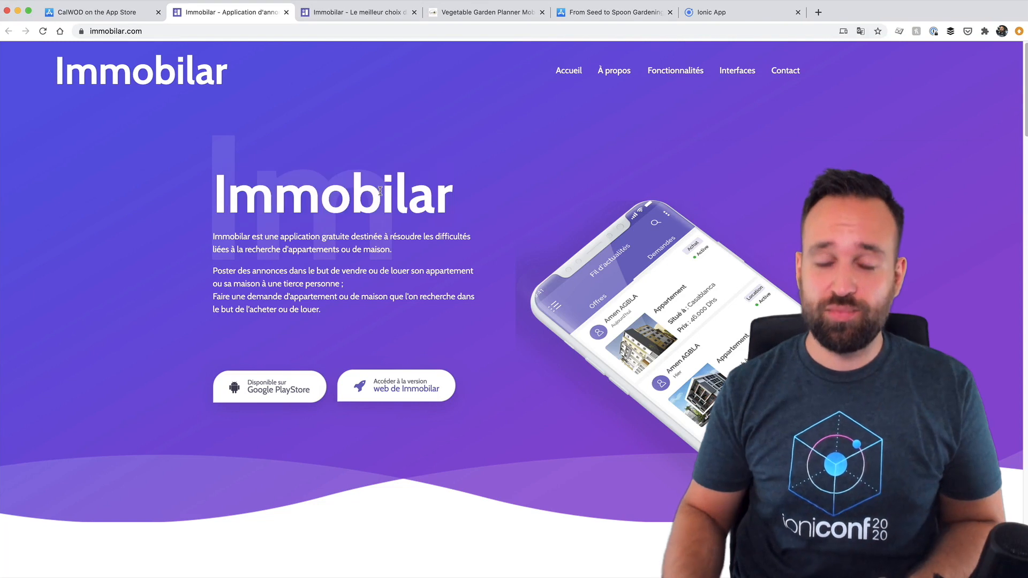
mouse_move(379, 282)
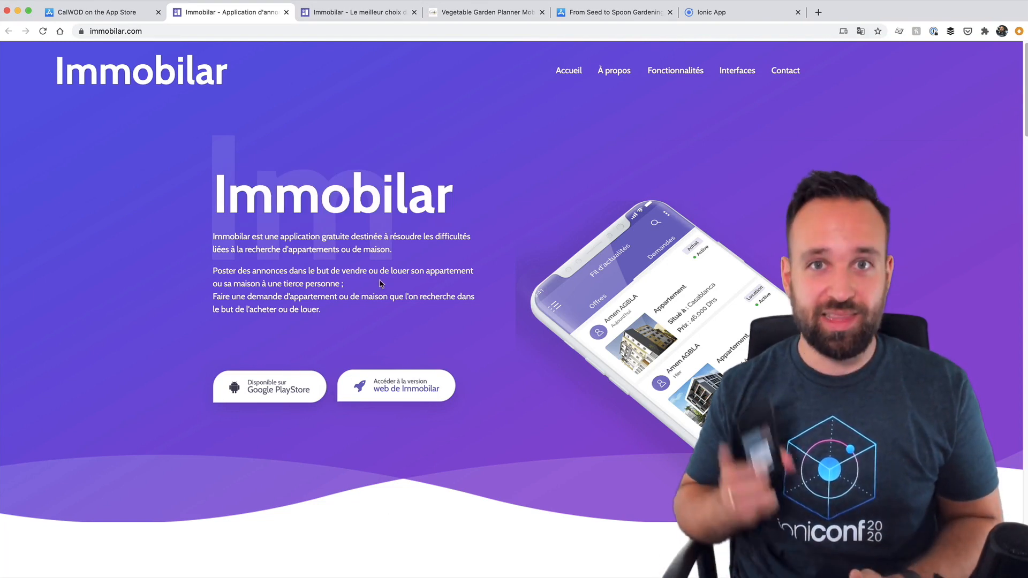
left_click(485, 12)
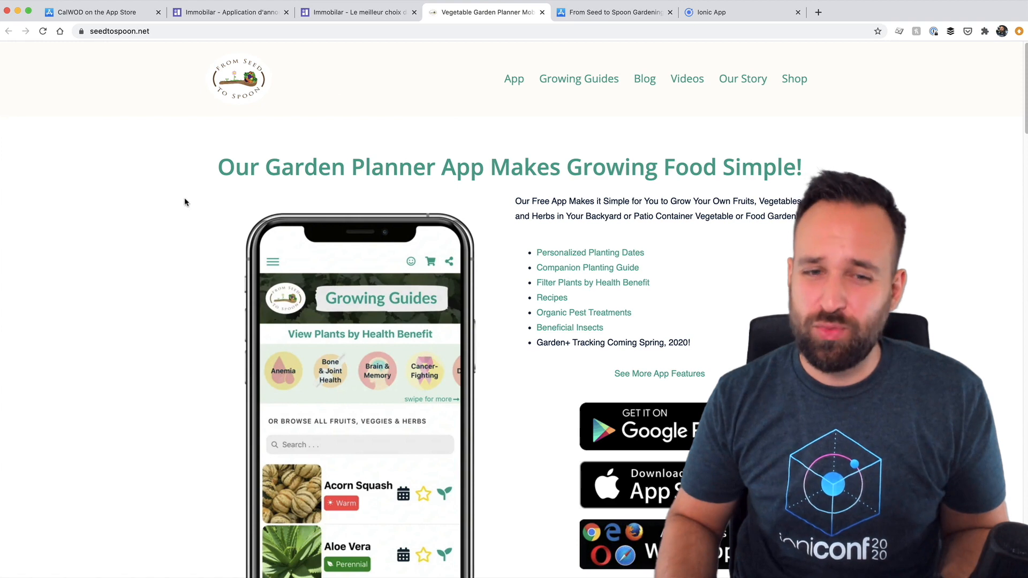
mouse_move(140, 346)
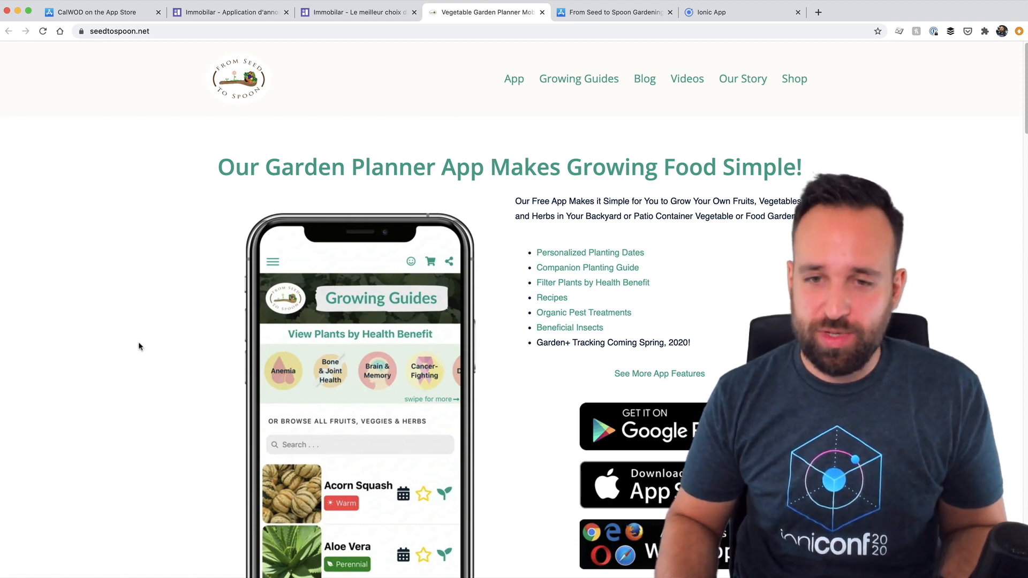
scroll("down", 3)
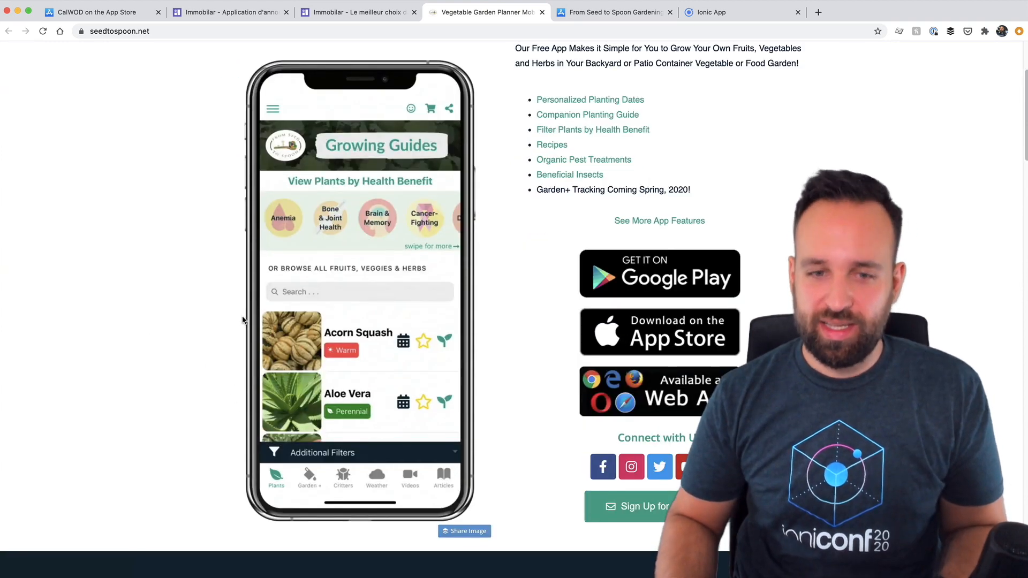
scroll("up", 3)
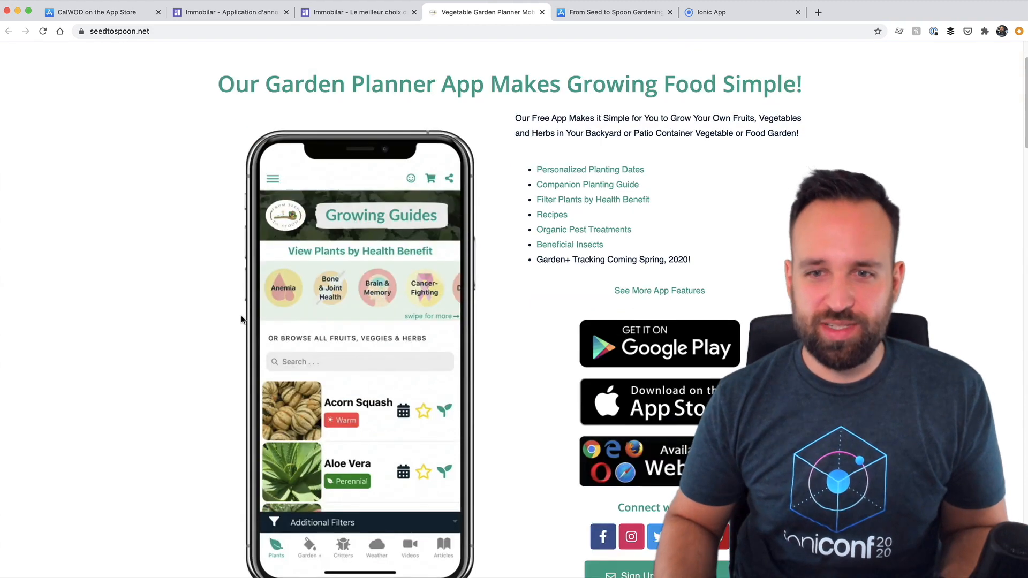
scroll("up", 3)
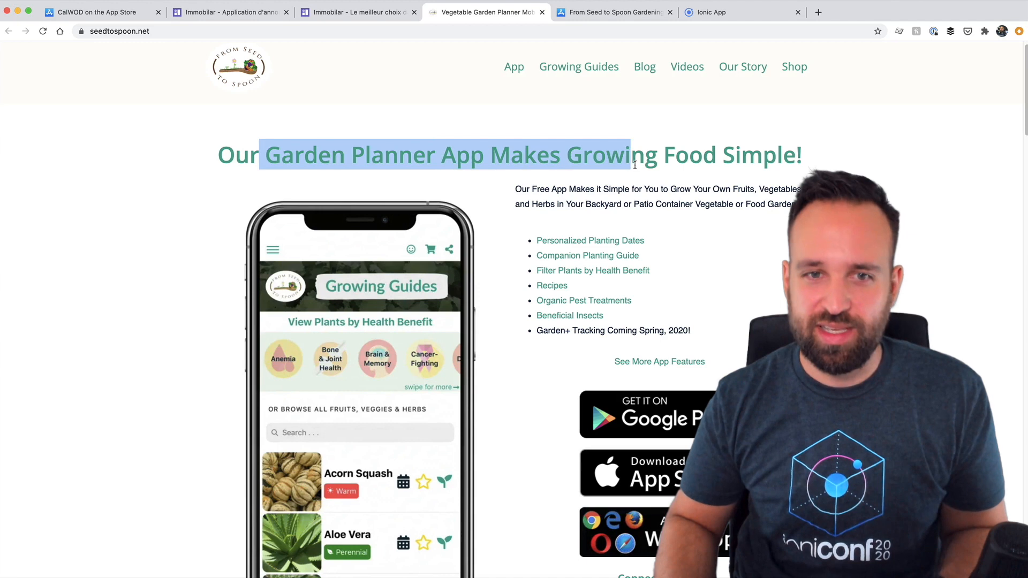
scroll("down", 3)
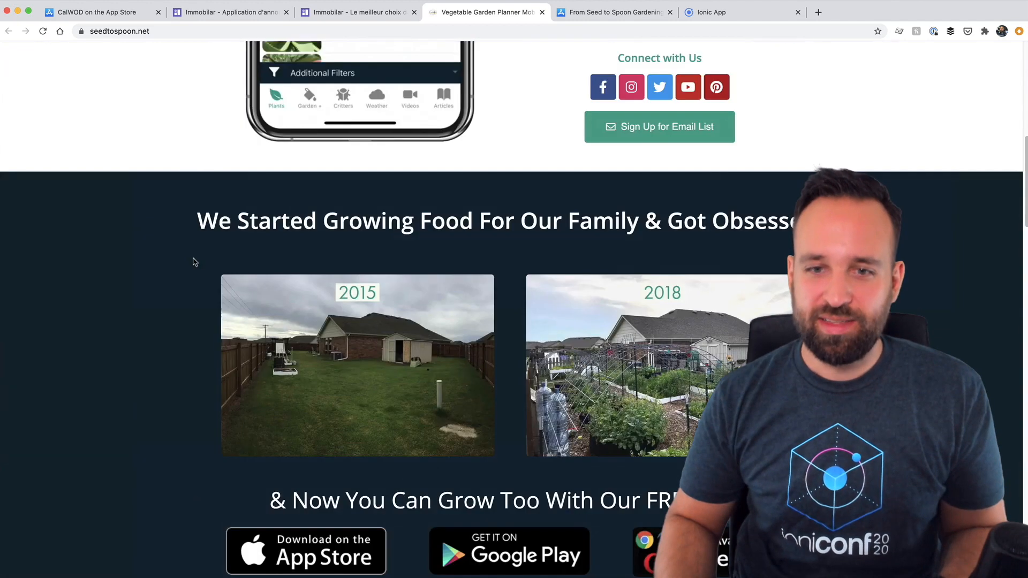
scroll("down", 3)
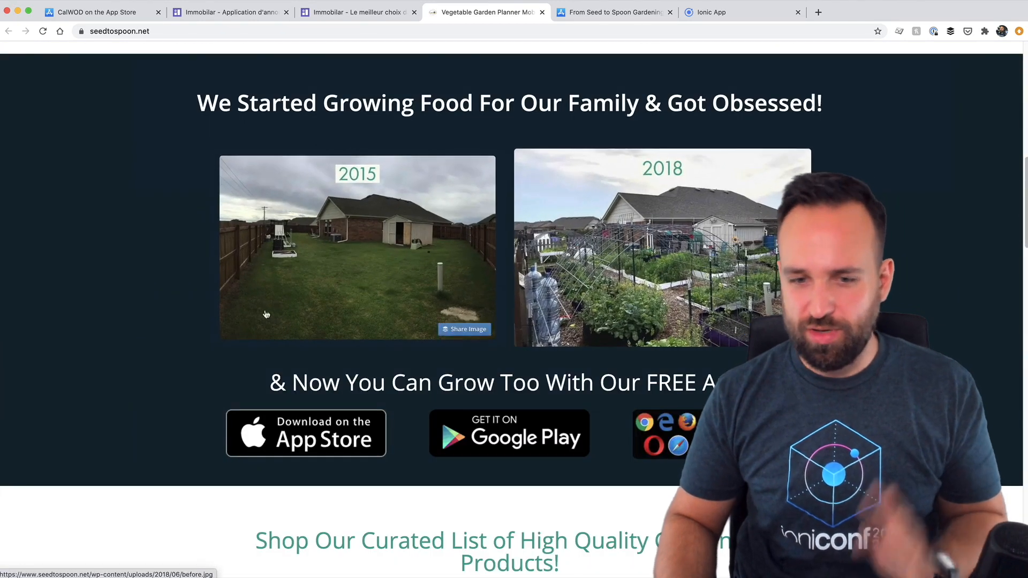
scroll("down", 3)
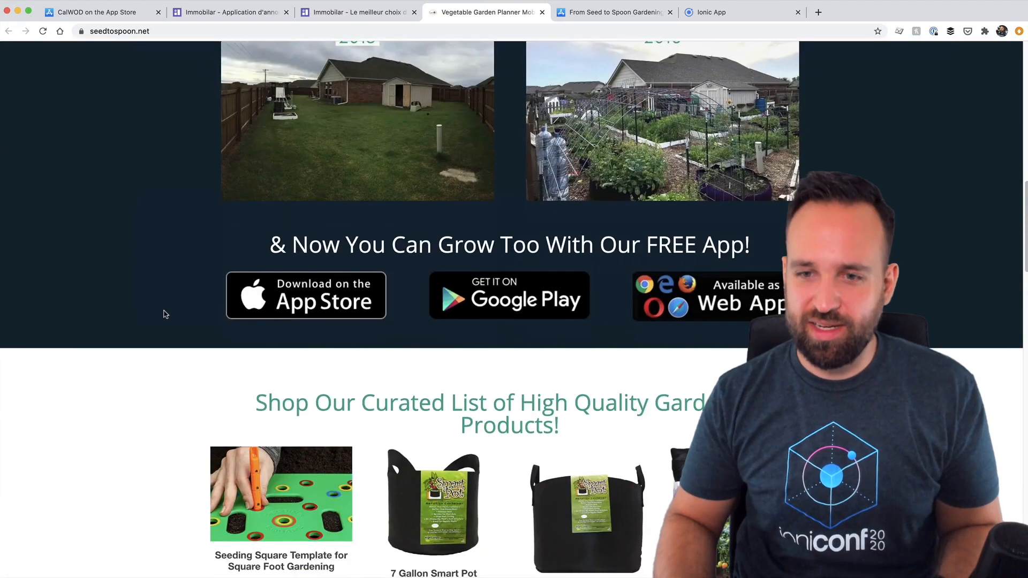
scroll("up", 3)
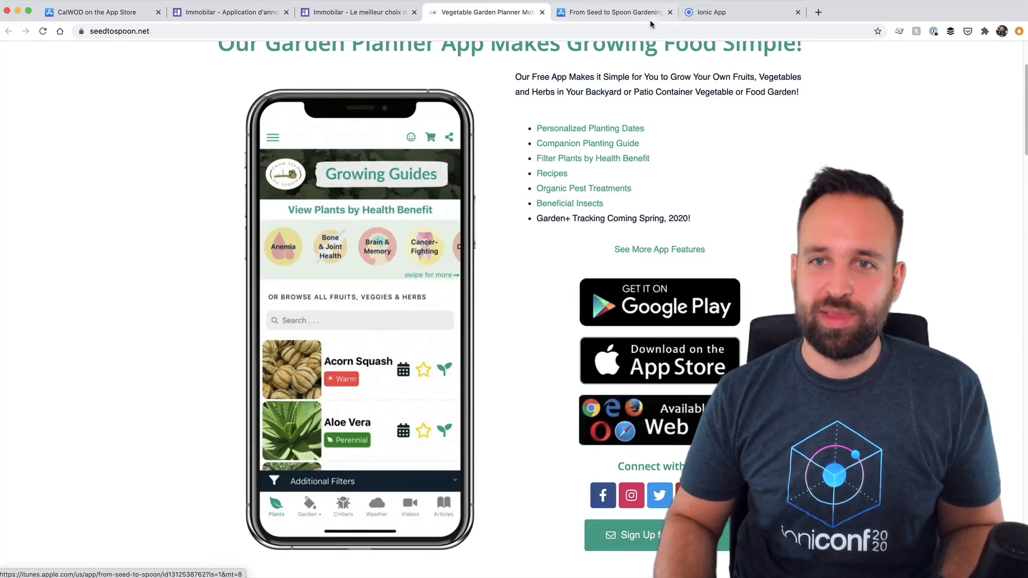
View the From Seed to Spoon web app's Growing Guides plant list, then load its App Store listing.
left_click(707, 12)
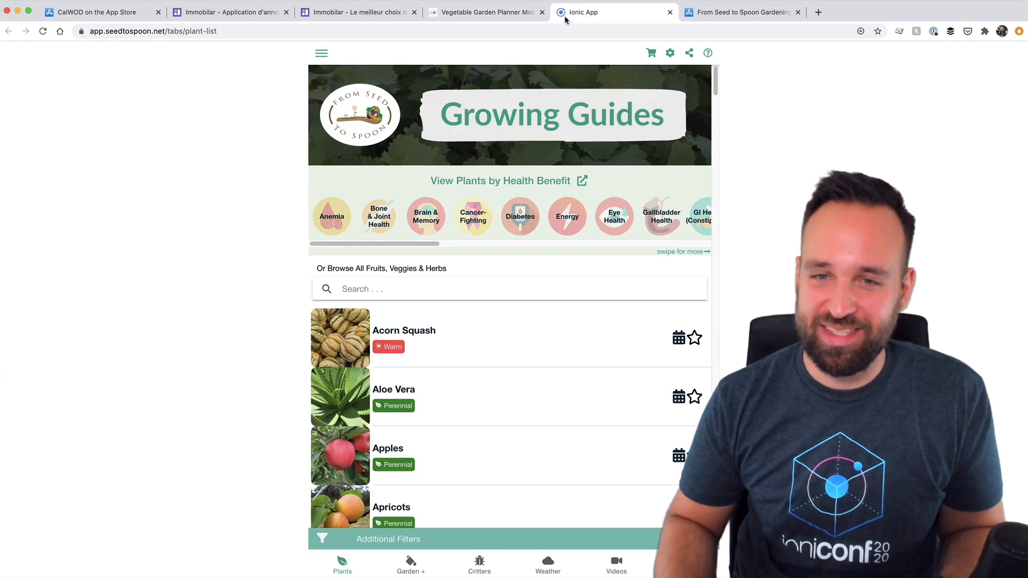
mouse_move(567, 61)
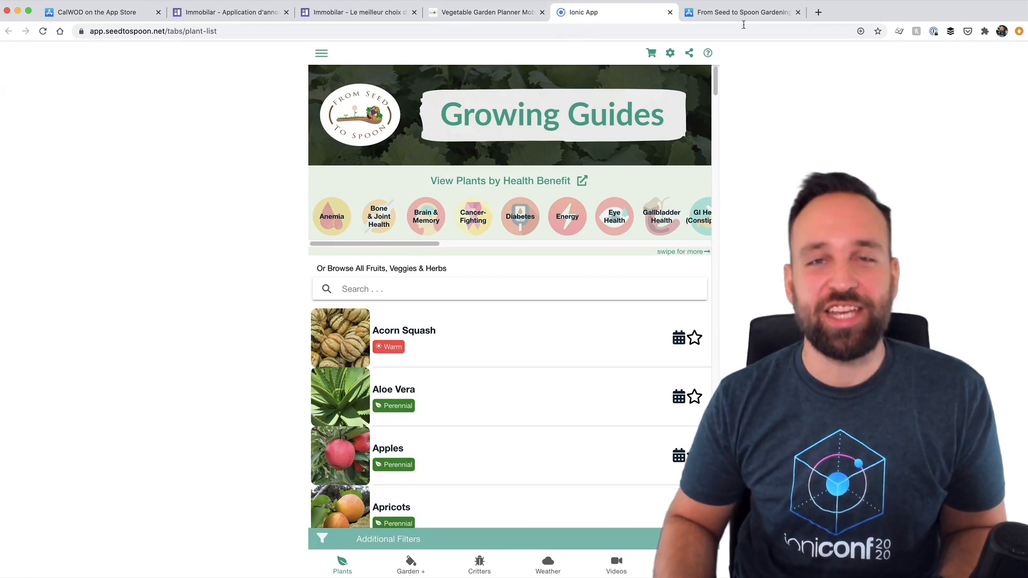
left_click(486, 12)
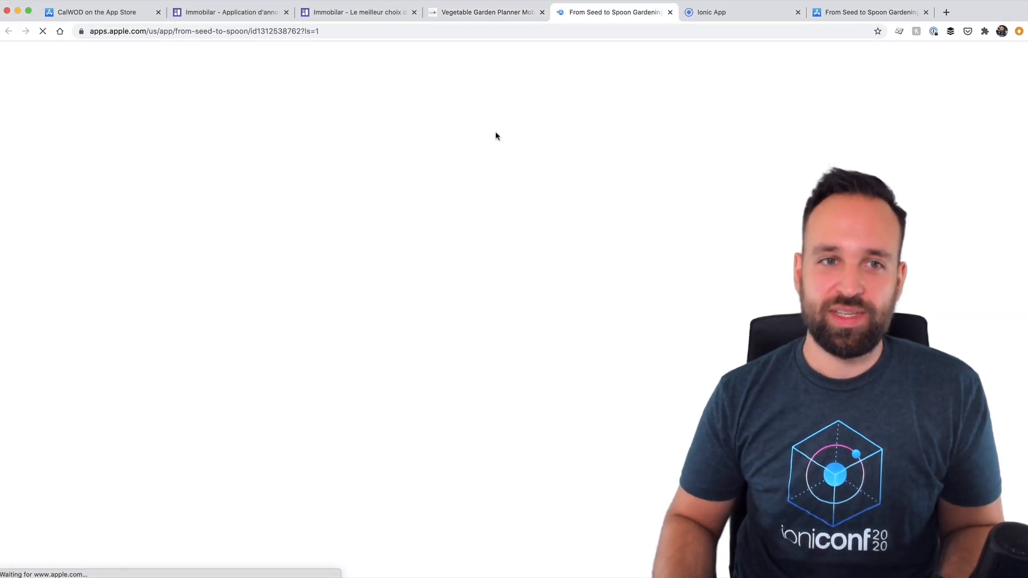
Glance at the CalWOD App Store listing, then return to the From Seed to Spoon Gardening listing.
left_click(95, 11)
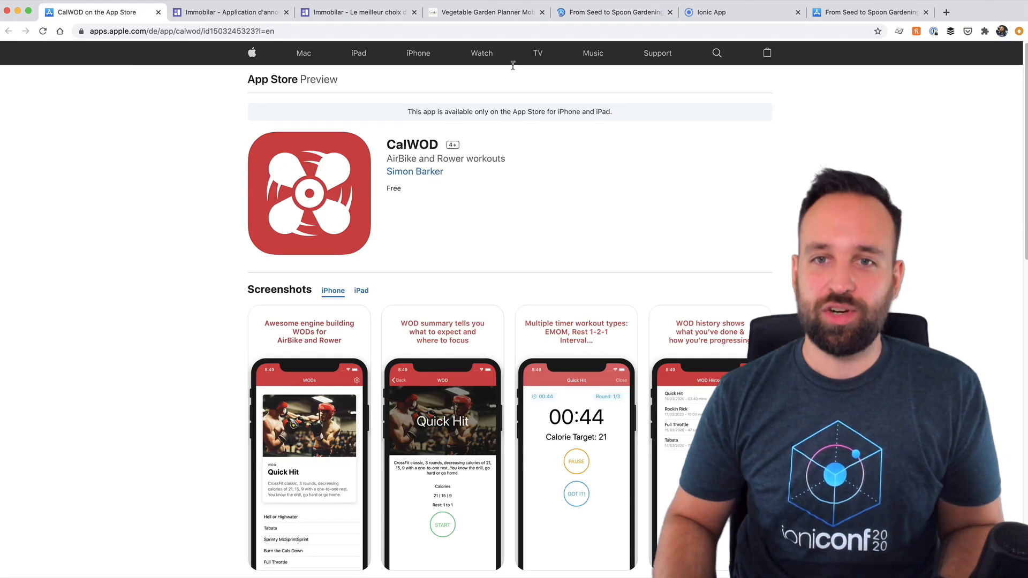
left_click(612, 12)
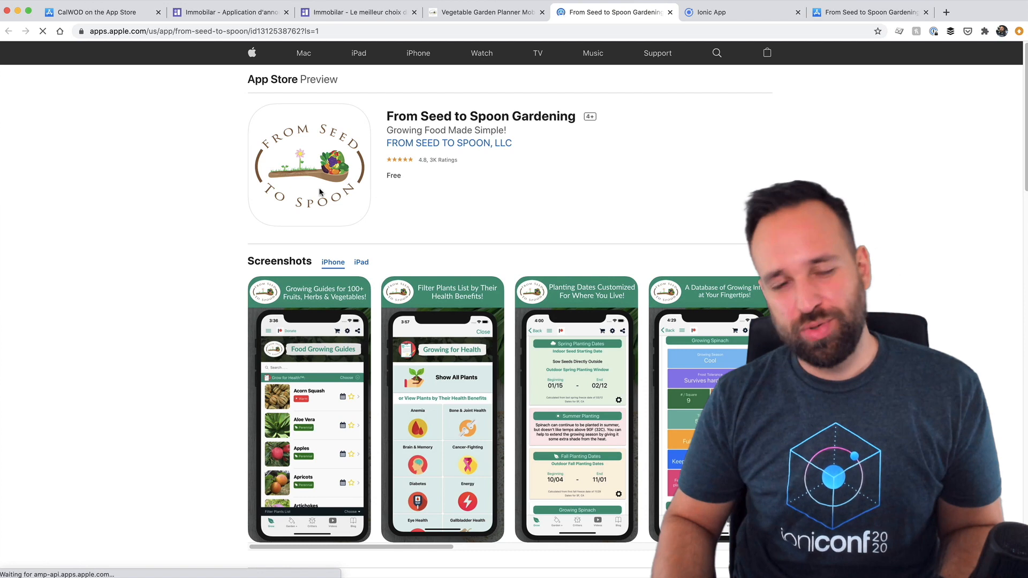
mouse_move(328, 139)
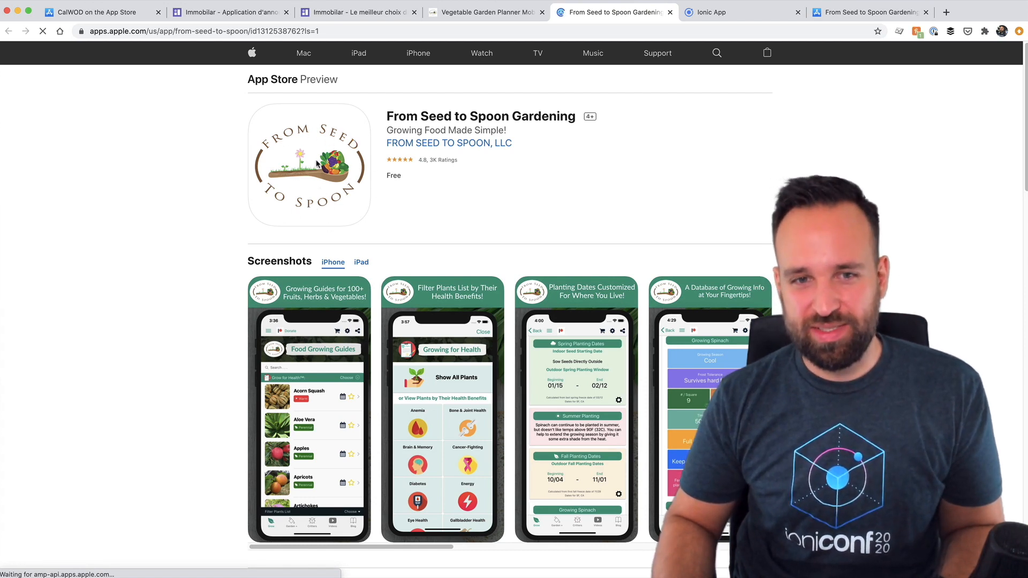
mouse_move(340, 214)
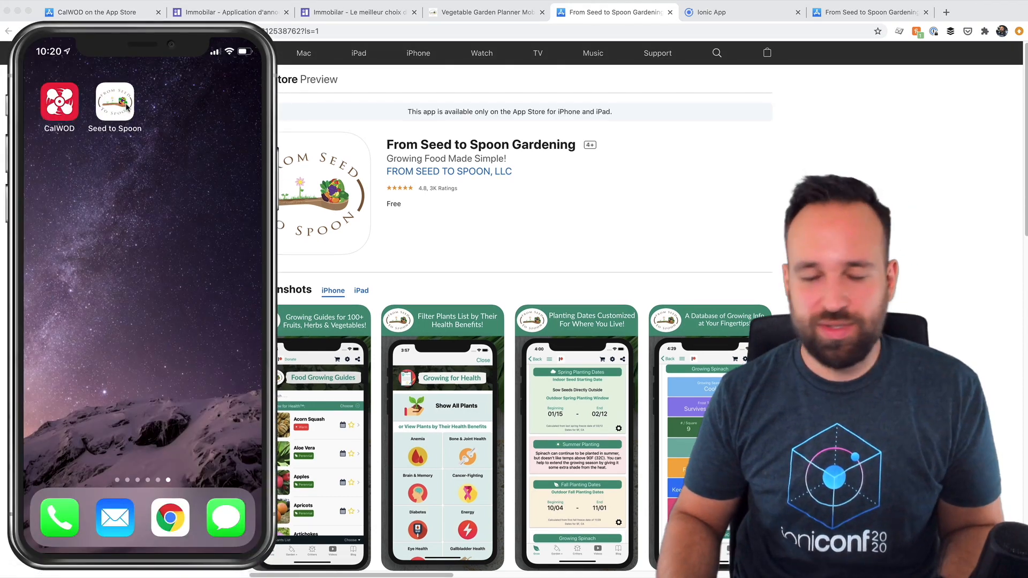
mouse_move(682, 203)
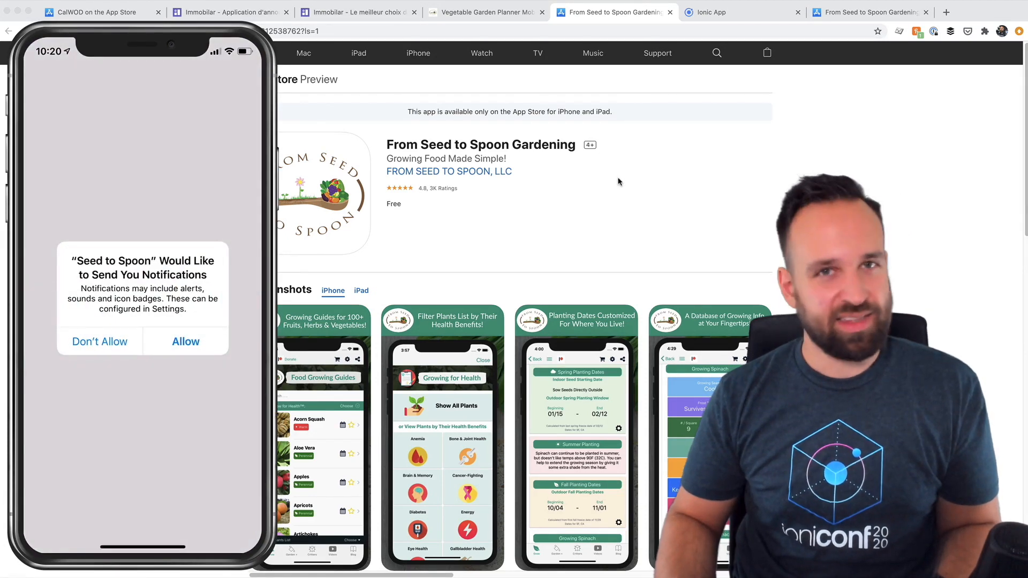
Answer the Seed to Spoon app's notification permission alert on the mirrored iPhone.
left_click(185, 340)
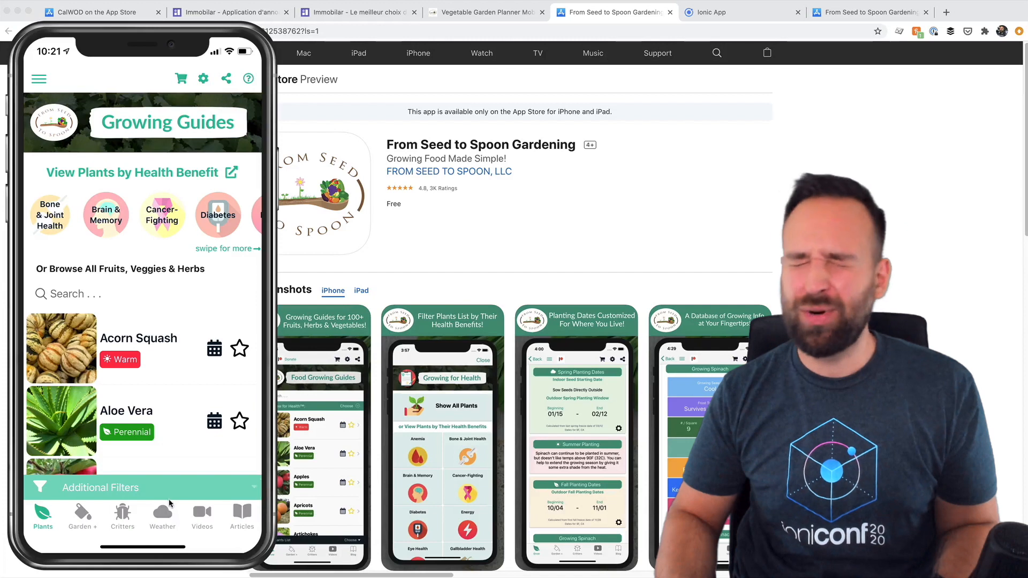
mouse_move(221, 536)
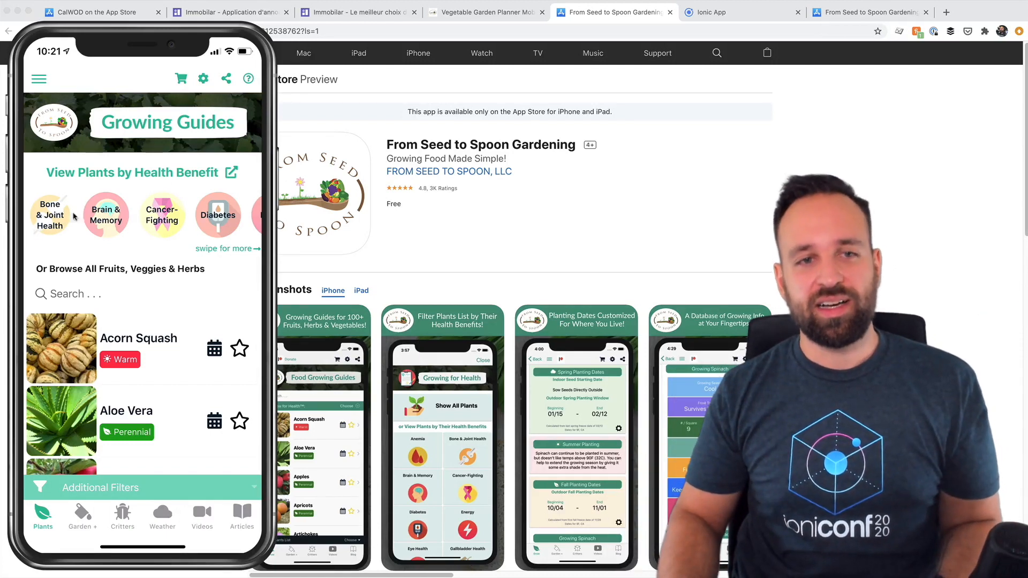
mouse_move(244, 176)
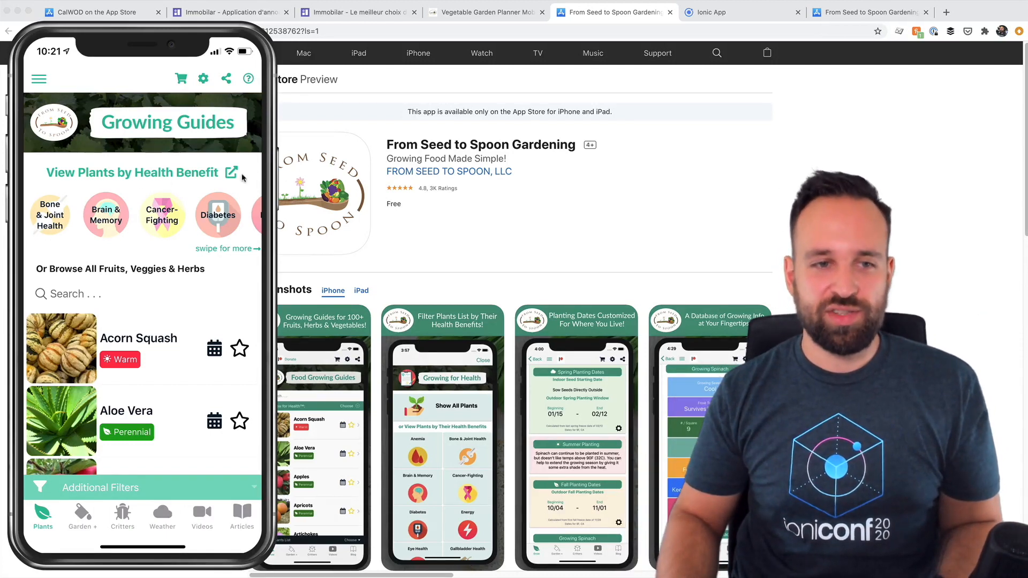
mouse_move(158, 297)
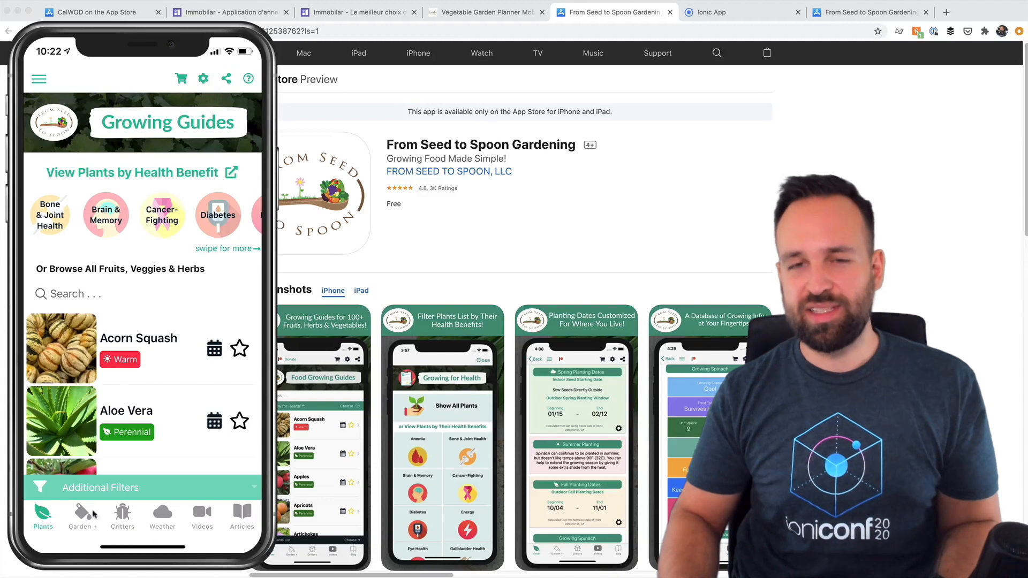
mouse_move(588, 265)
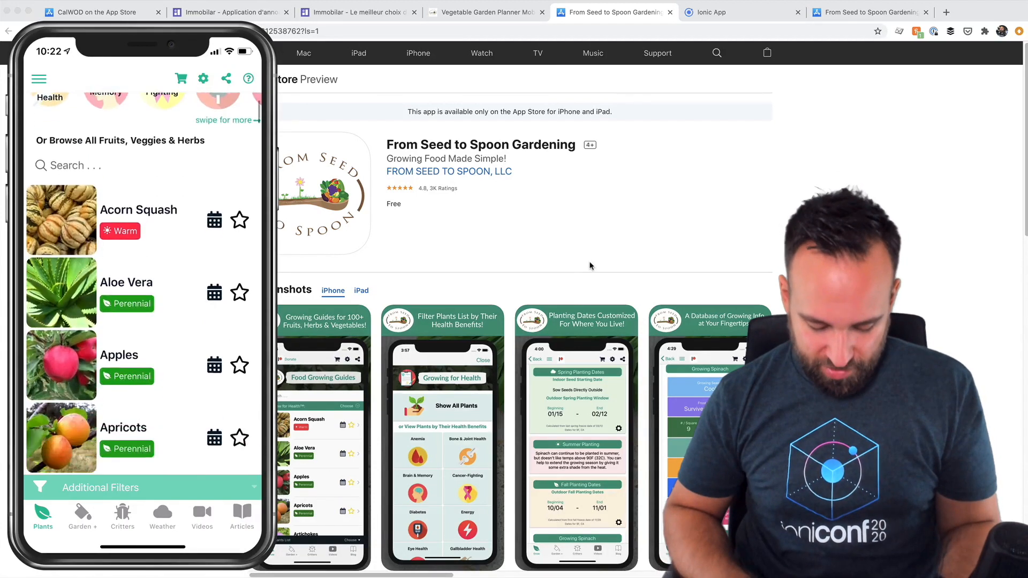
Open the Acorn Squash growing guide and browse its companion plants and blog posts.
scroll("down", 3)
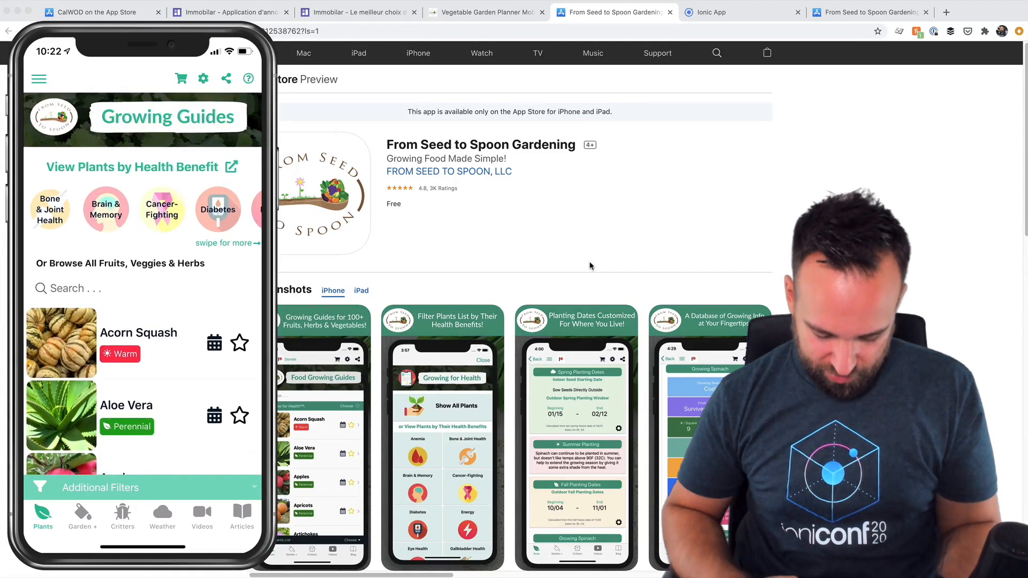
left_click(139, 332)
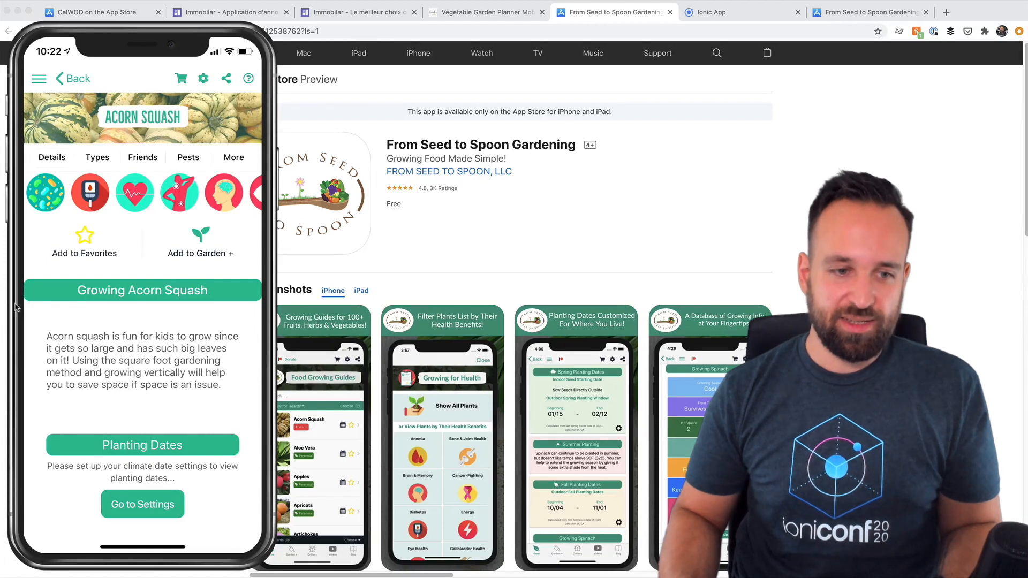
mouse_move(52, 278)
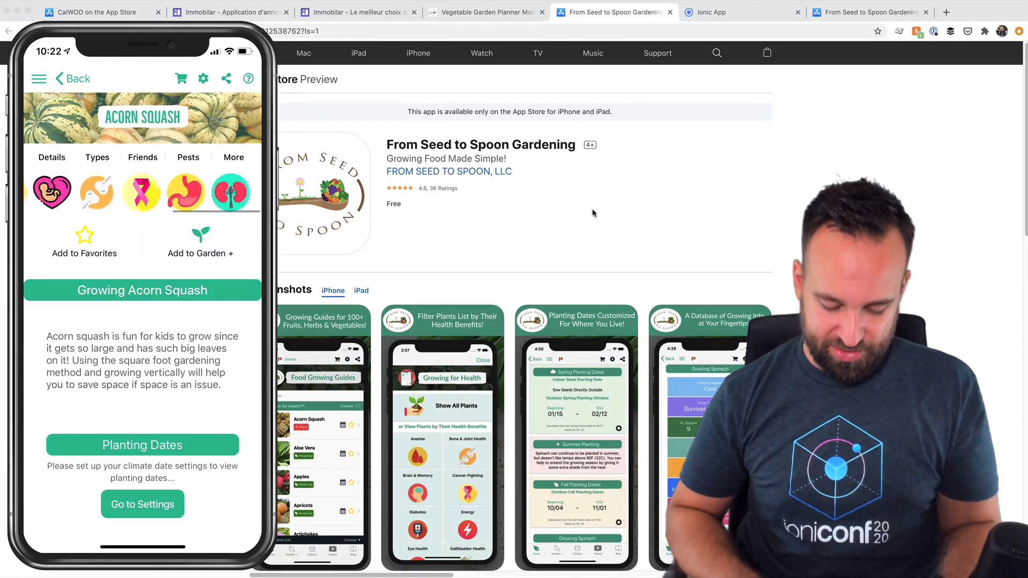
left_click(143, 156)
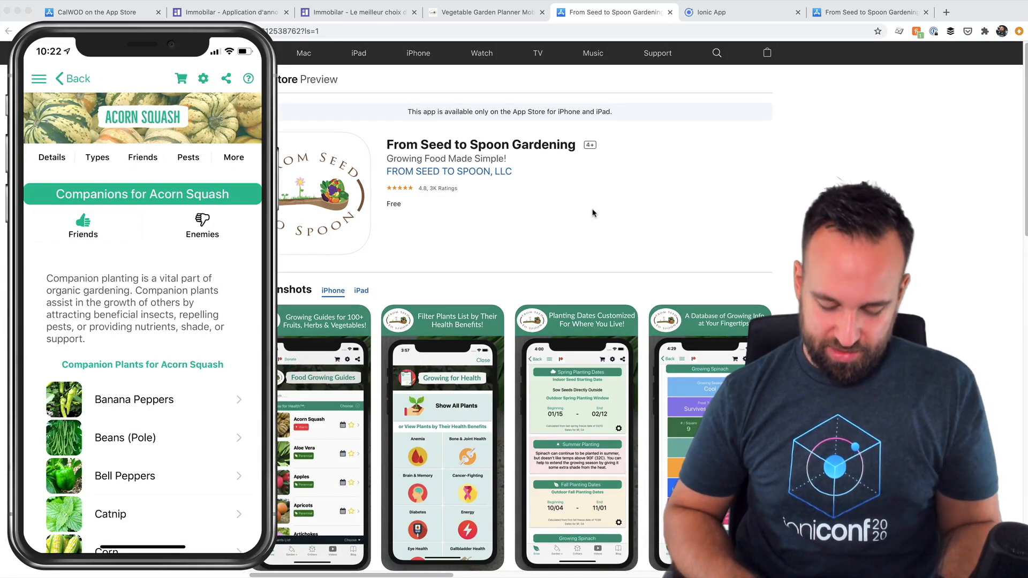
left_click(187, 156)
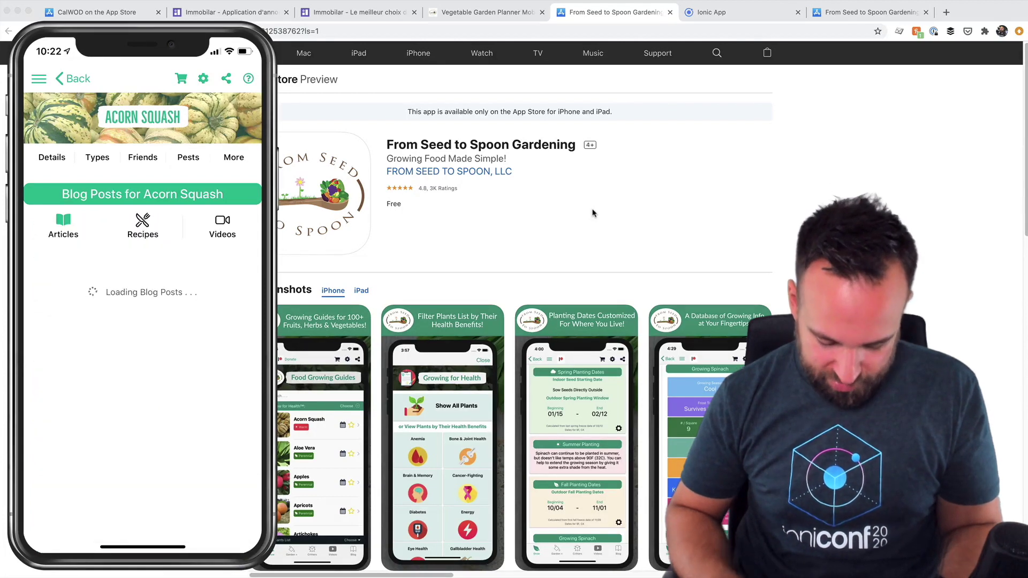
View Acorn Squash's Common Pests list and open the Squirrels pest treatment page.
left_click(188, 157)
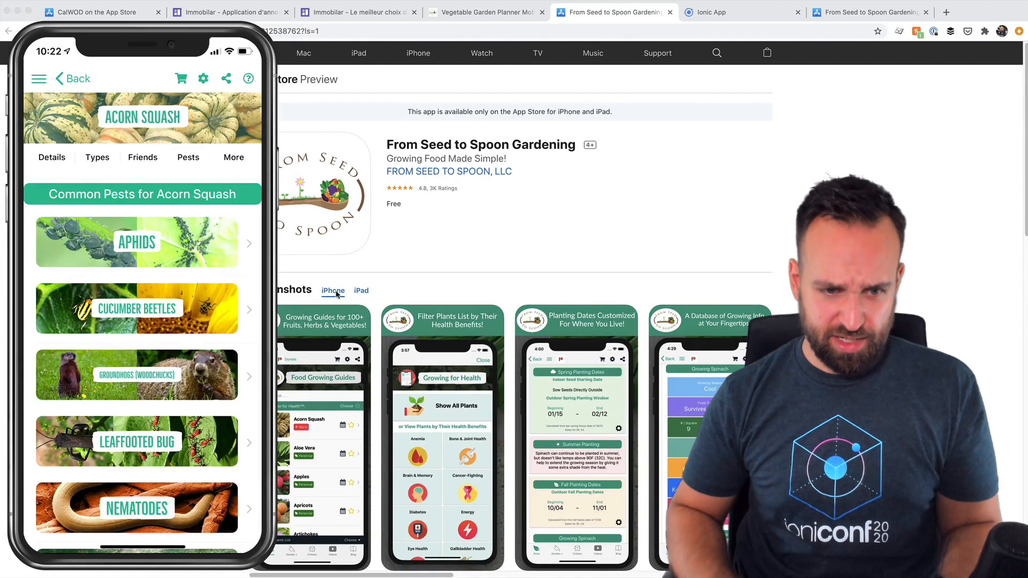
scroll("down", 3)
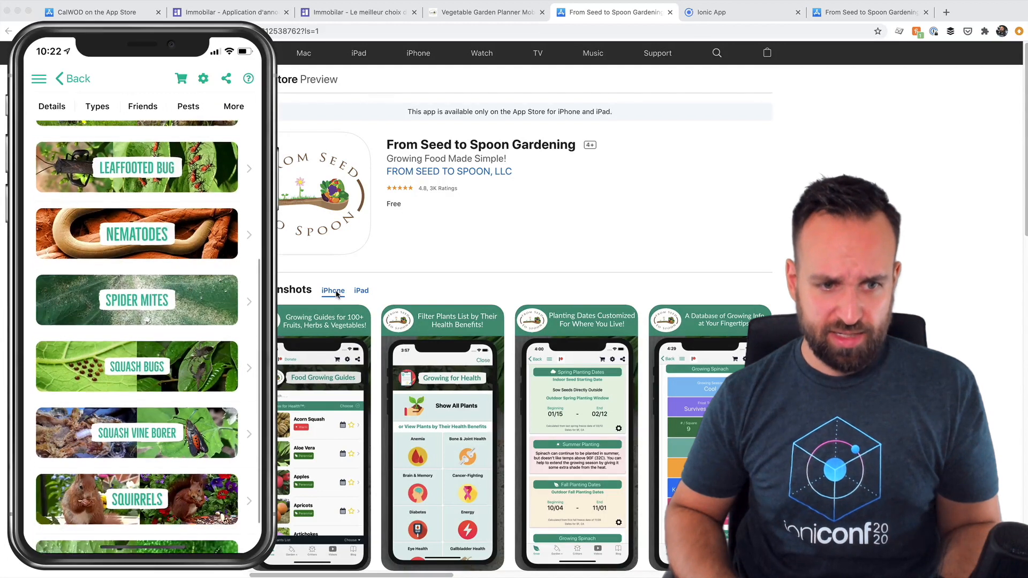
scroll("down", 3)
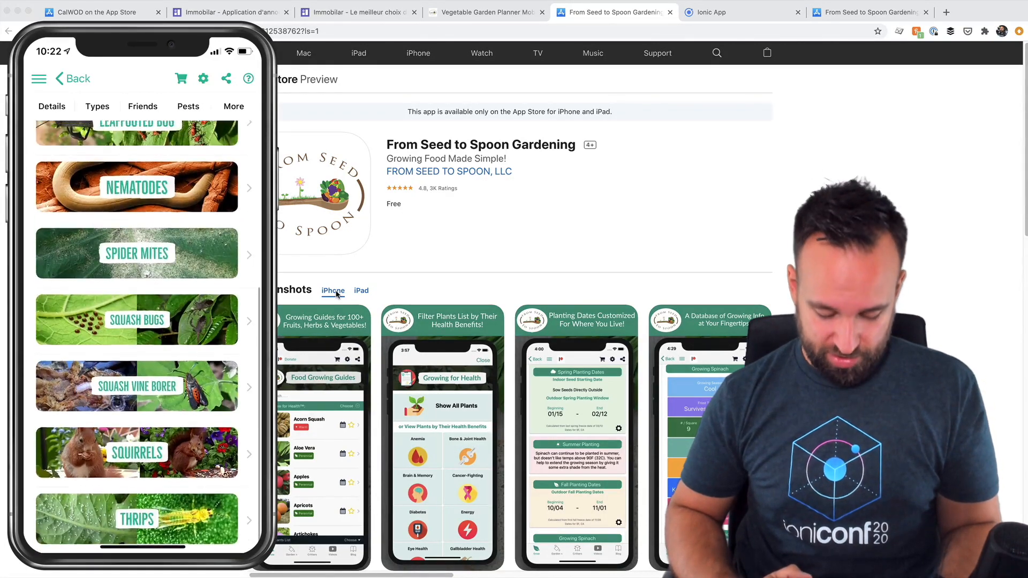
left_click(136, 453)
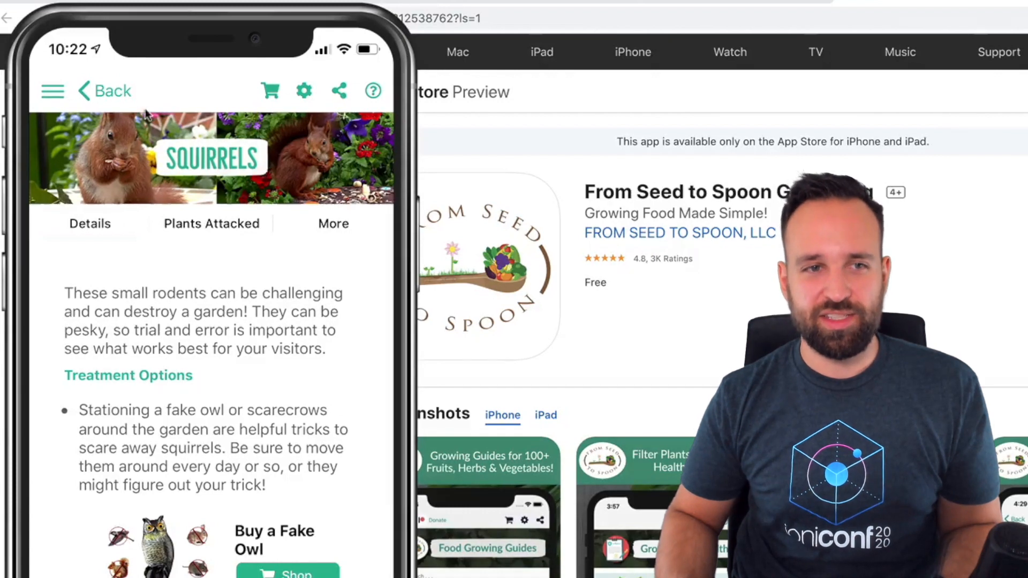
mouse_move(114, 105)
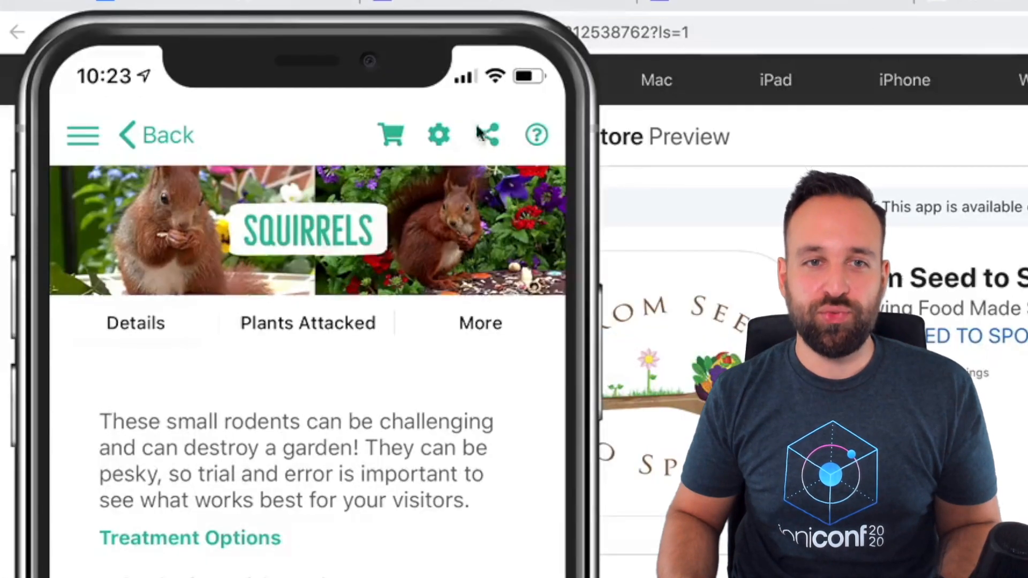
mouse_move(711, 191)
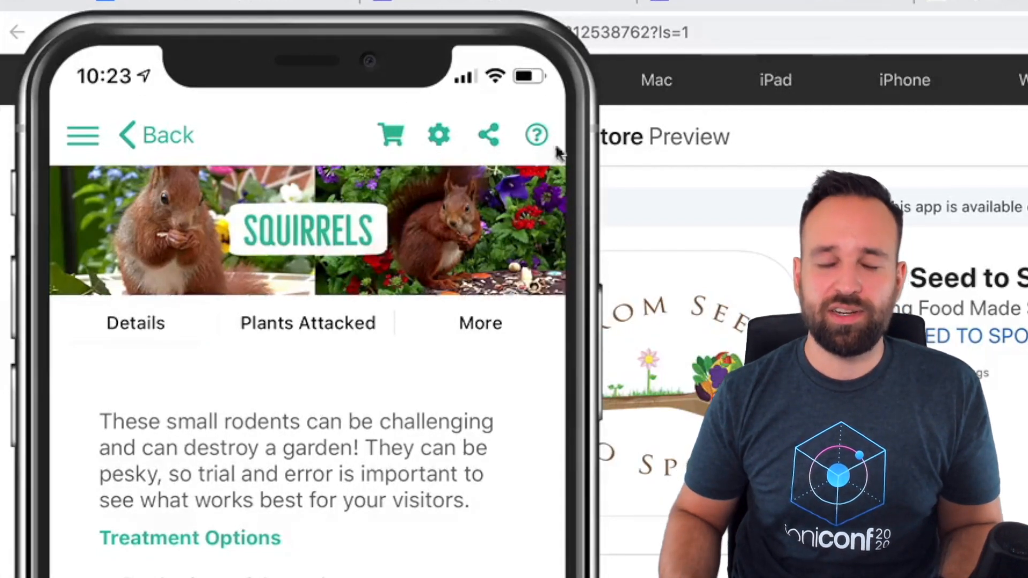
mouse_move(554, 157)
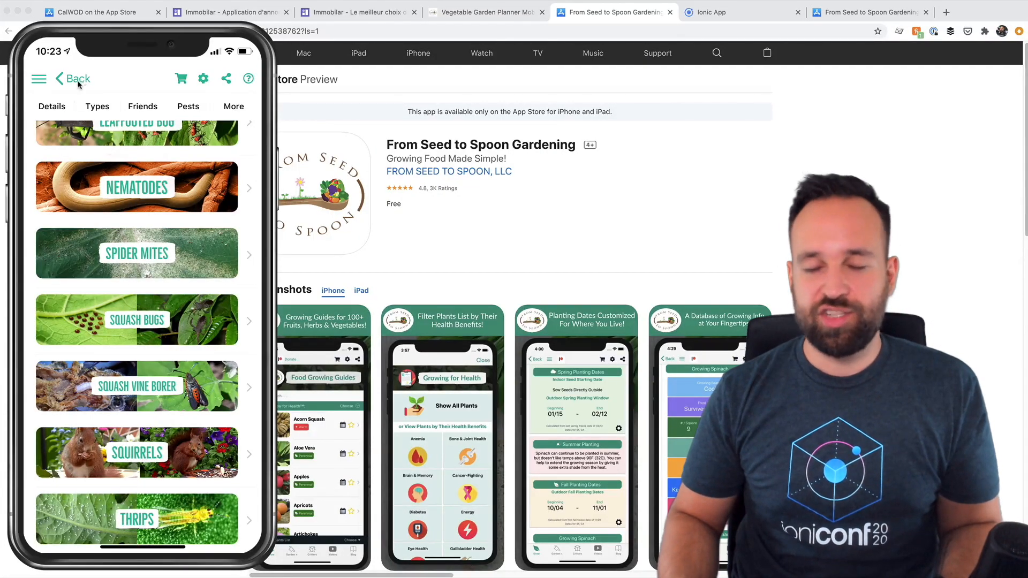
Return to Growing Guides, visit the Garden + account page from the side menu, then go back to Plants.
left_click(73, 79)
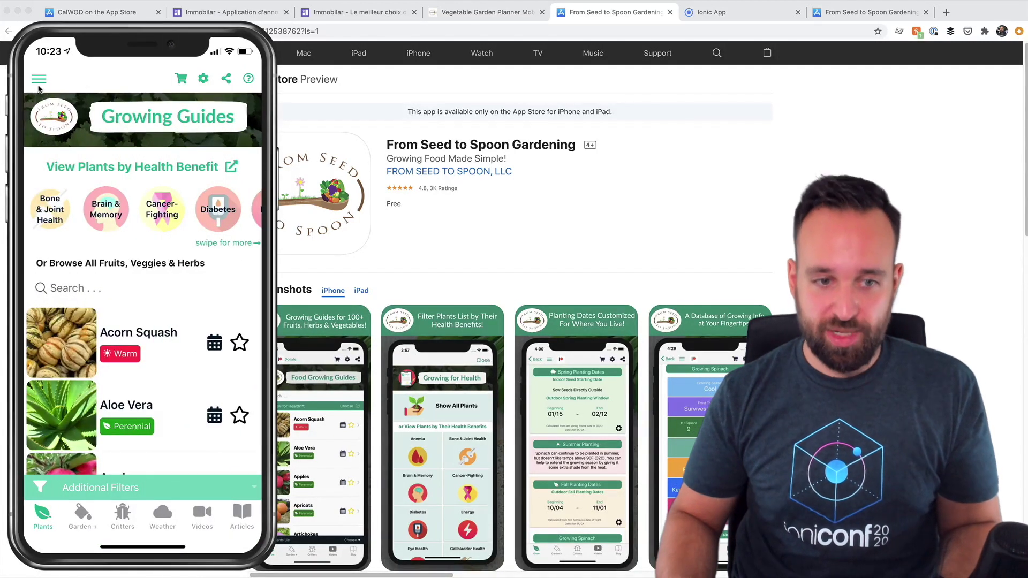
left_click(38, 78)
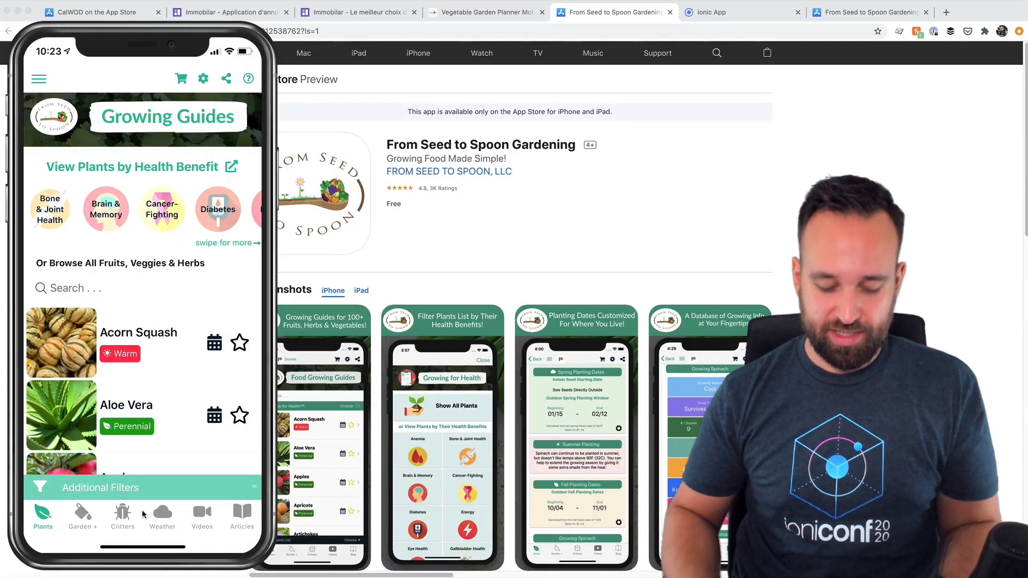
left_click(39, 78)
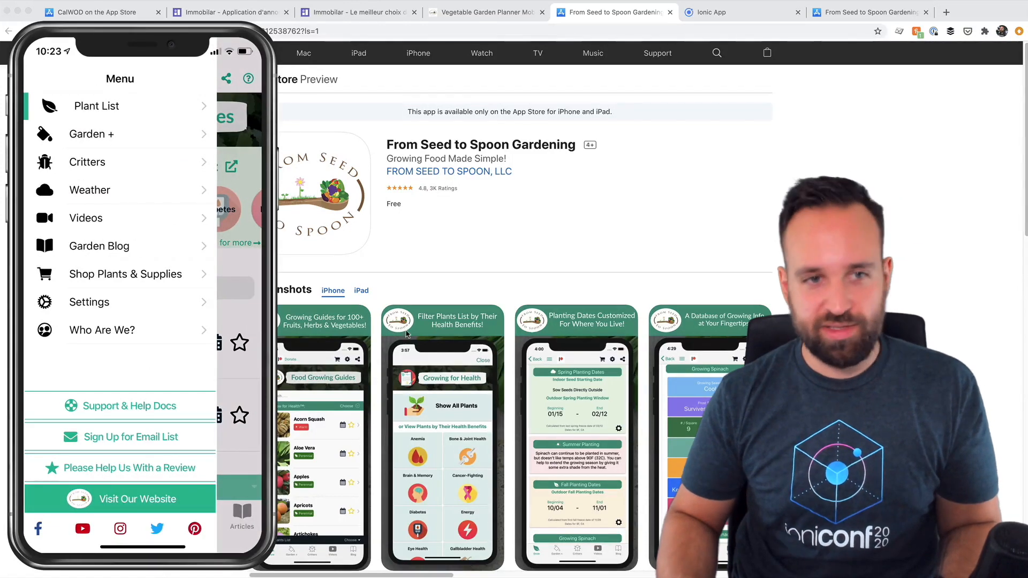
left_click(91, 134)
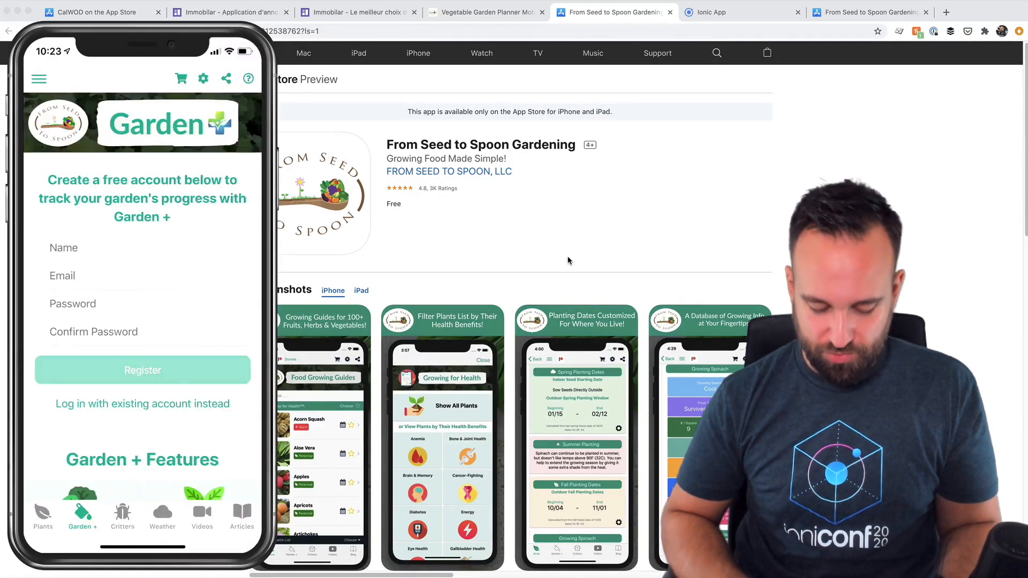
left_click(39, 78)
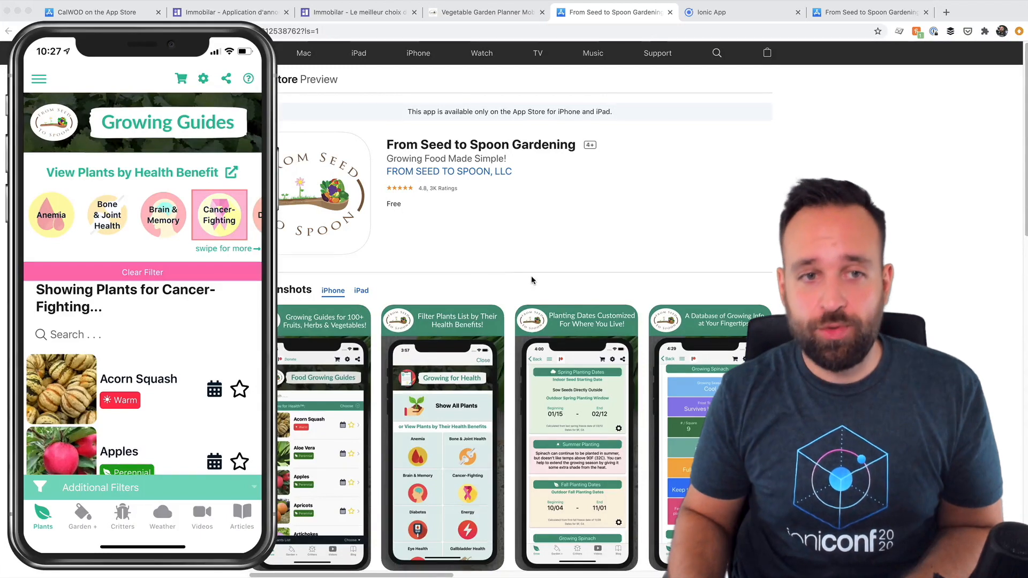
mouse_move(523, 267)
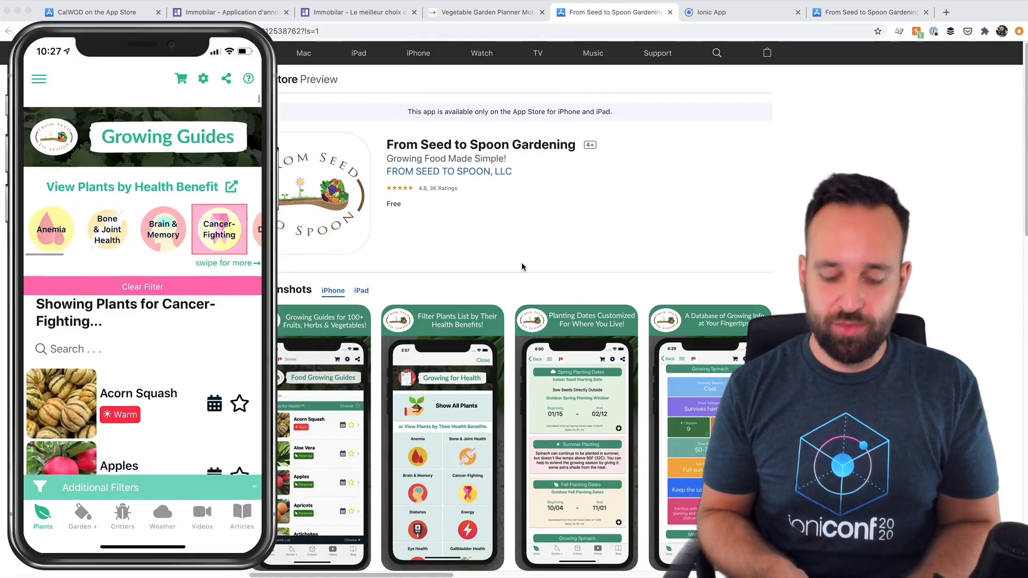
Open the Apples growing guide, scroll through it, then switch to the Pests & Beneficials section.
left_click(150, 226)
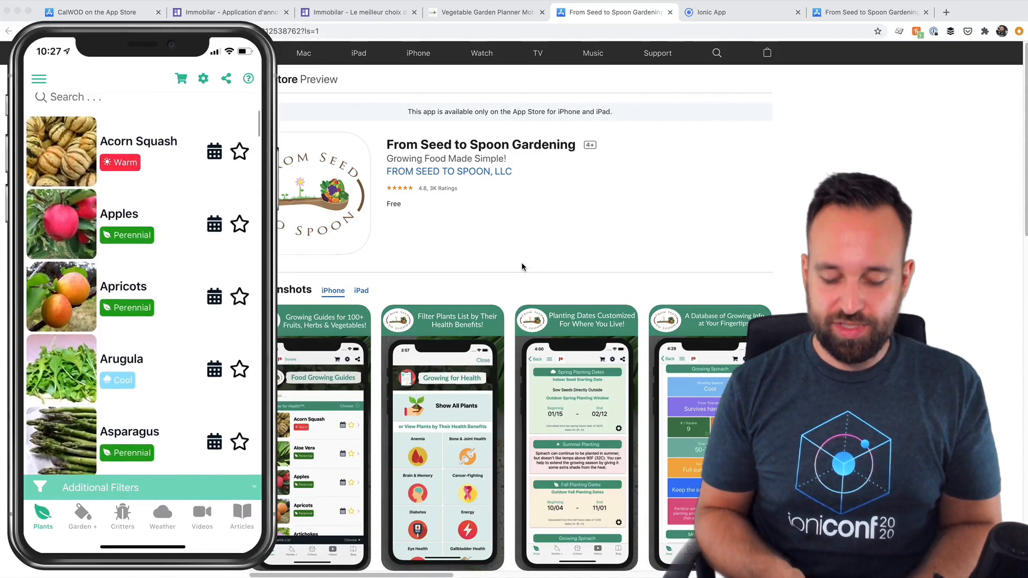
left_click(118, 214)
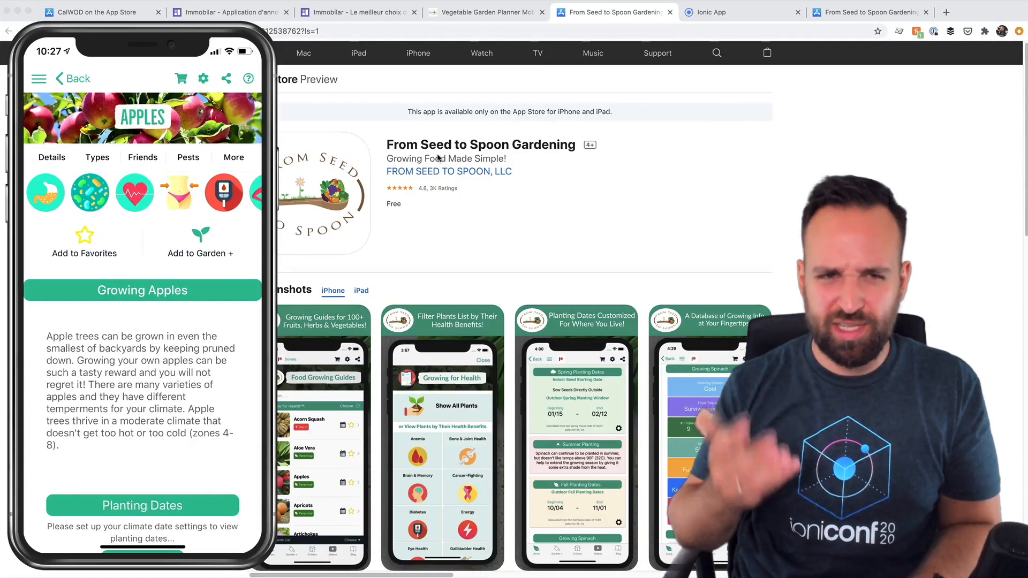
scroll("down", 3)
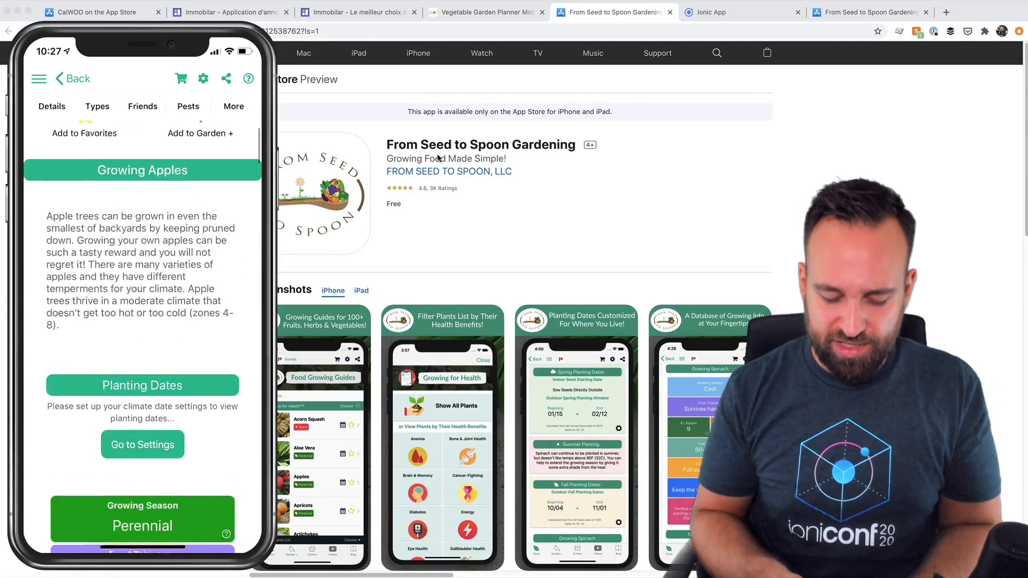
scroll("down", 3)
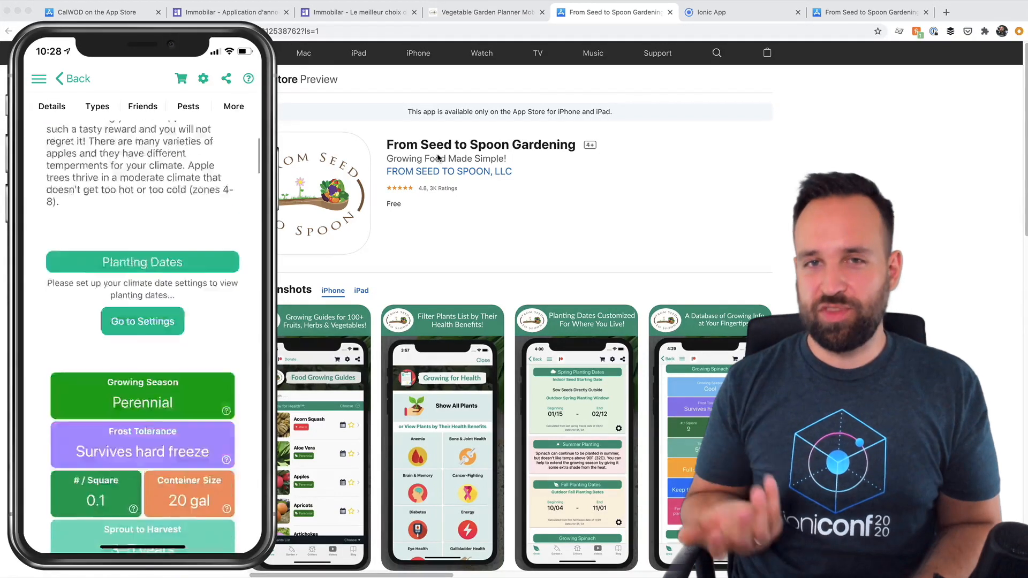
scroll("down", 3)
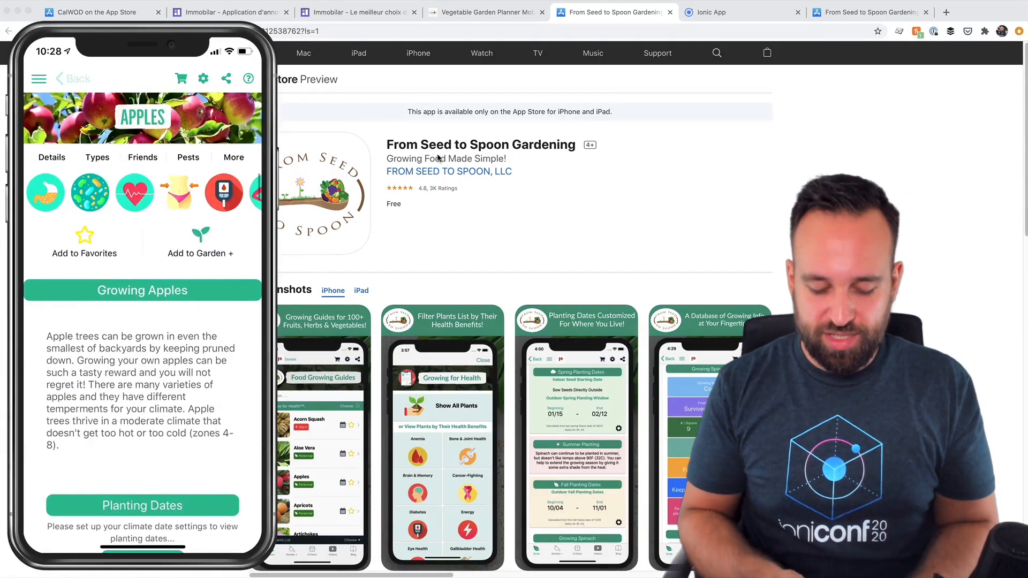
left_click(187, 156)
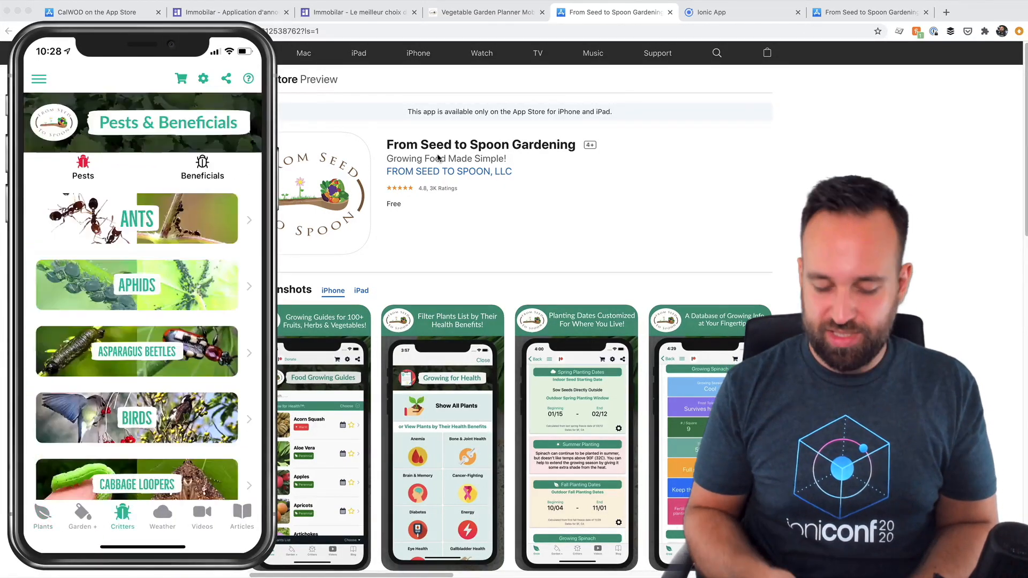
mouse_move(321, 127)
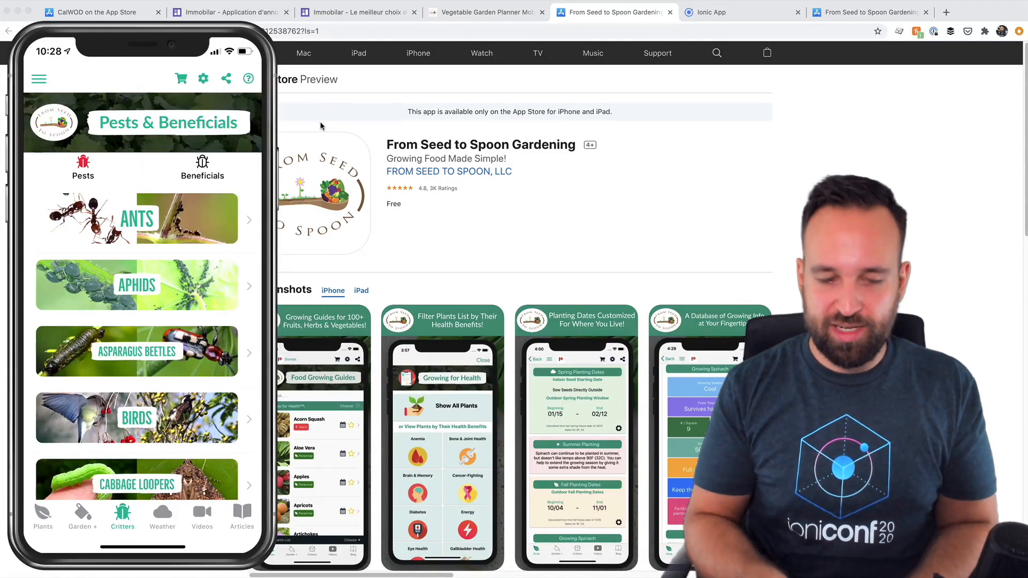
Open the hamburger menu, return to Pests & Beneficials, then switch back to the Plants list.
left_click(38, 79)
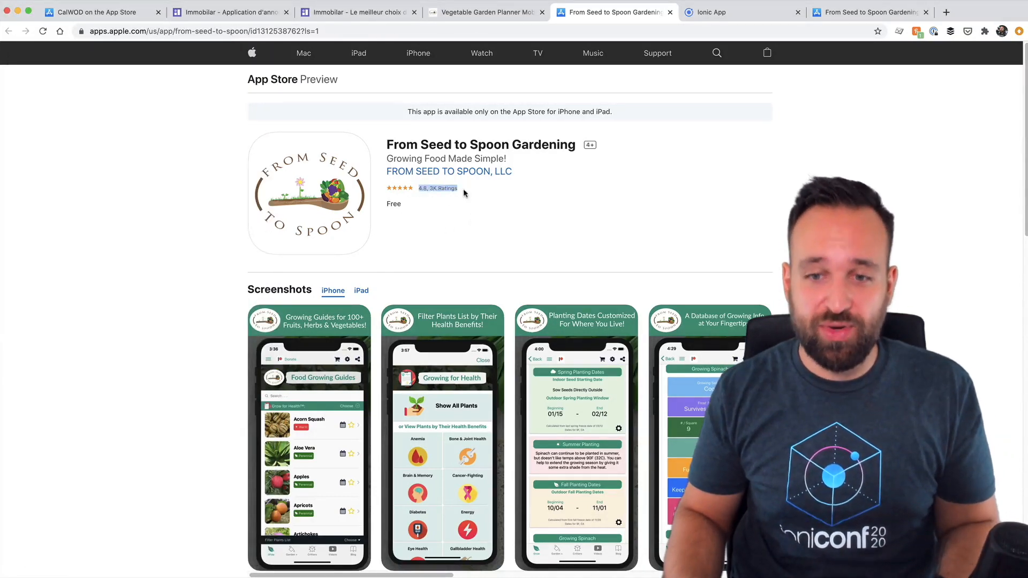
scroll("down", 3)
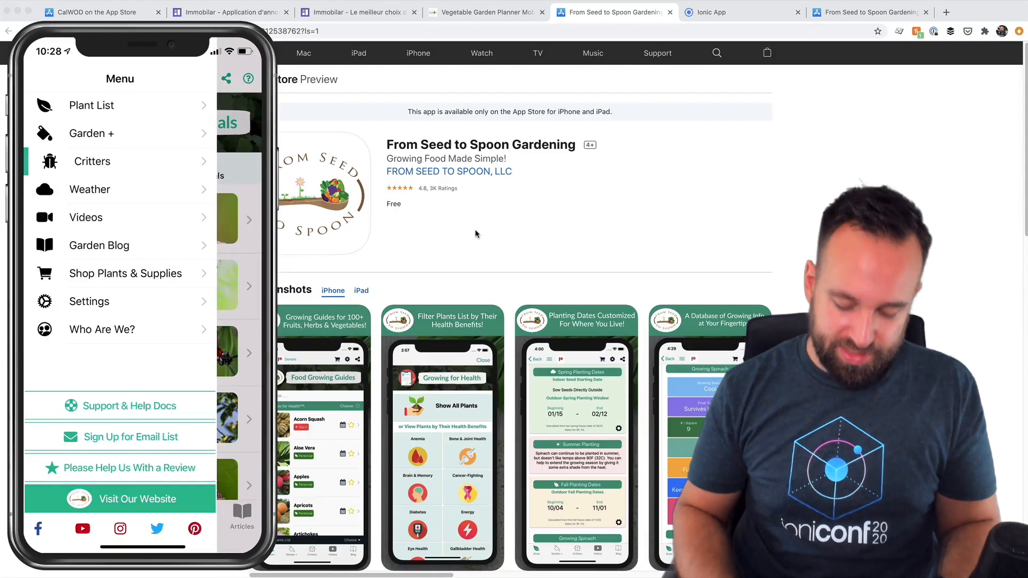
left_click(92, 162)
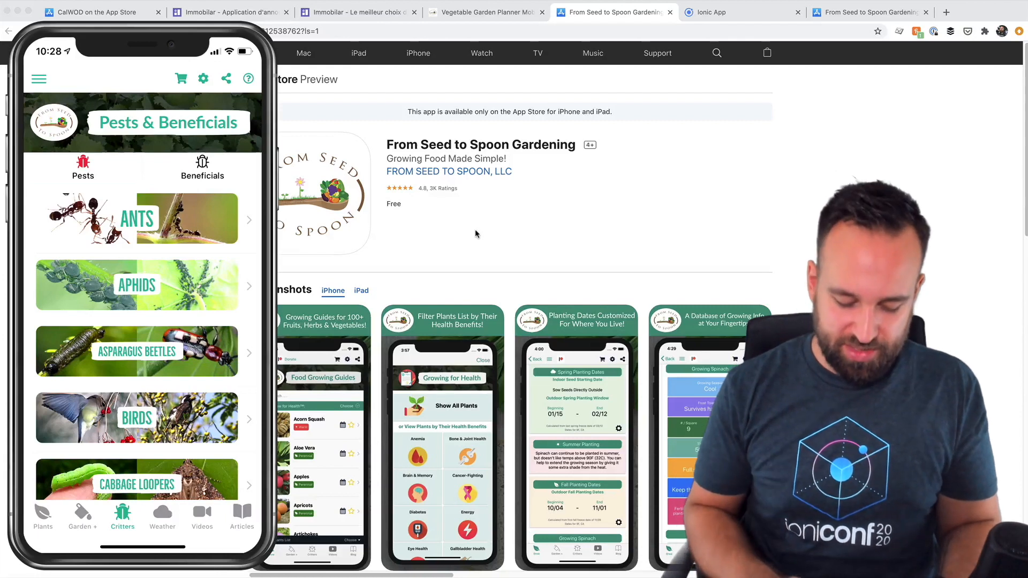
left_click(41, 515)
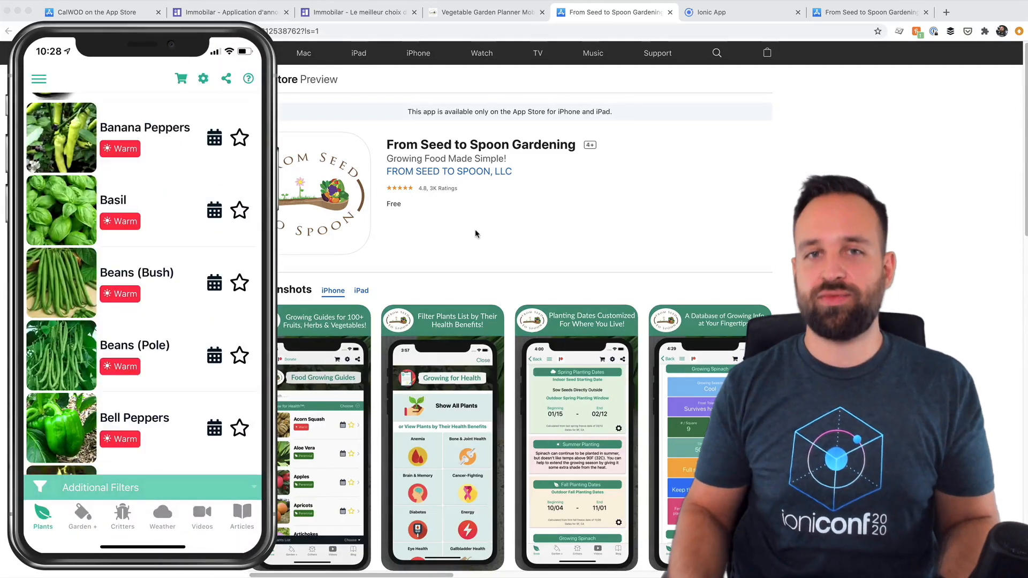